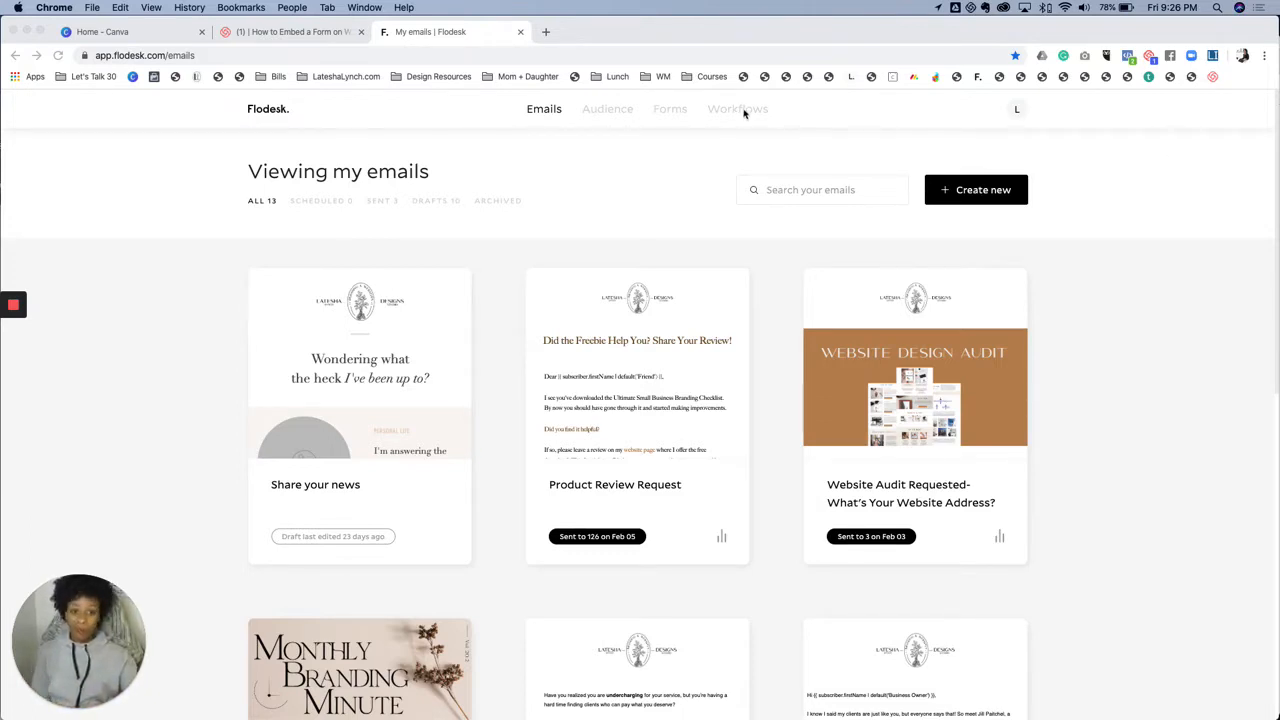
# - Go to Workflows and browse down the template gallery
pyautogui.click(738, 108)
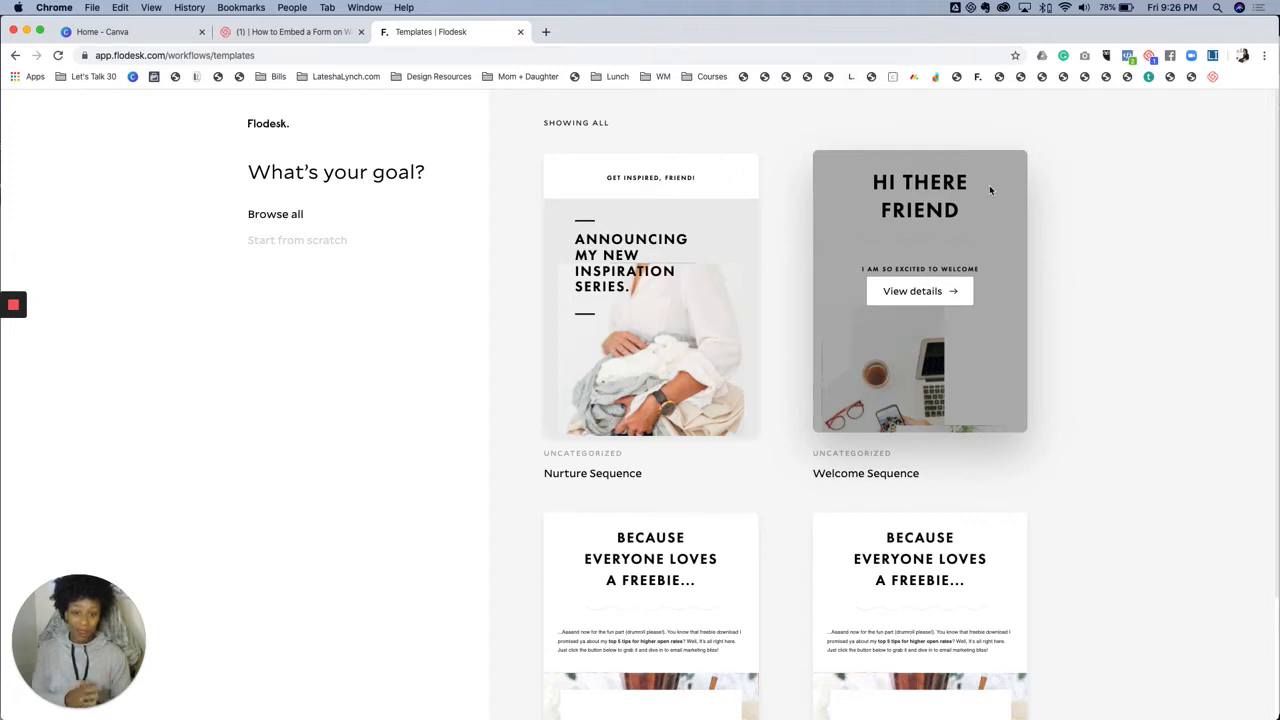
pyautogui.scroll(-3)
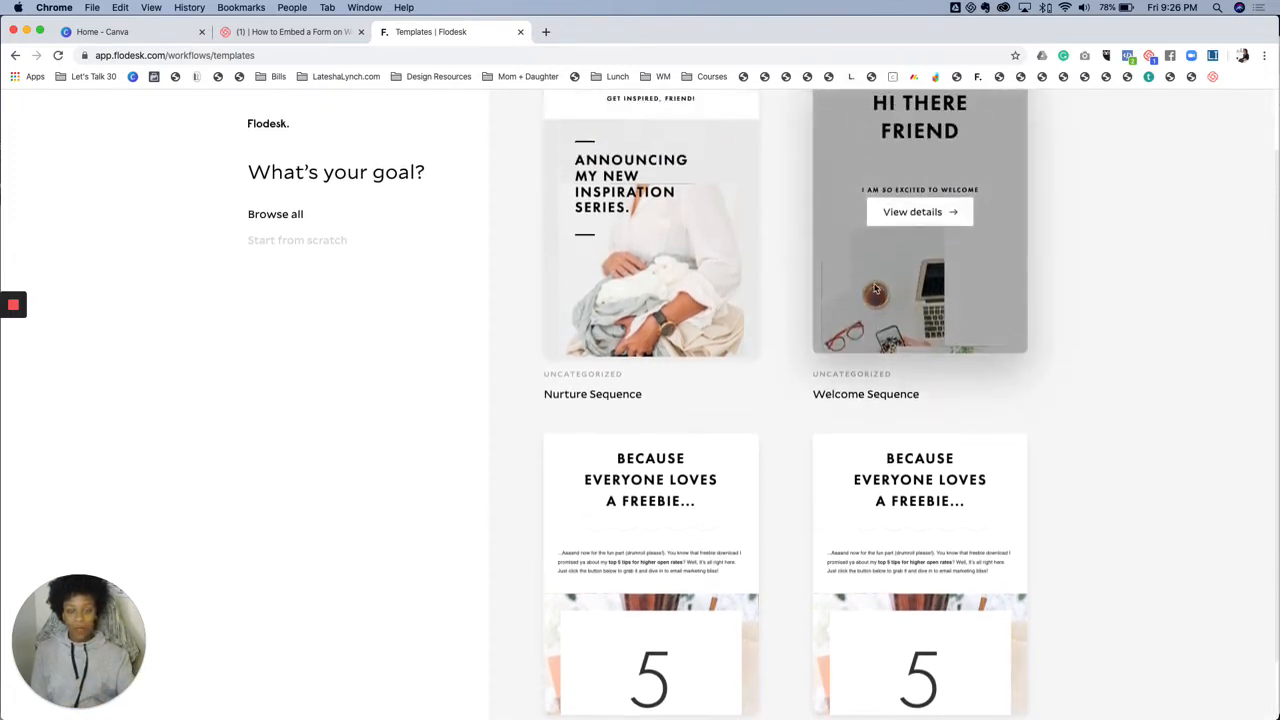
pyautogui.scroll(-3)
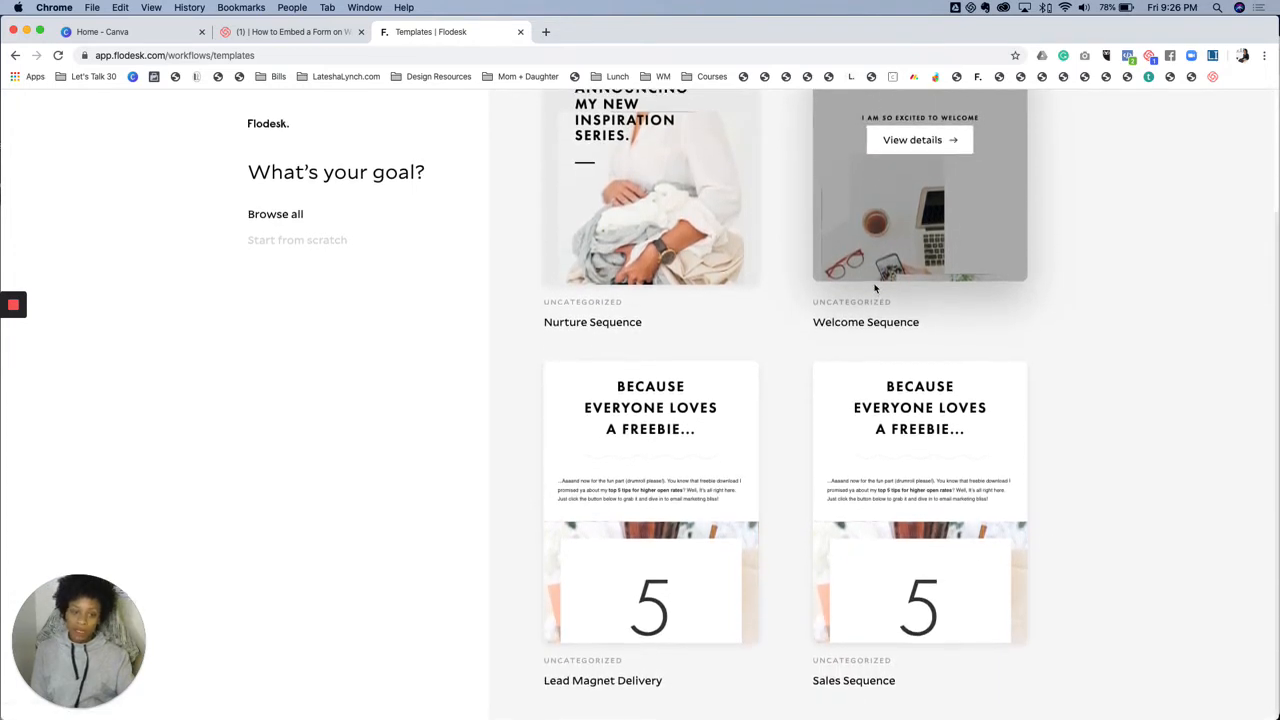
pyautogui.moveTo(850, 330)
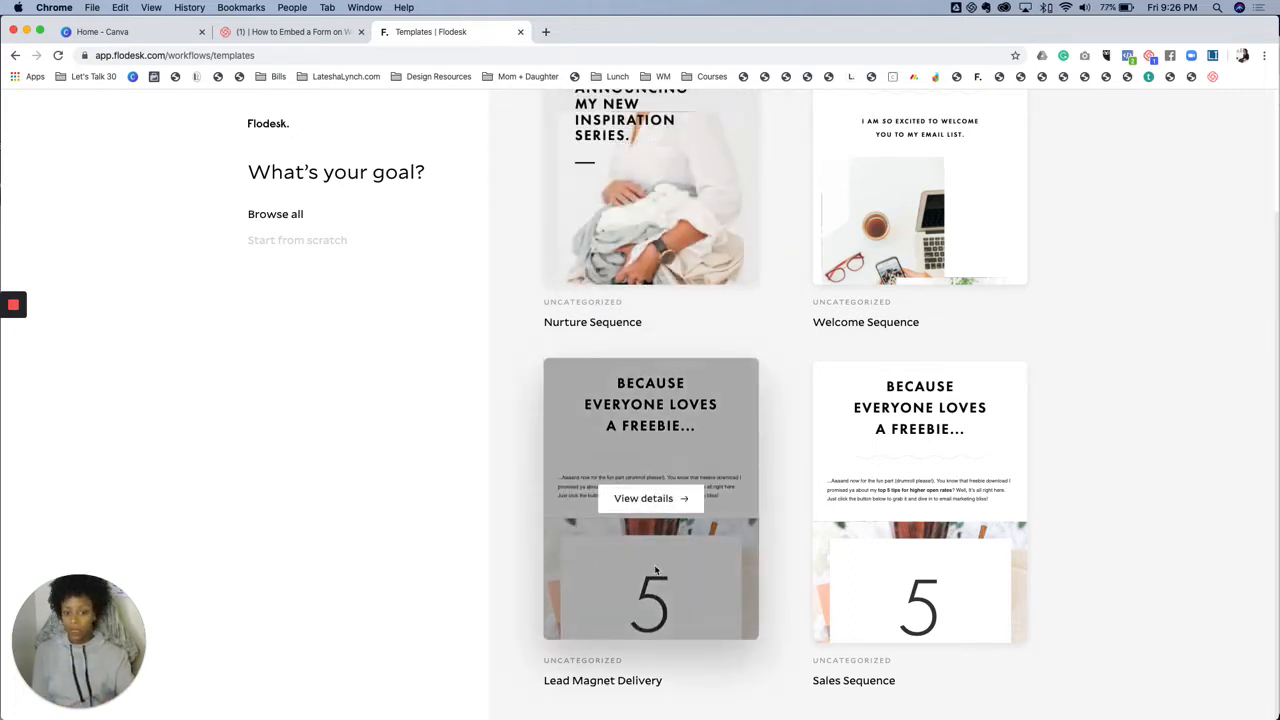
pyautogui.moveTo(920, 610)
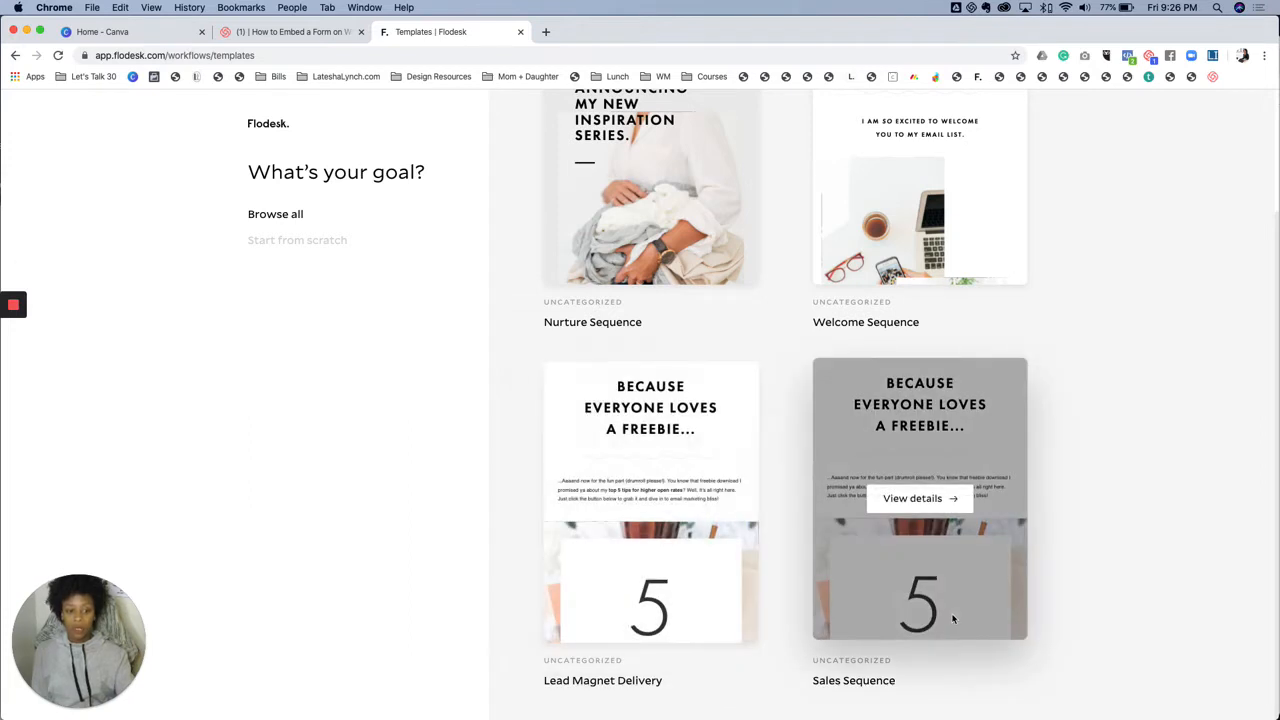
pyautogui.moveTo(652, 500)
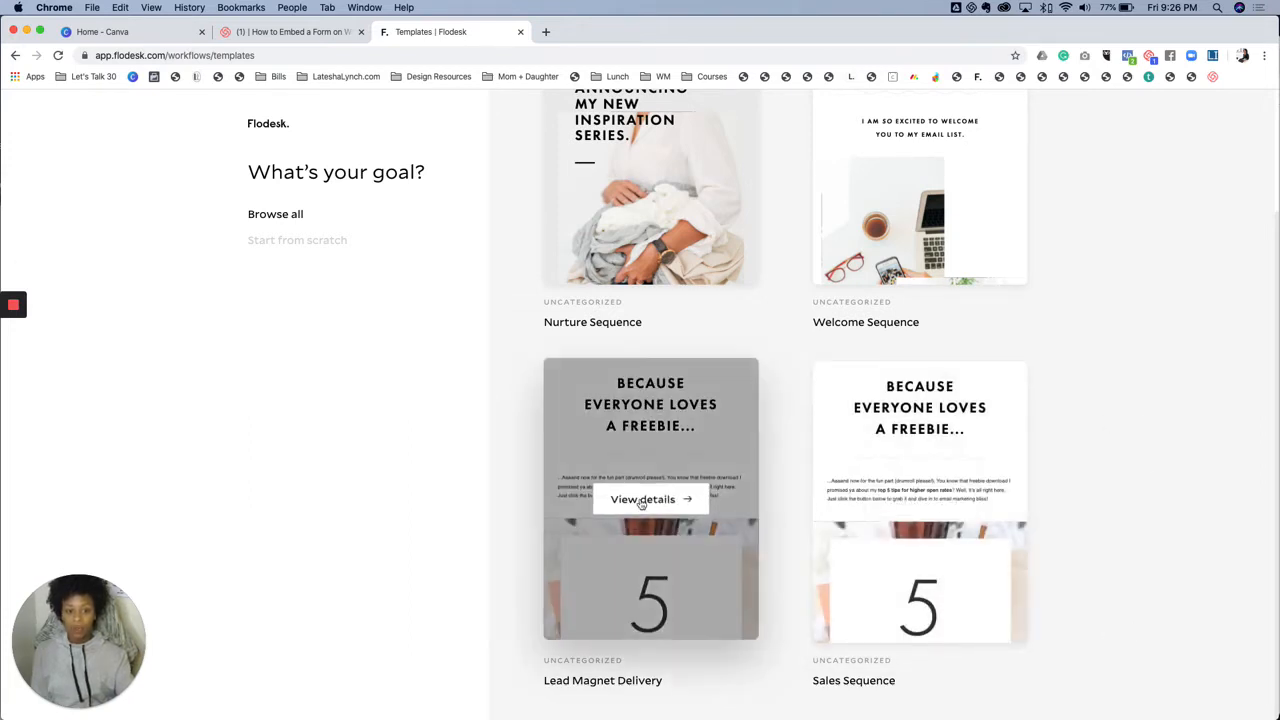
# - View the Lead Magnet Delivery template's details, description and email preview
pyautogui.click(644, 500)
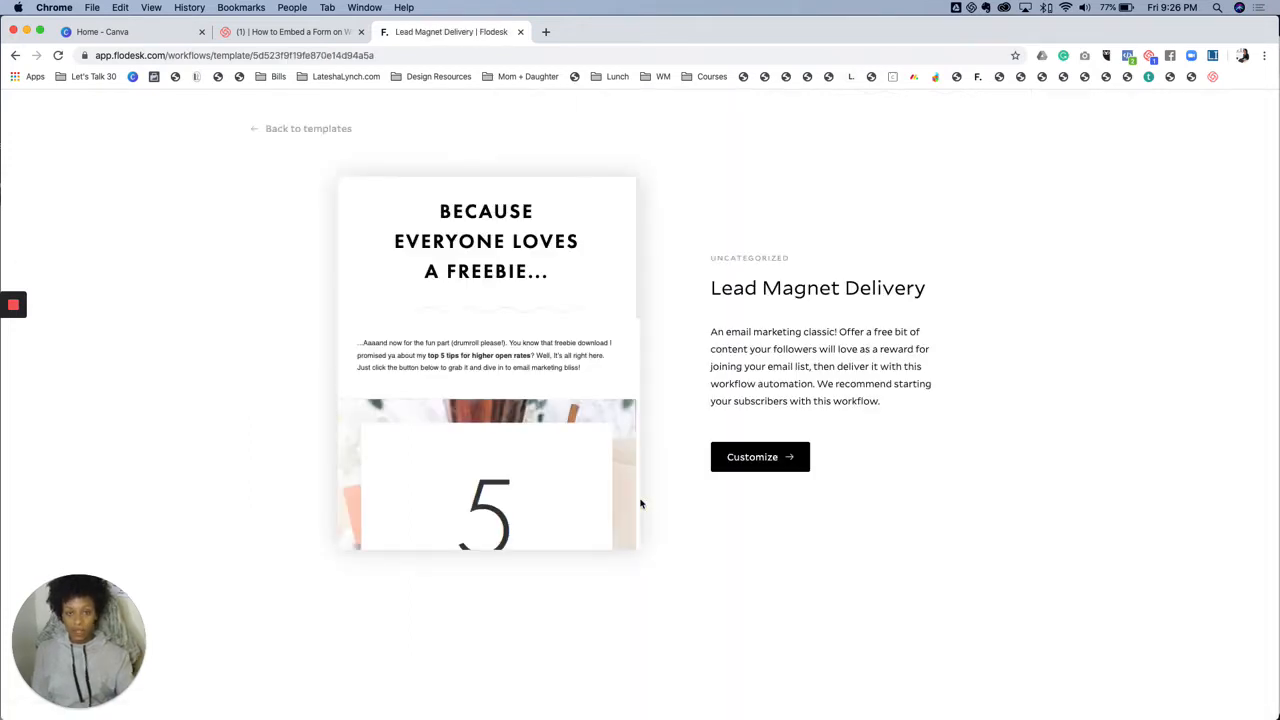
pyautogui.scroll(-3)
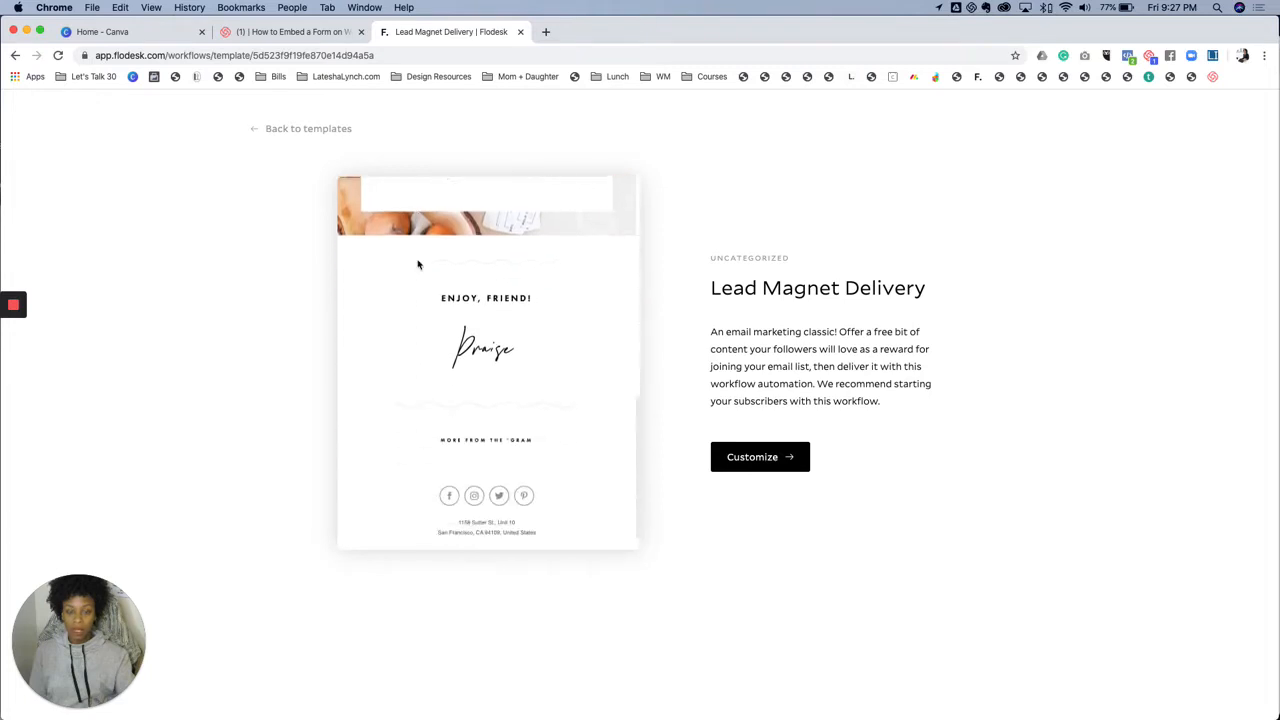
pyautogui.scroll(3)
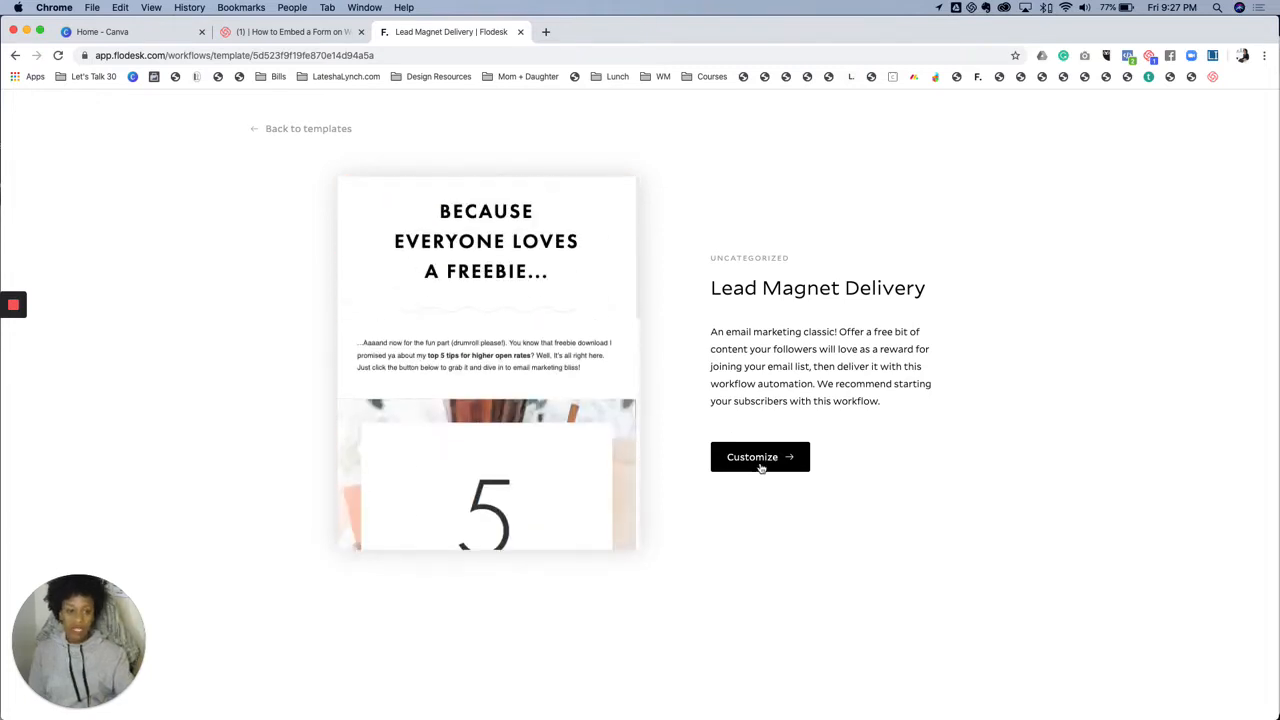
# - Customize the template and add a trigger of type 'A subscriber is added to segment(s)'
pyautogui.click(760, 456)
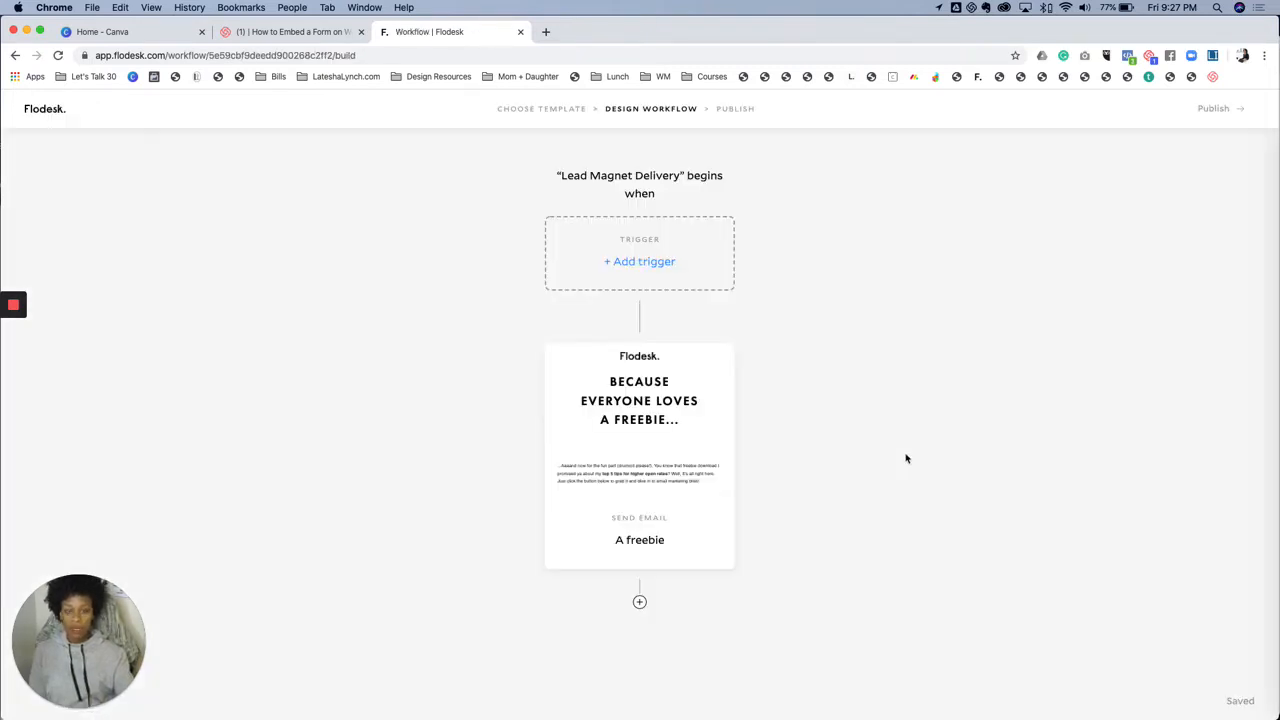
pyautogui.click(640, 260)
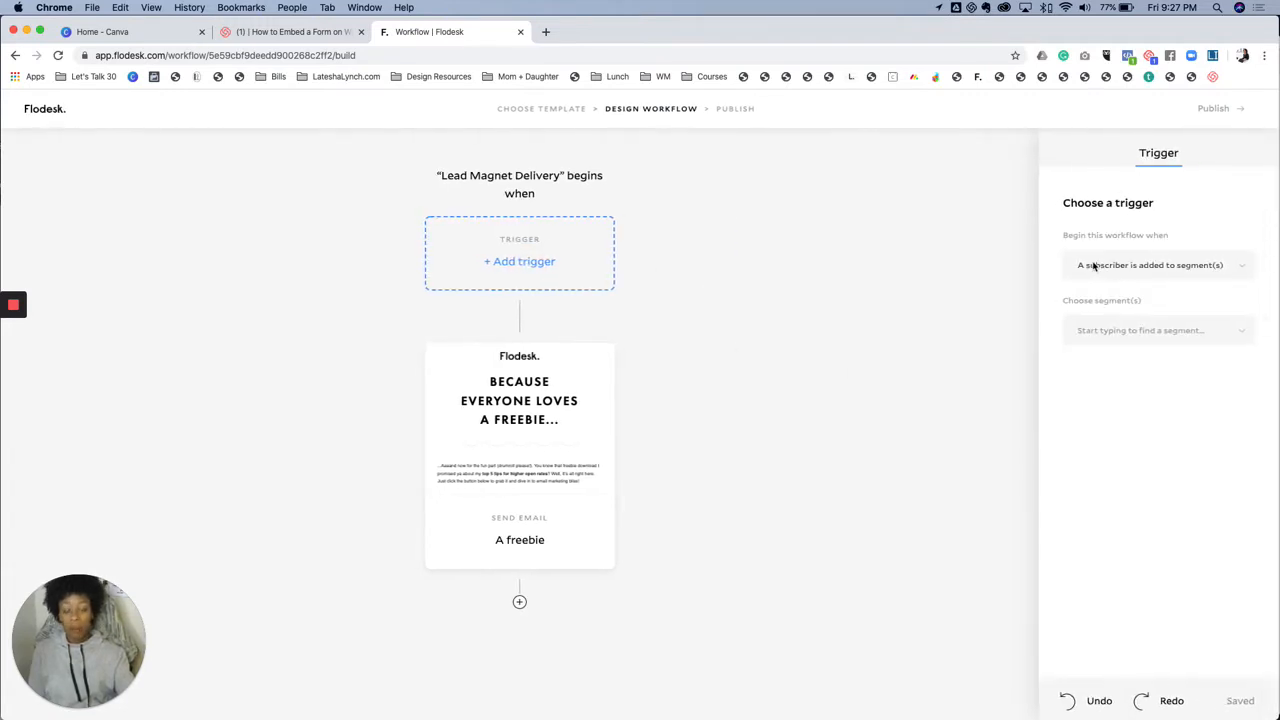
pyautogui.moveTo(1112, 272)
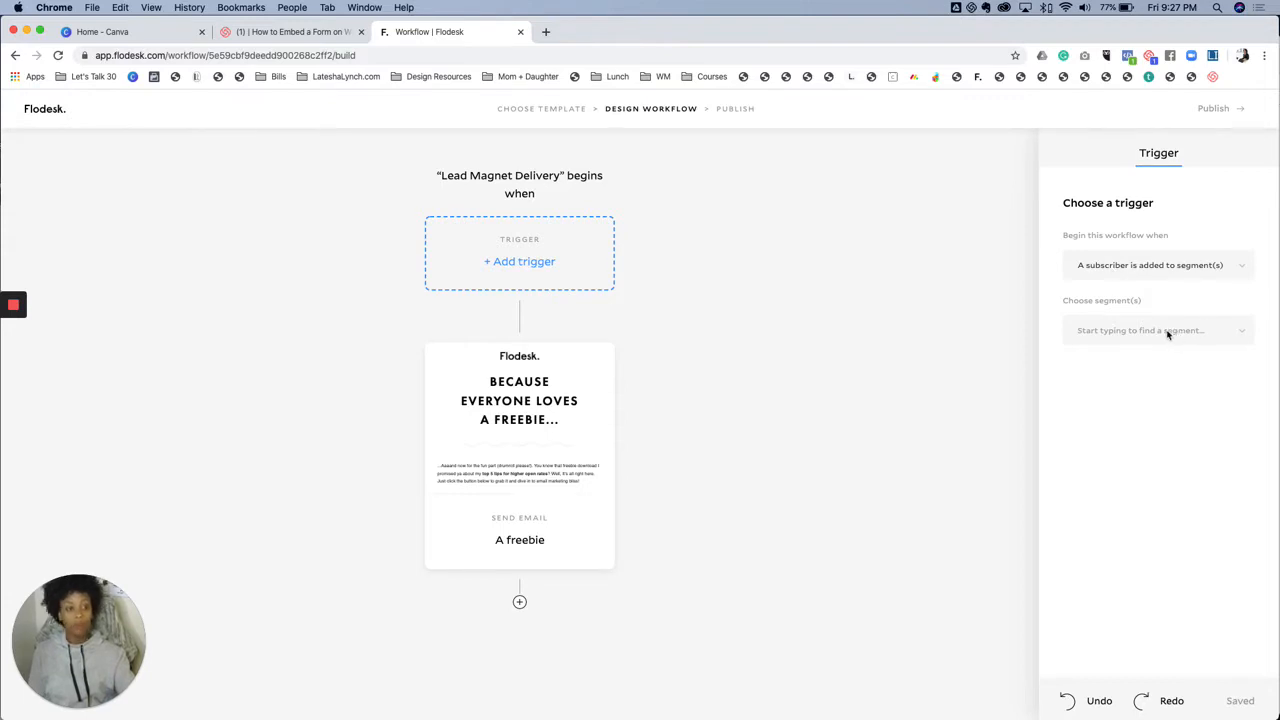
pyautogui.click(1156, 264)
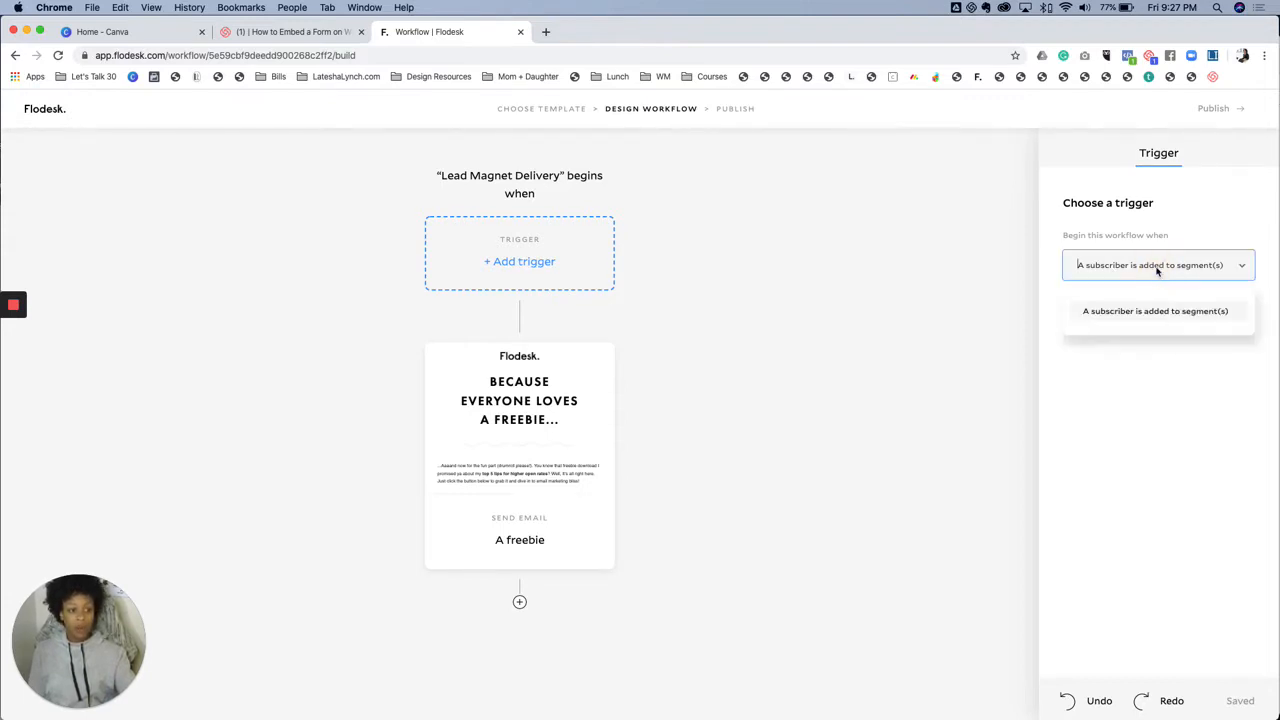
pyautogui.click(1156, 310)
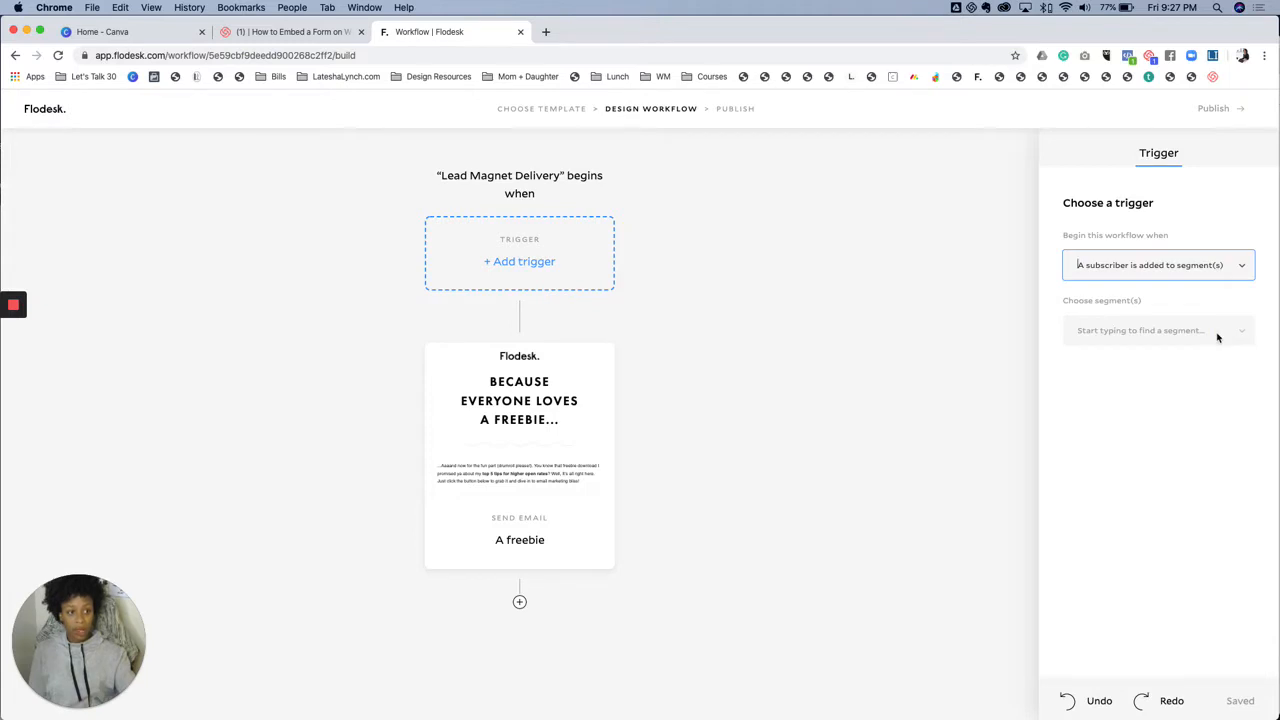
# - Set the trigger segment to Flodesk Training and finish editing it
pyautogui.click(1158, 330)
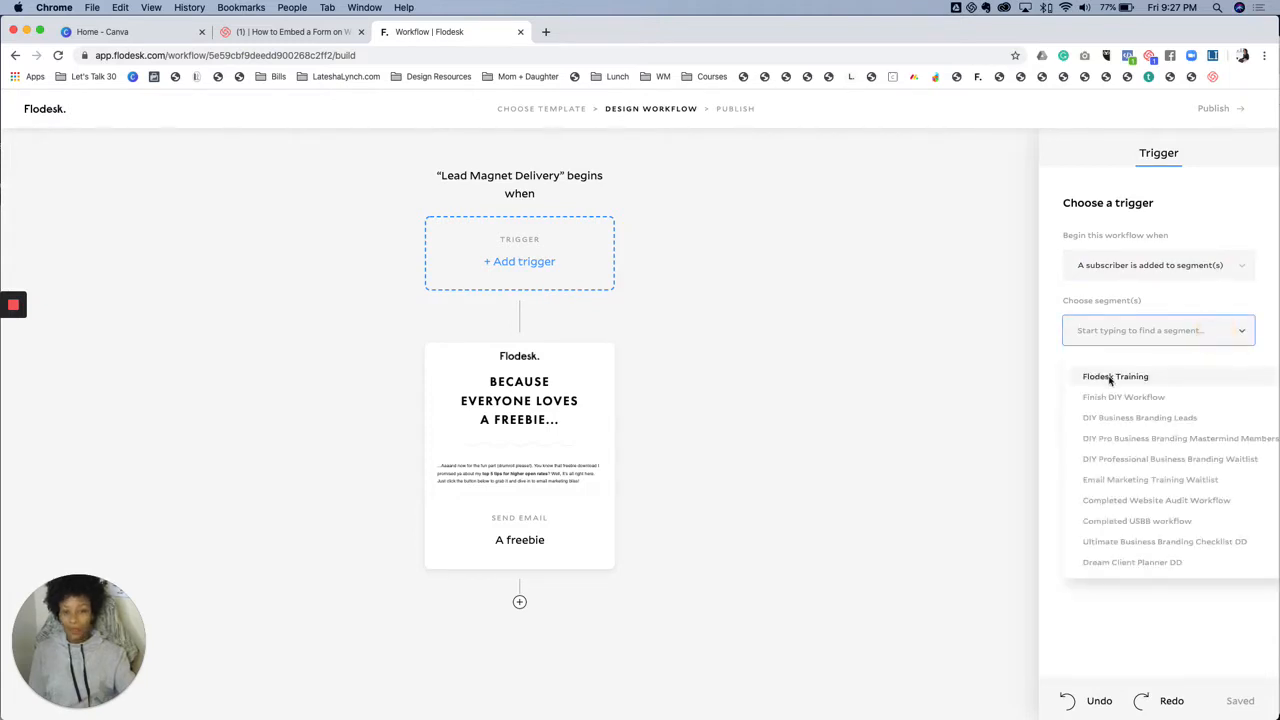
pyautogui.click(1116, 376)
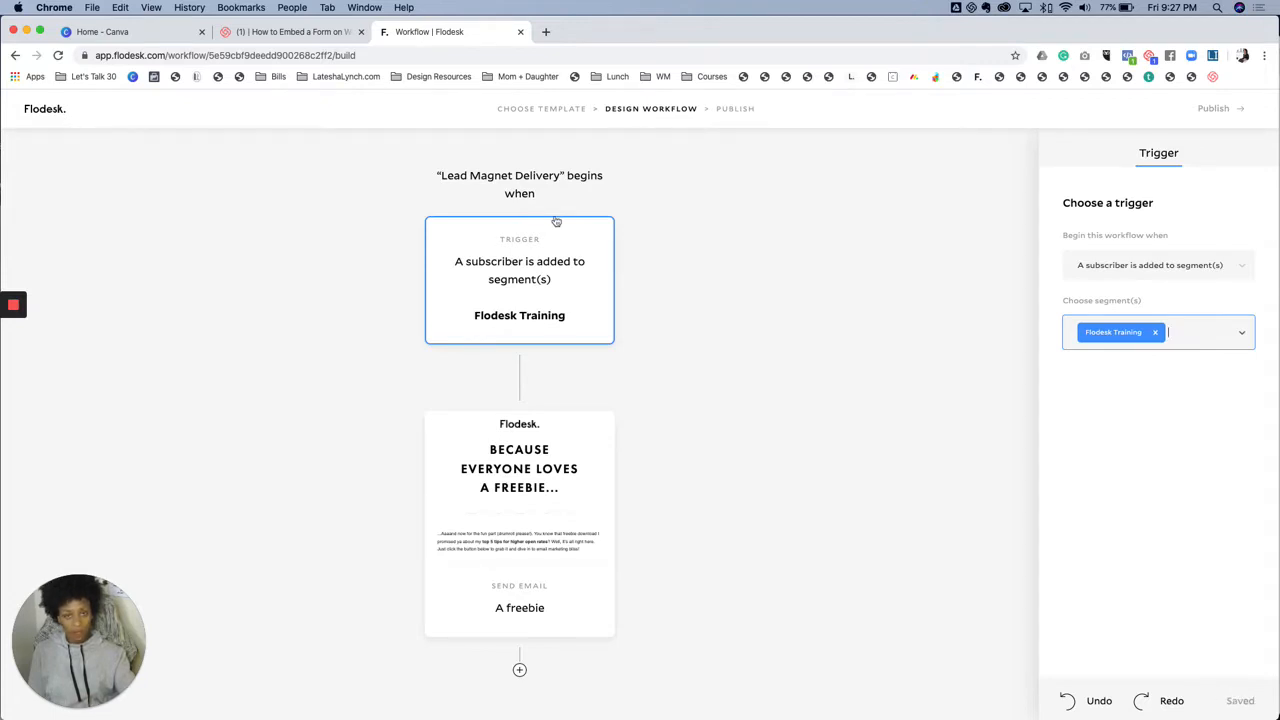
pyautogui.moveTo(524, 248)
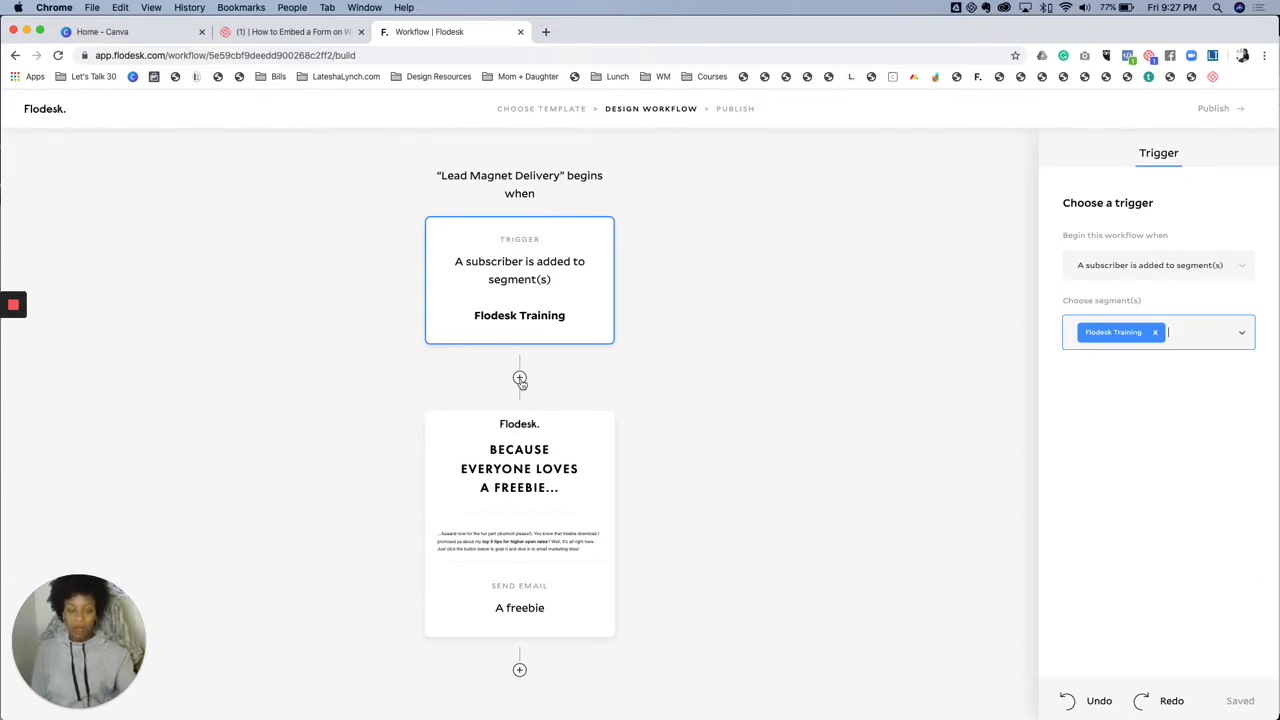
pyautogui.click(520, 380)
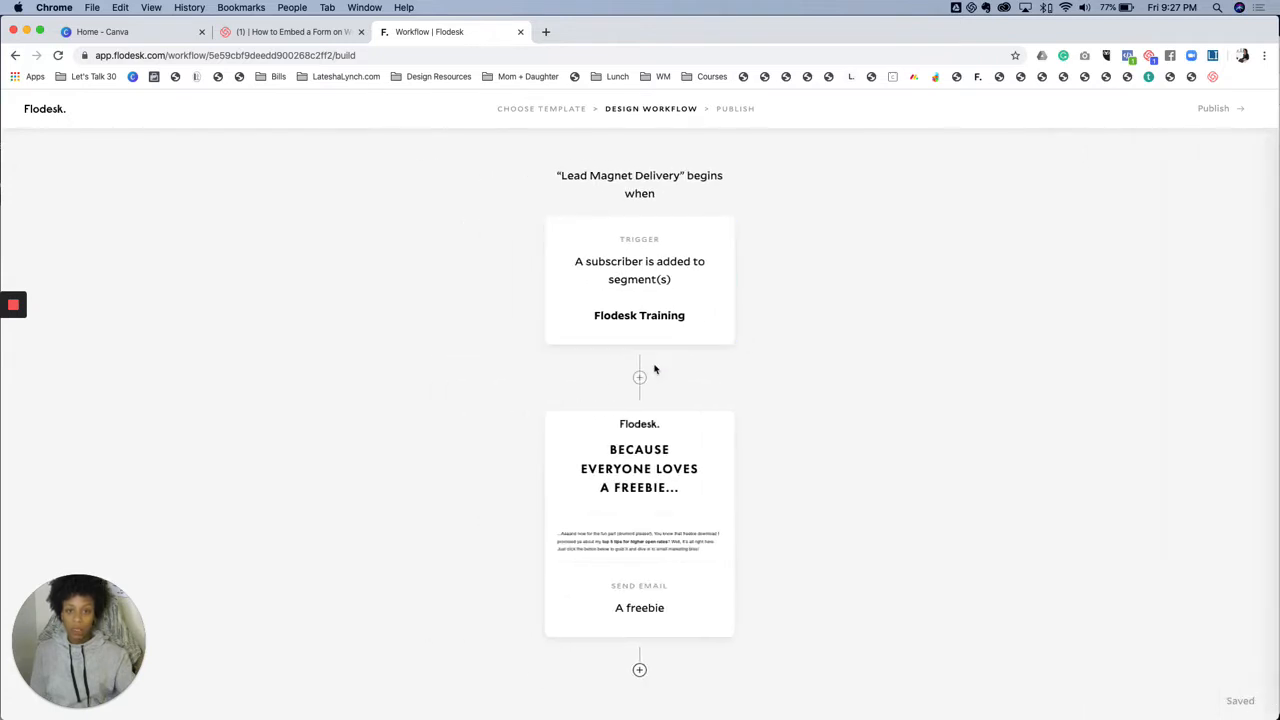
pyautogui.click(640, 510)
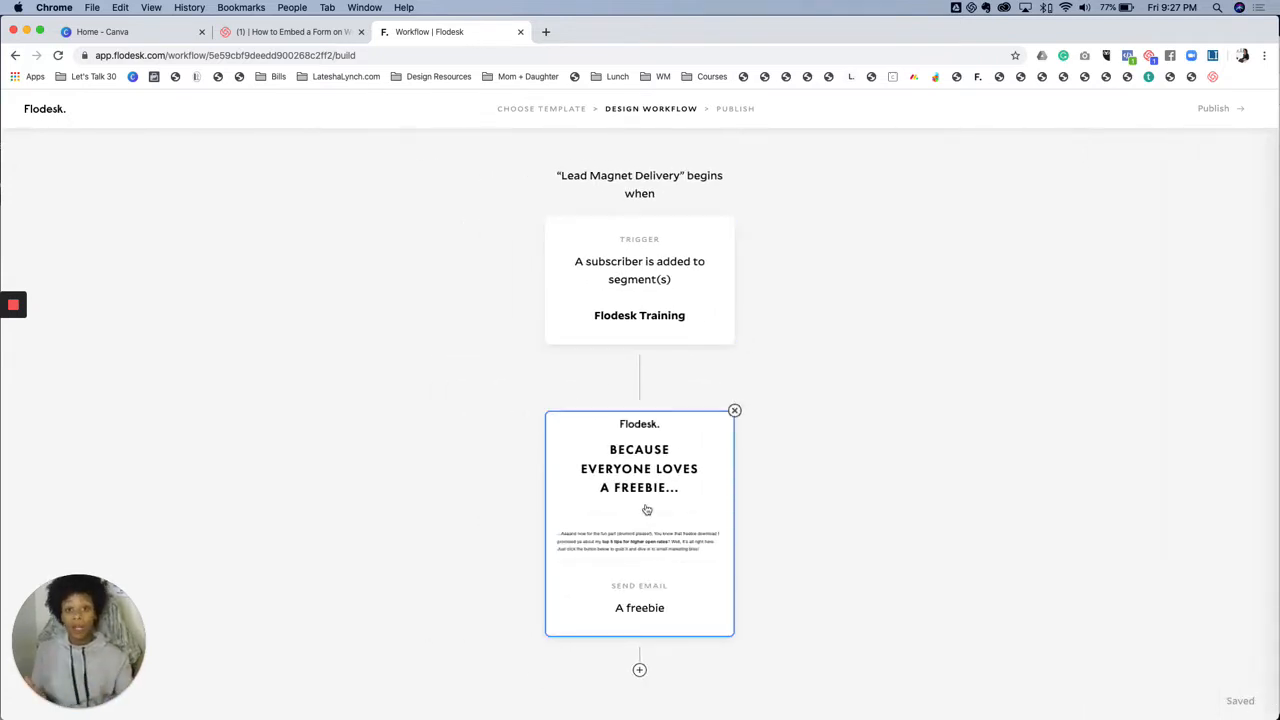
# - Edit the freebie email's design and give it a light beige backdrop
pyautogui.click(640, 520)
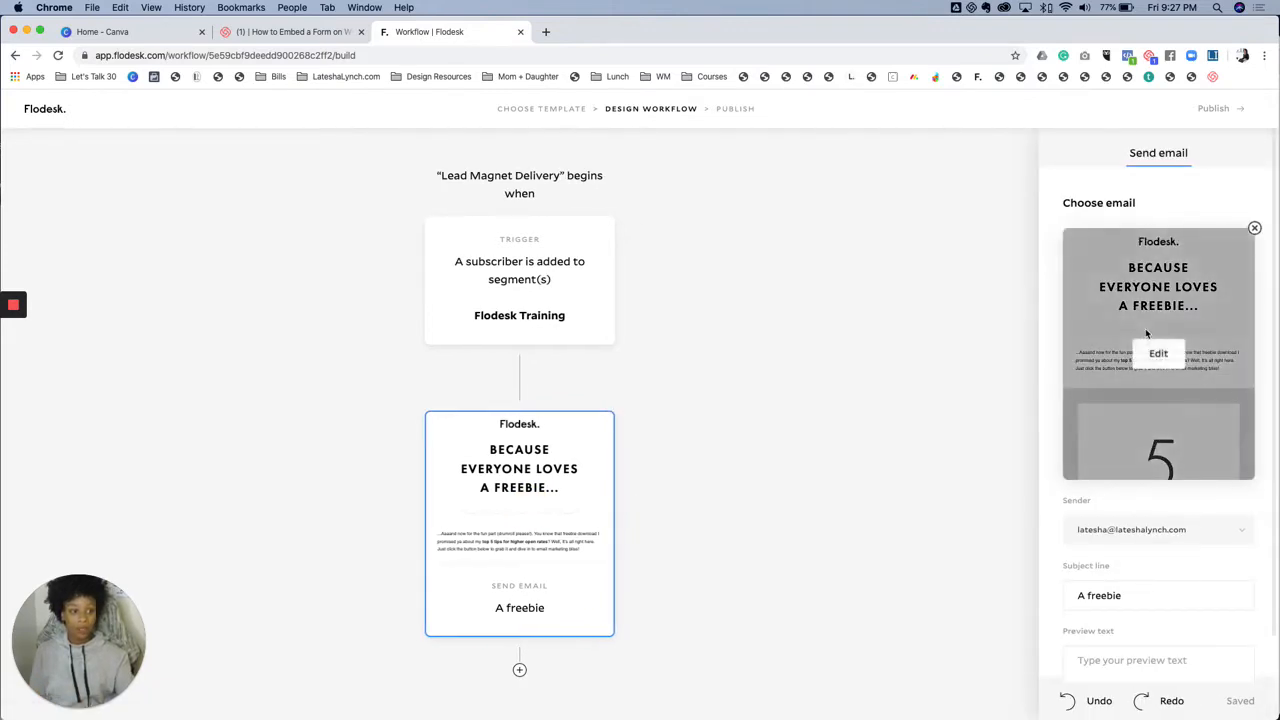
pyautogui.click(1158, 352)
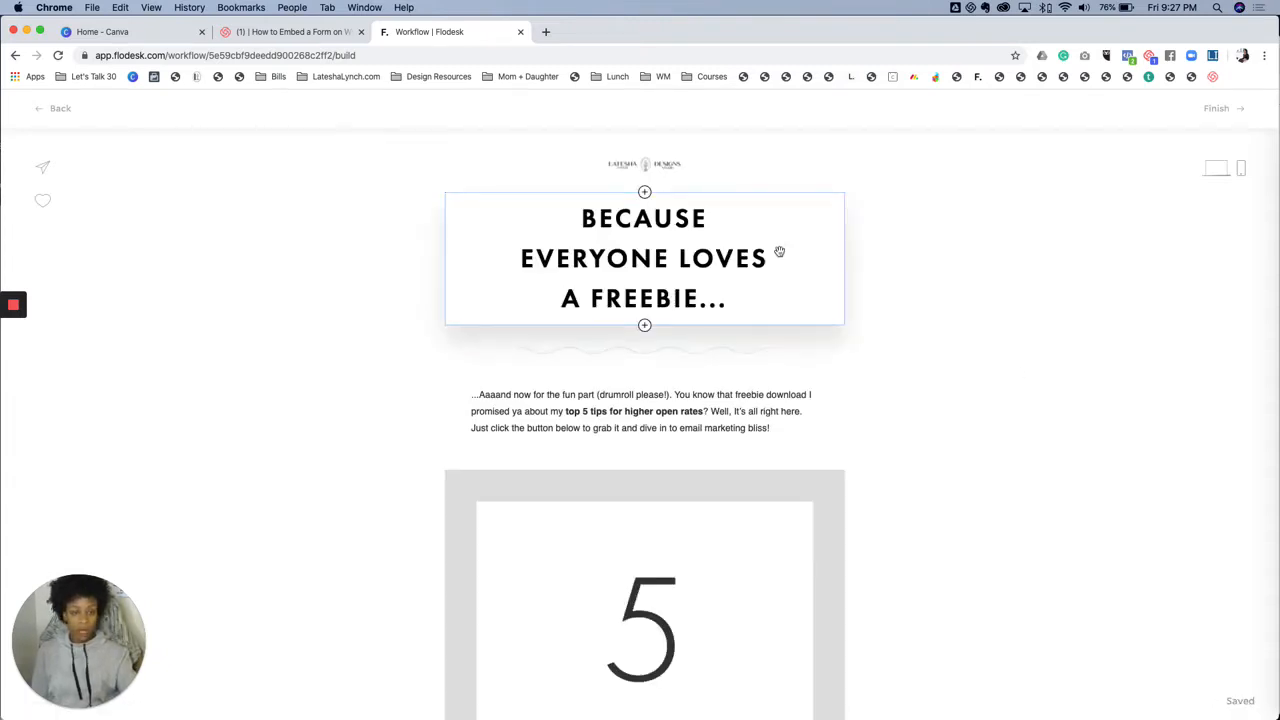
pyautogui.click(364, 304)
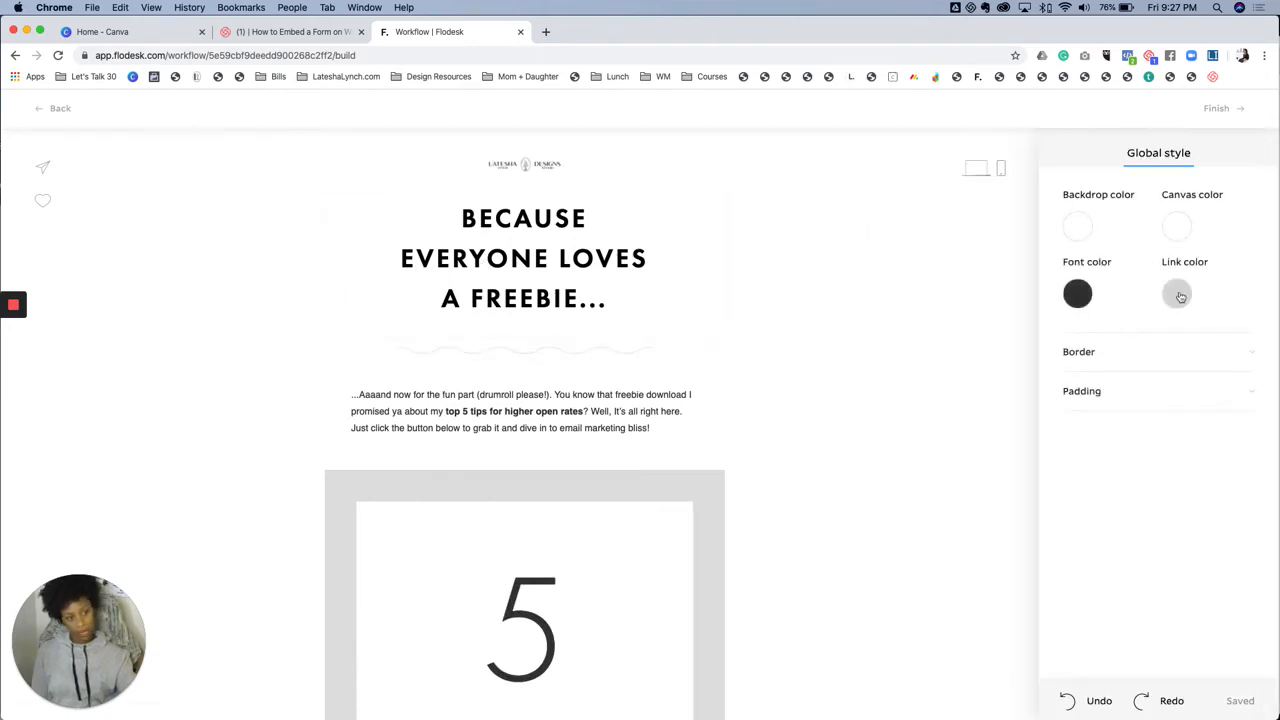
pyautogui.click(1176, 292)
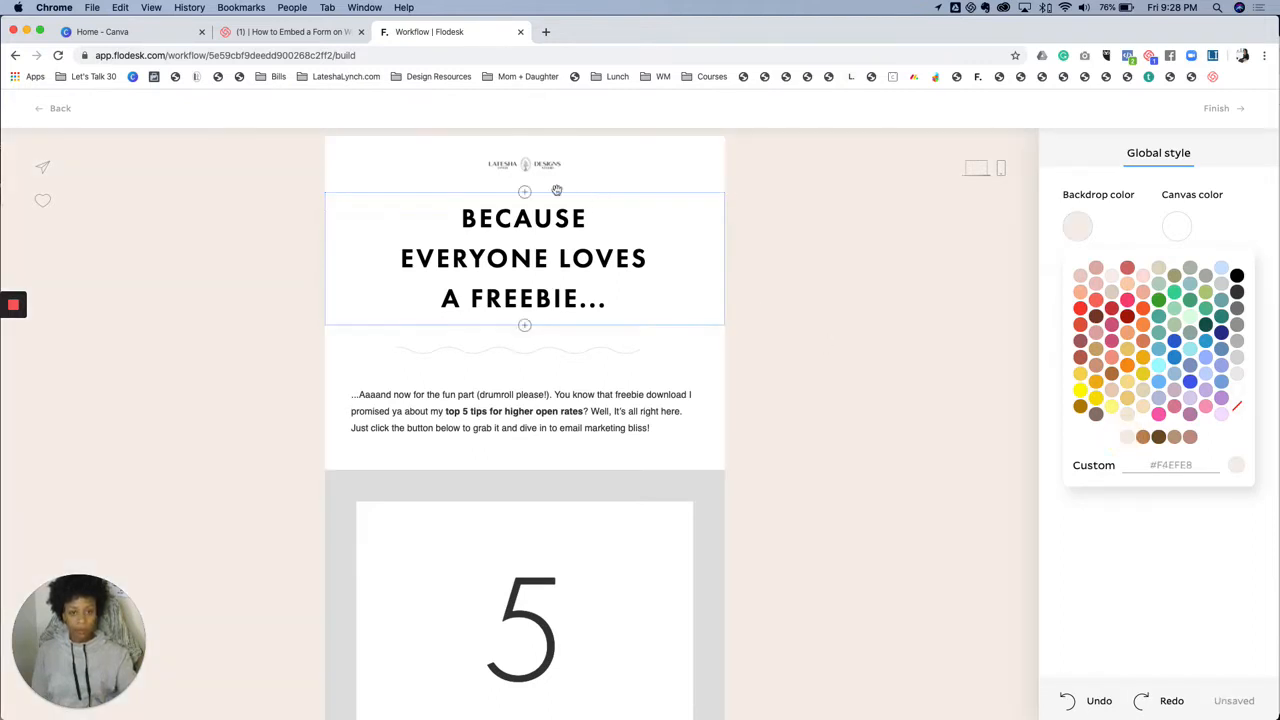
# - Enlarge the logo at the top of the email
pyautogui.click(524, 164)
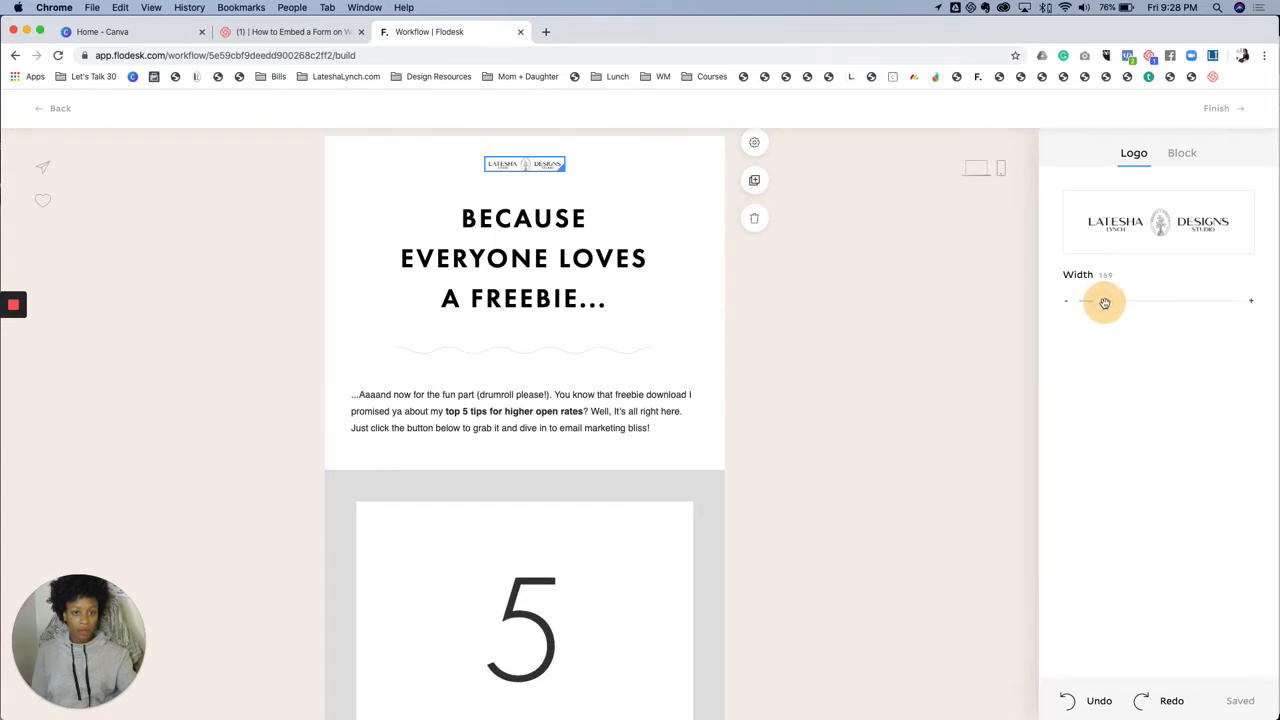
pyautogui.moveTo(1090, 300); pyautogui.dragTo(1112, 300)
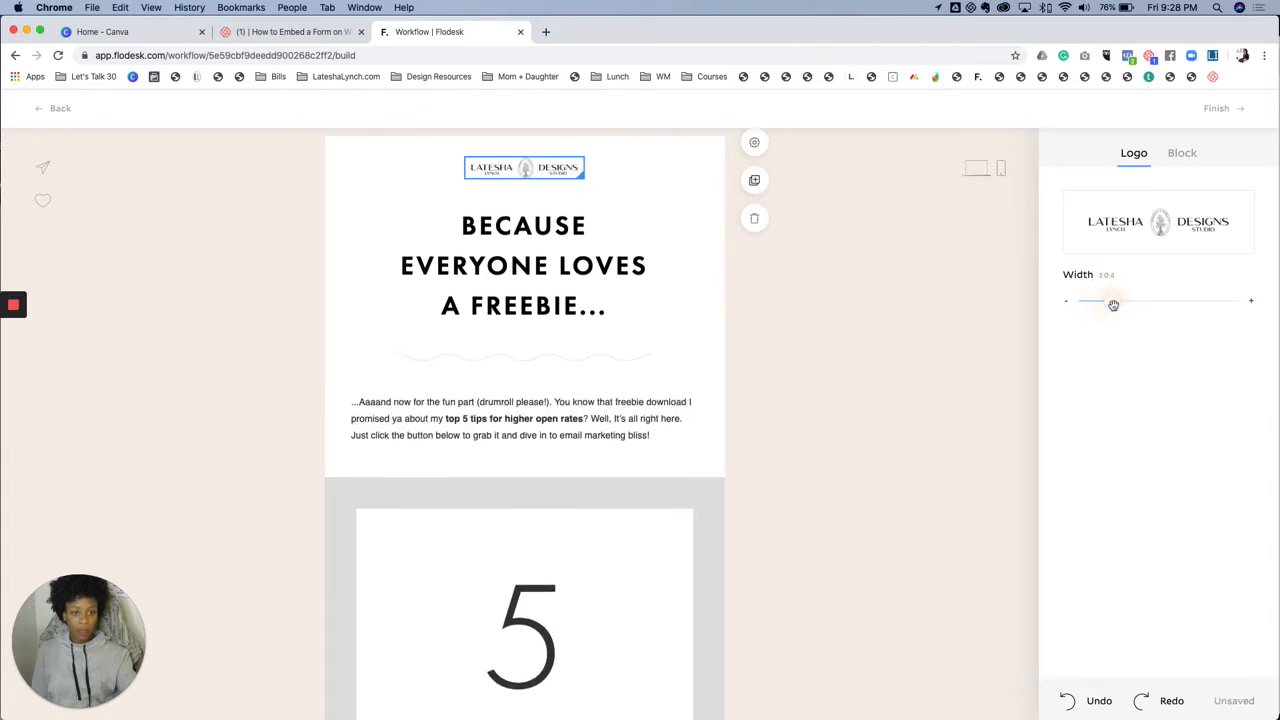
pyautogui.moveTo(1084, 300); pyautogui.dragTo(1124, 300)
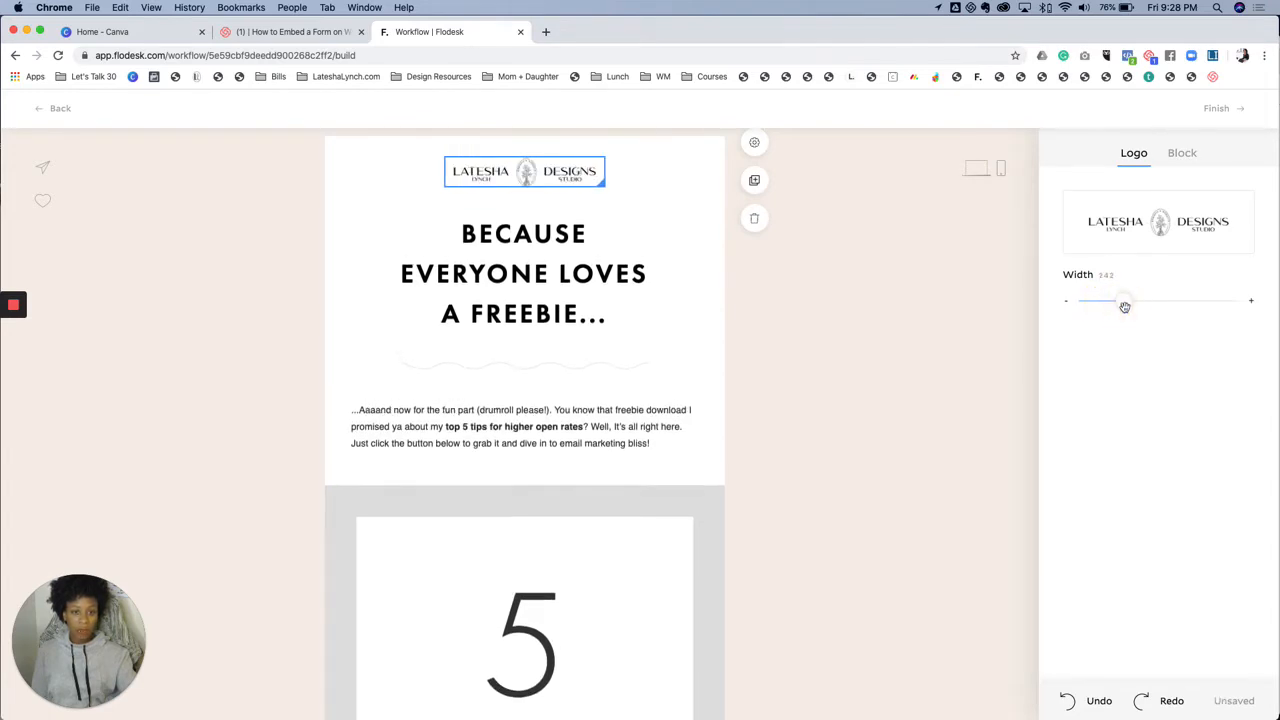
pyautogui.moveTo(1124, 300); pyautogui.dragTo(1132, 300)
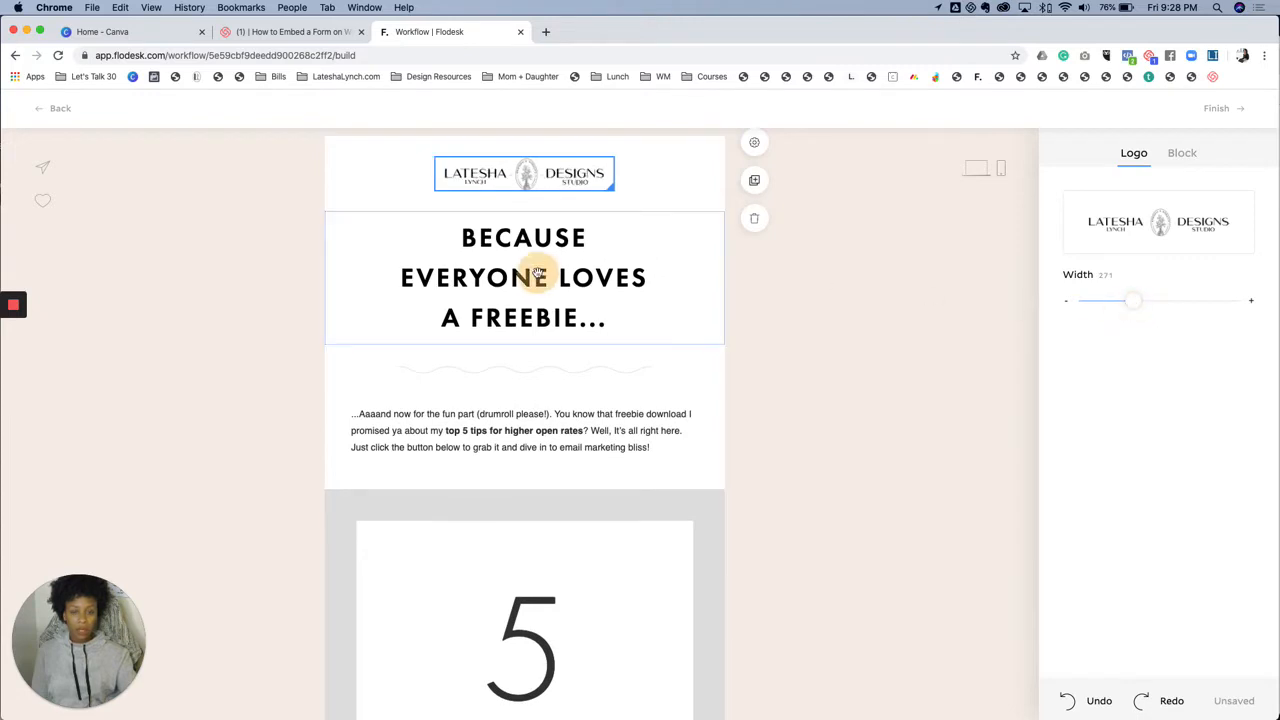
# - Switch the freebie headline's font to Gill Sans Nova
pyautogui.click(524, 276)
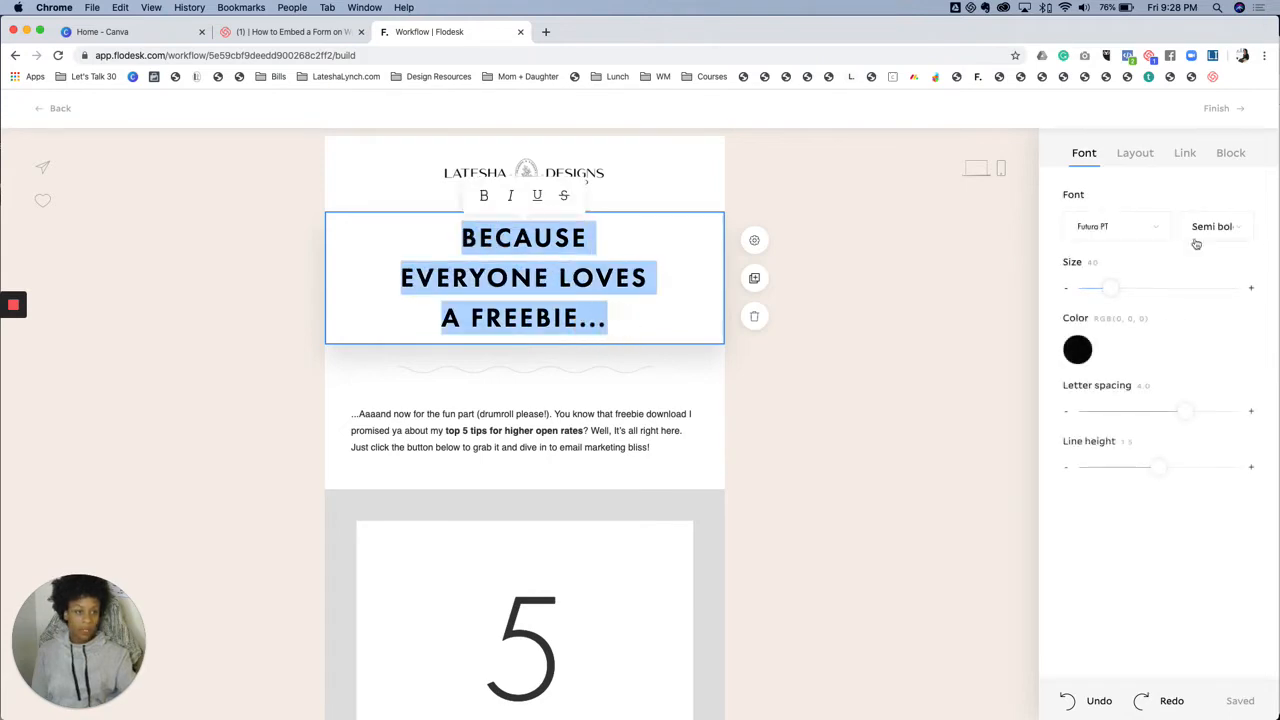
pyautogui.click(1116, 226)
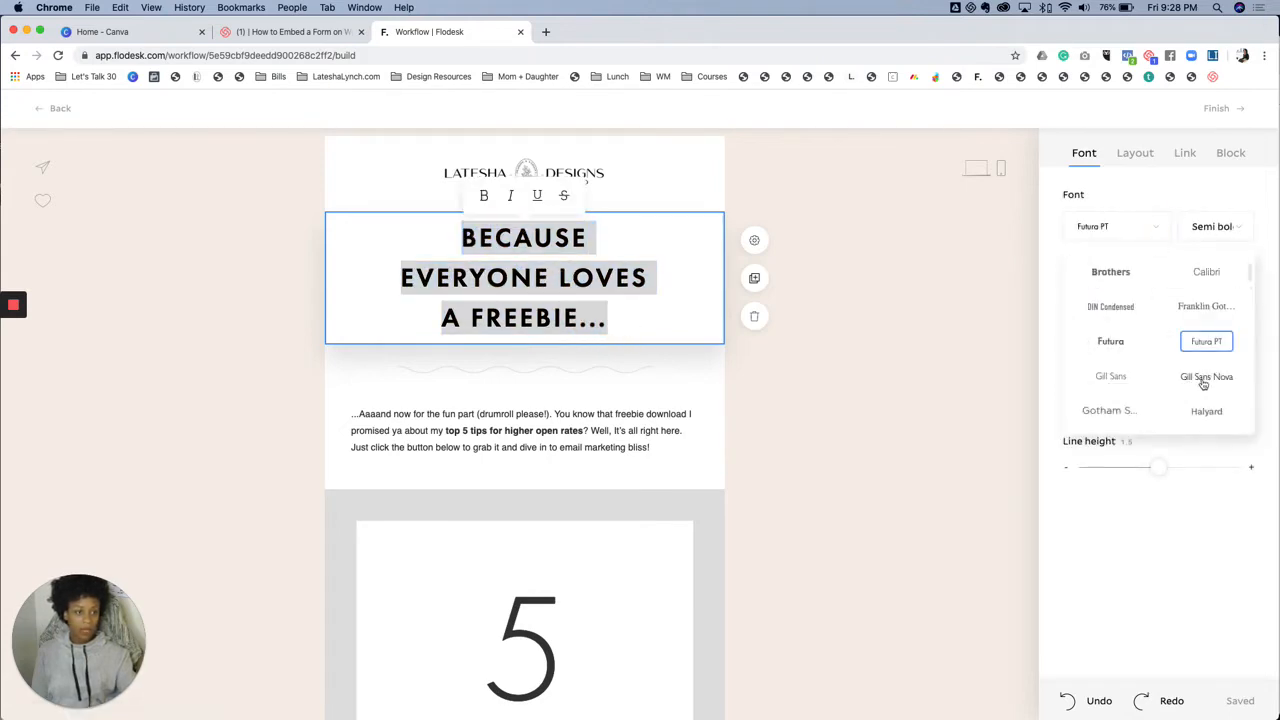
pyautogui.click(1206, 376)
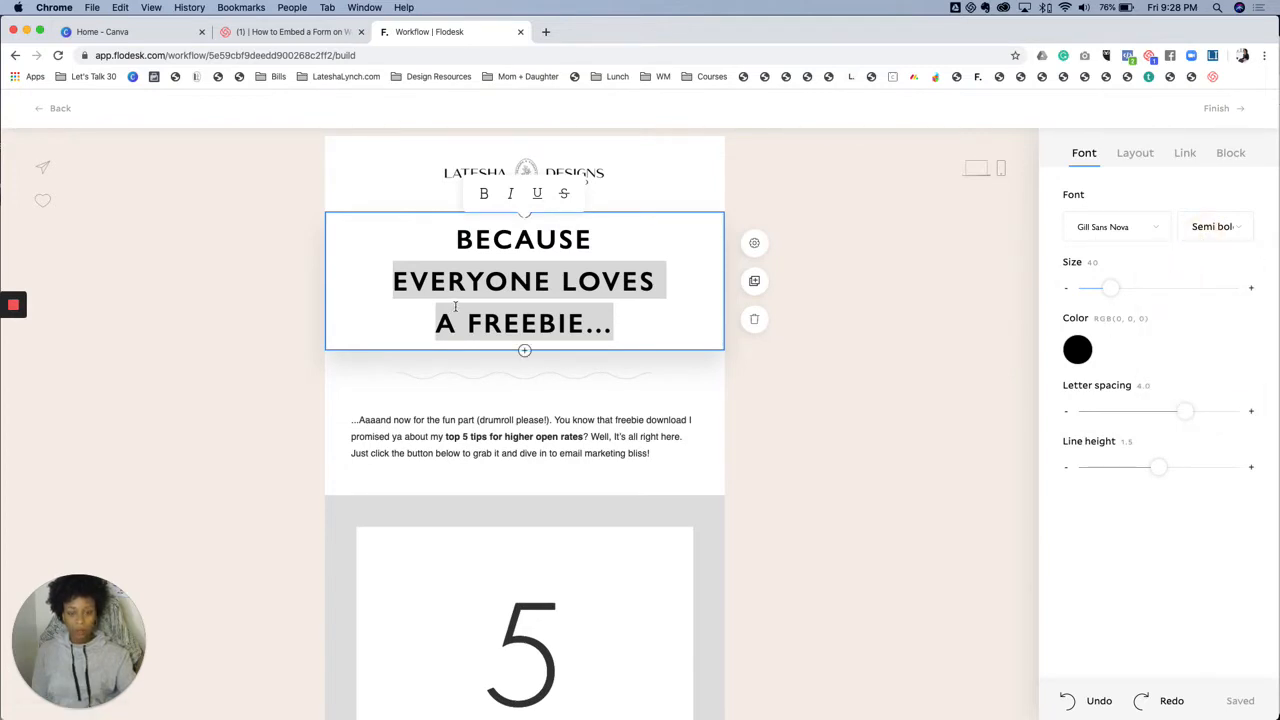
pyautogui.scroll(-3)
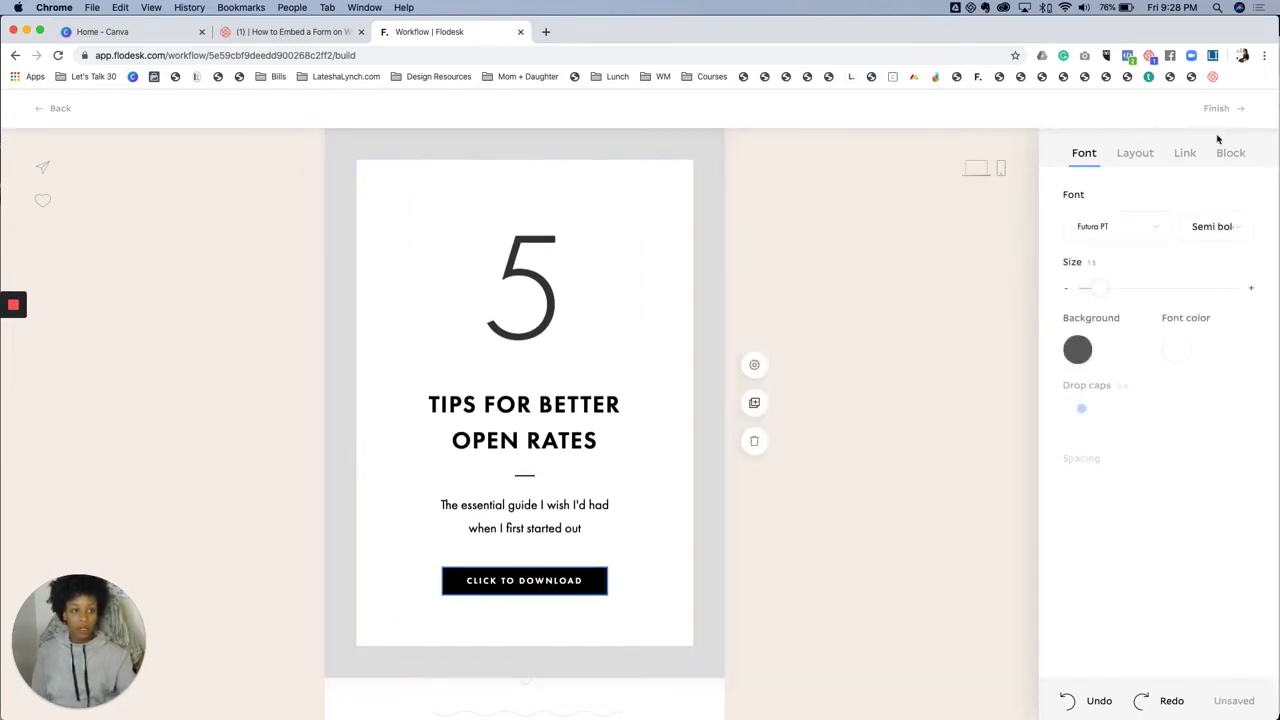
# - Set the CLICK TO DOWNLOAD button to attach the uploaded file ConcreteCollection4.jpg
pyautogui.click(1184, 152)
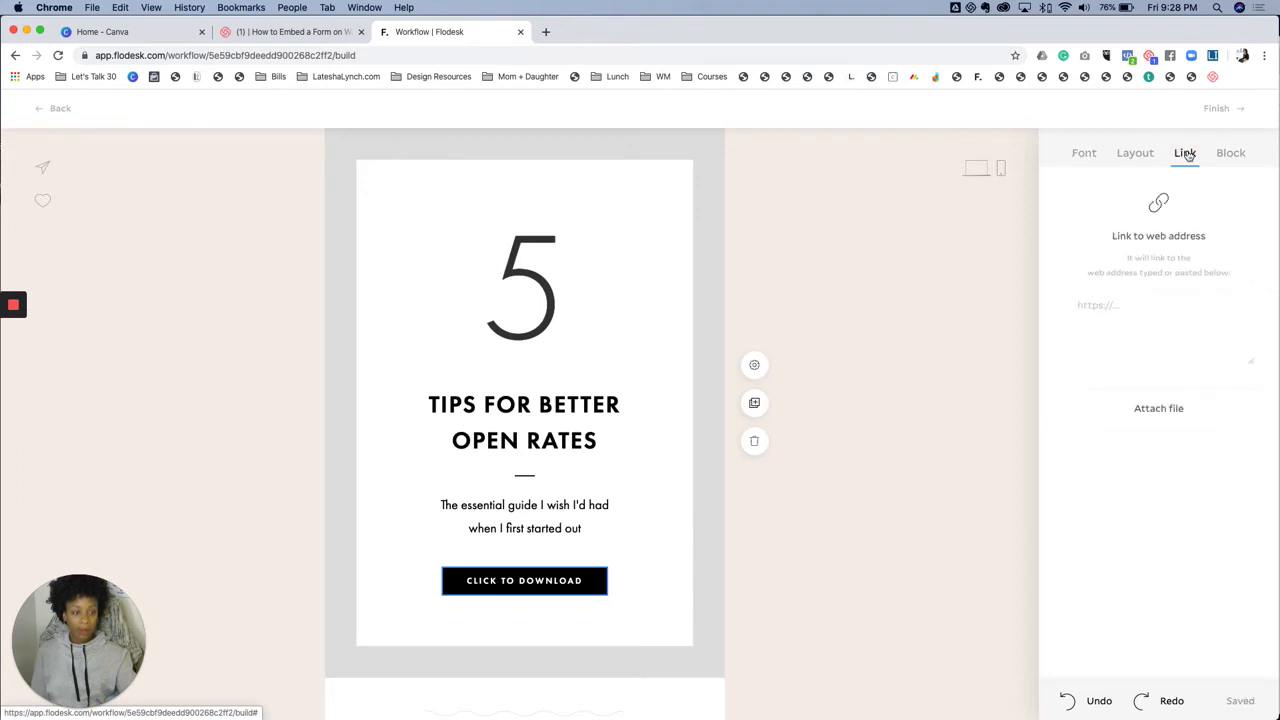
pyautogui.click(1158, 328)
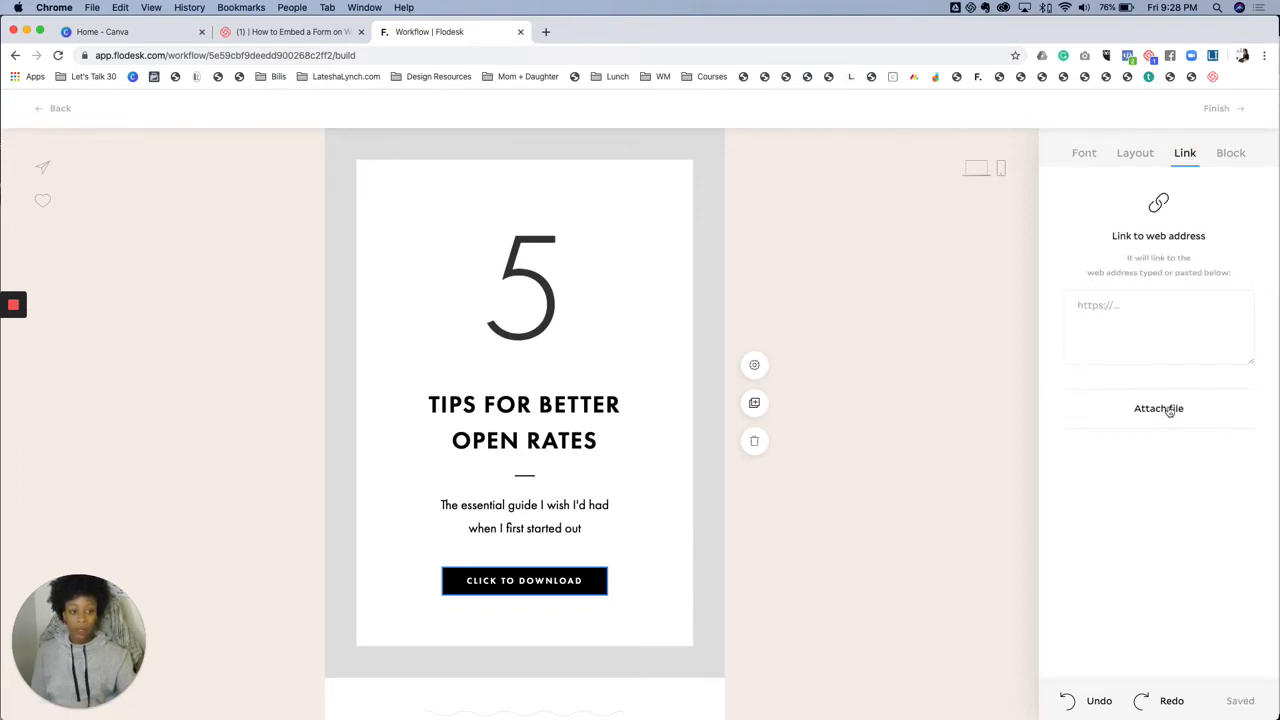
pyautogui.click(1158, 408)
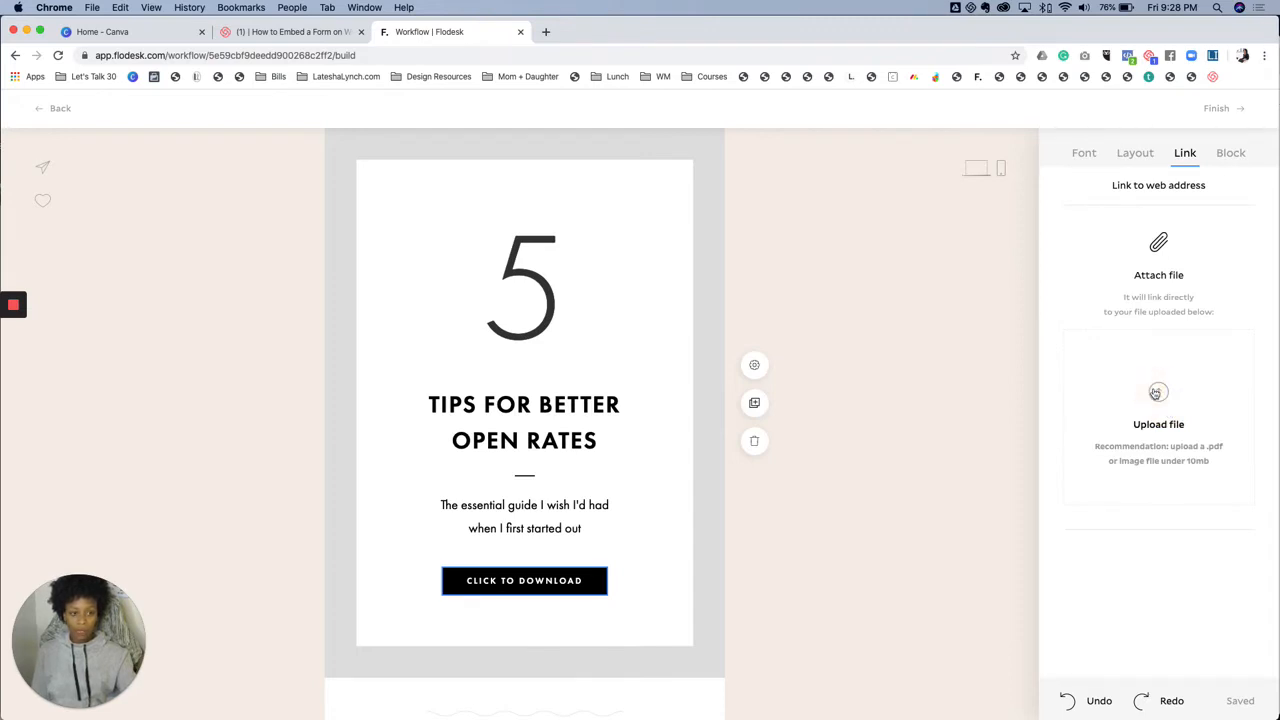
pyautogui.click(1158, 390)
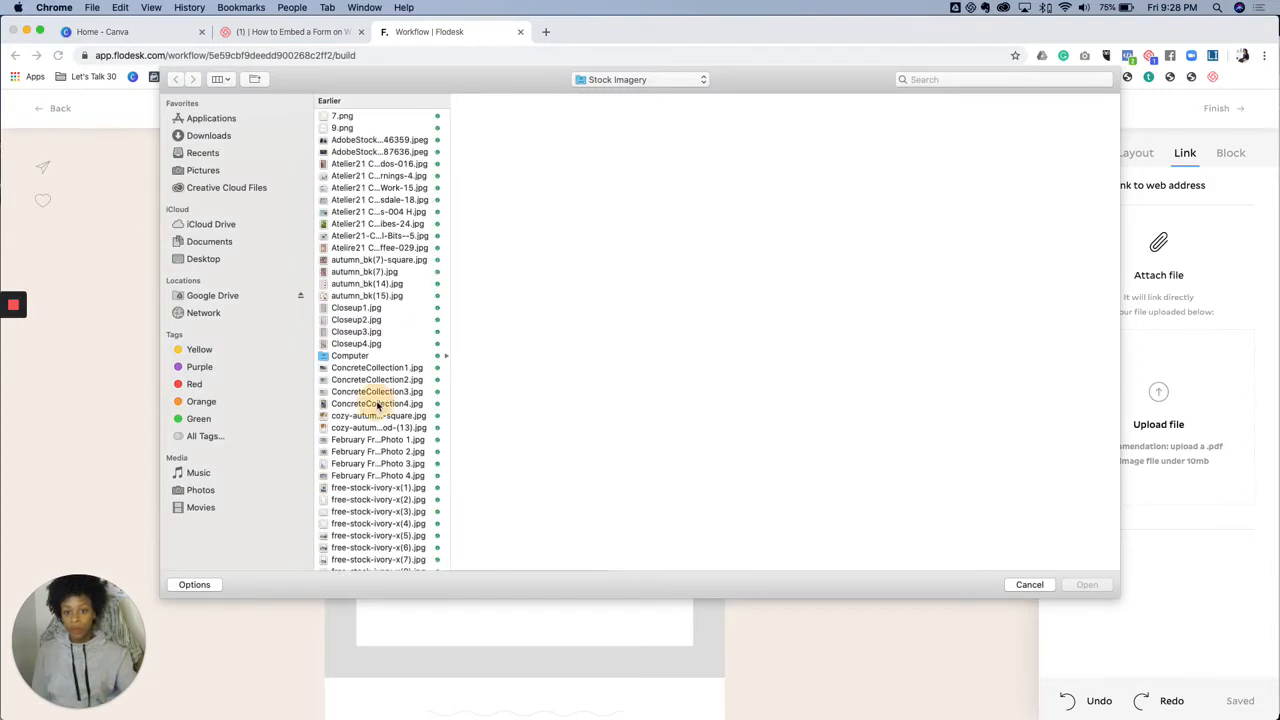
pyautogui.click(376, 404)
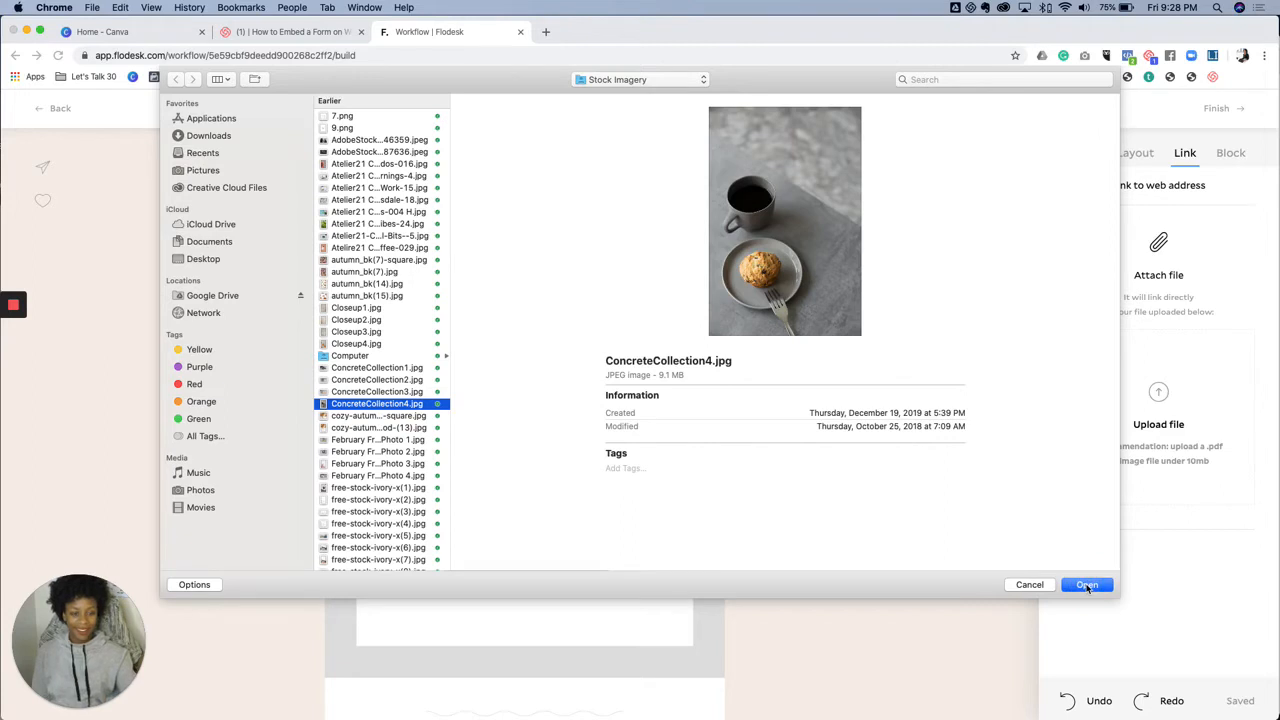
pyautogui.click(1086, 584)
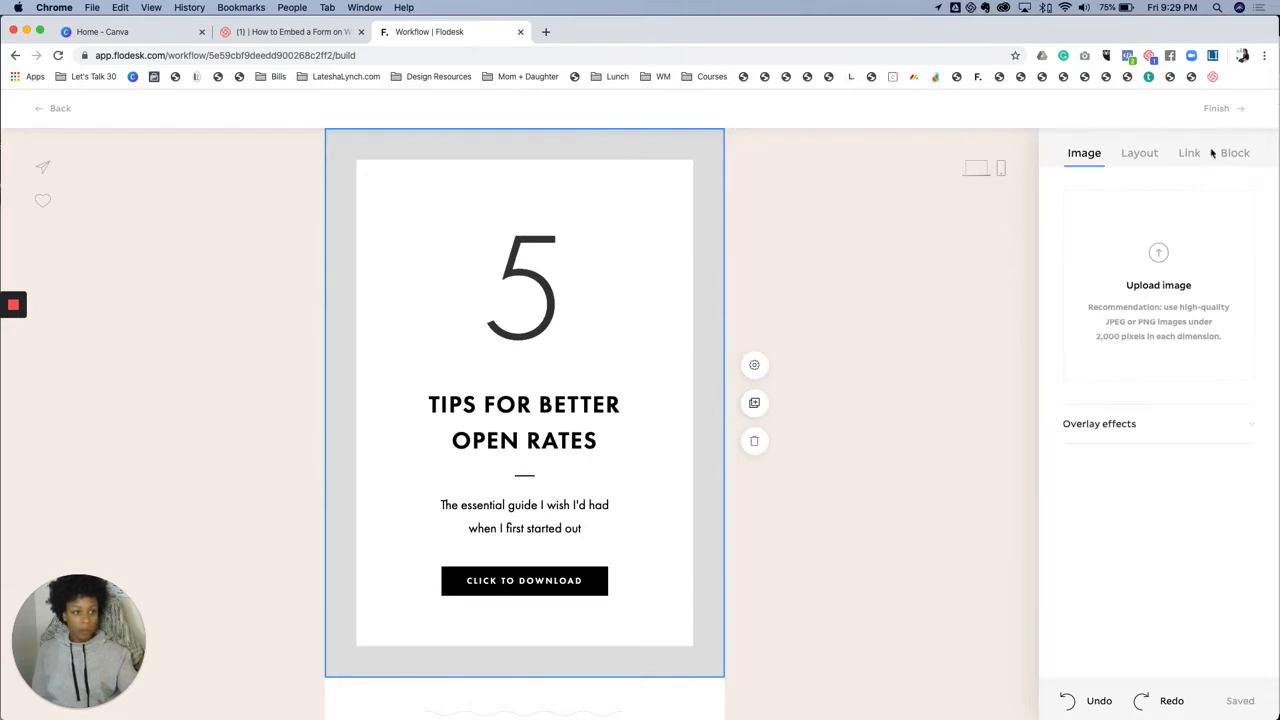
# - Give the cover section a dark brown background and check its alternative layouts
pyautogui.click(1236, 152)
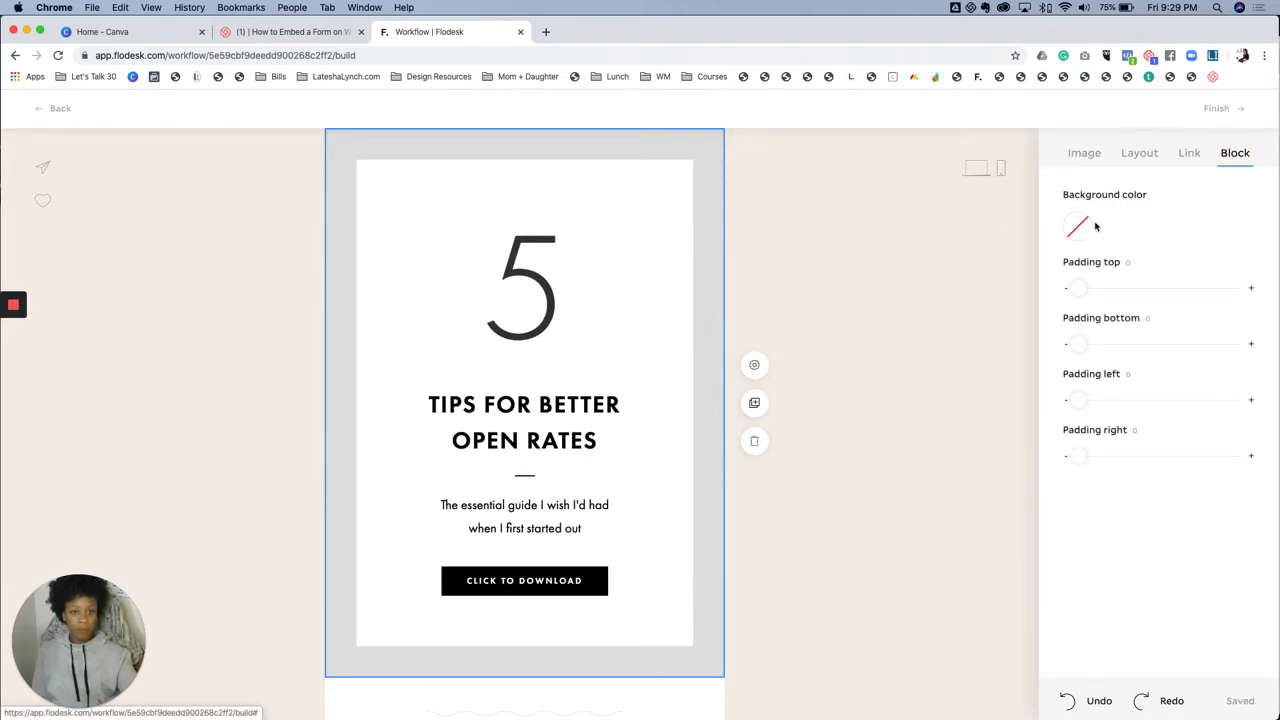
pyautogui.click(1076, 226)
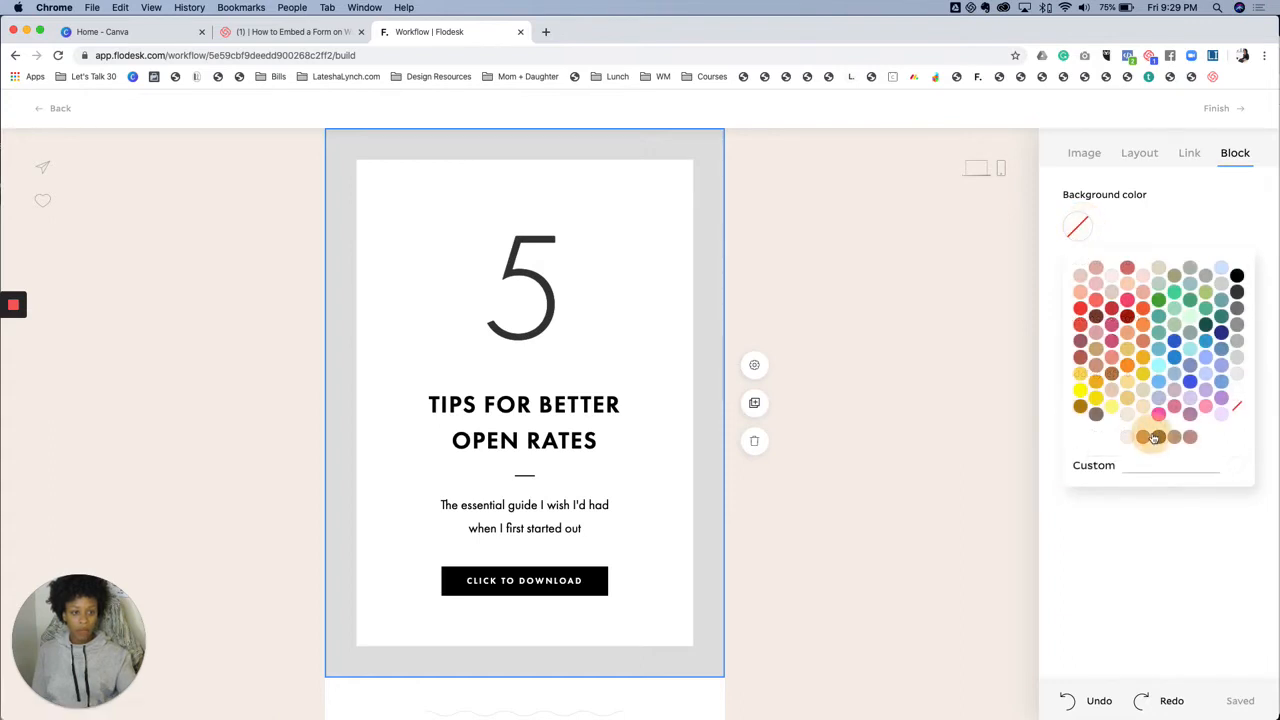
pyautogui.click(1152, 436)
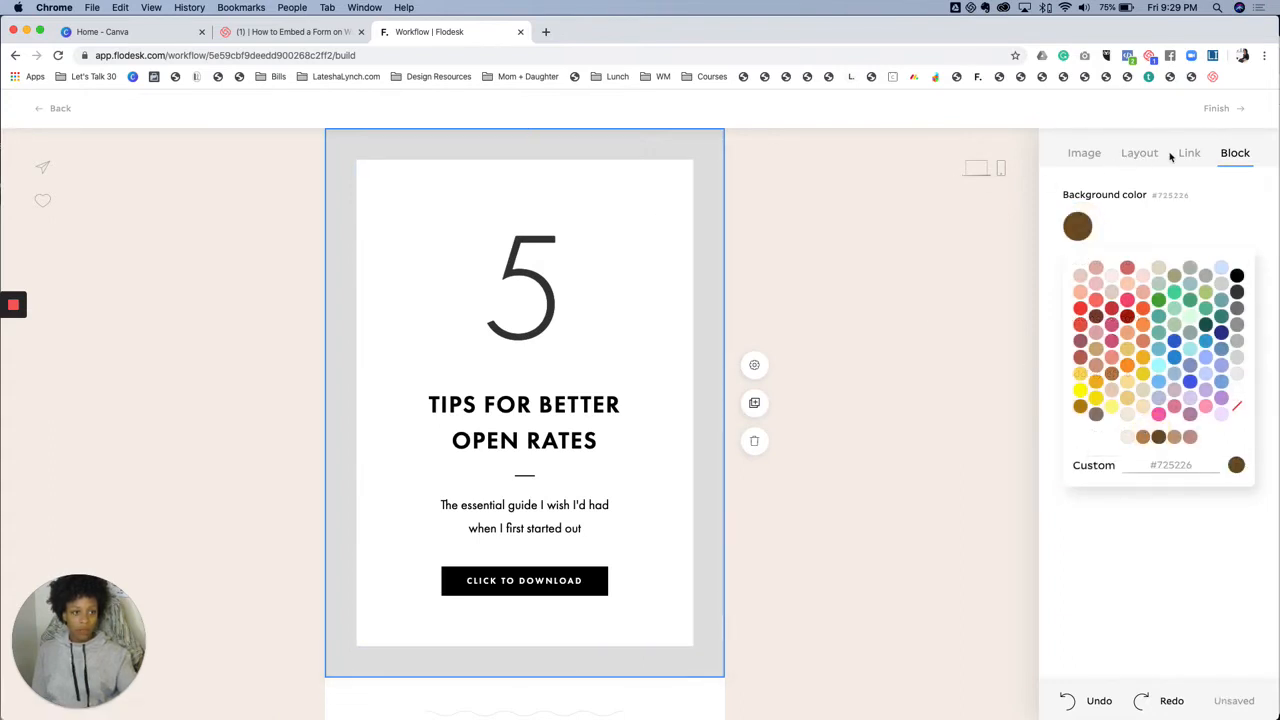
pyautogui.click(1140, 152)
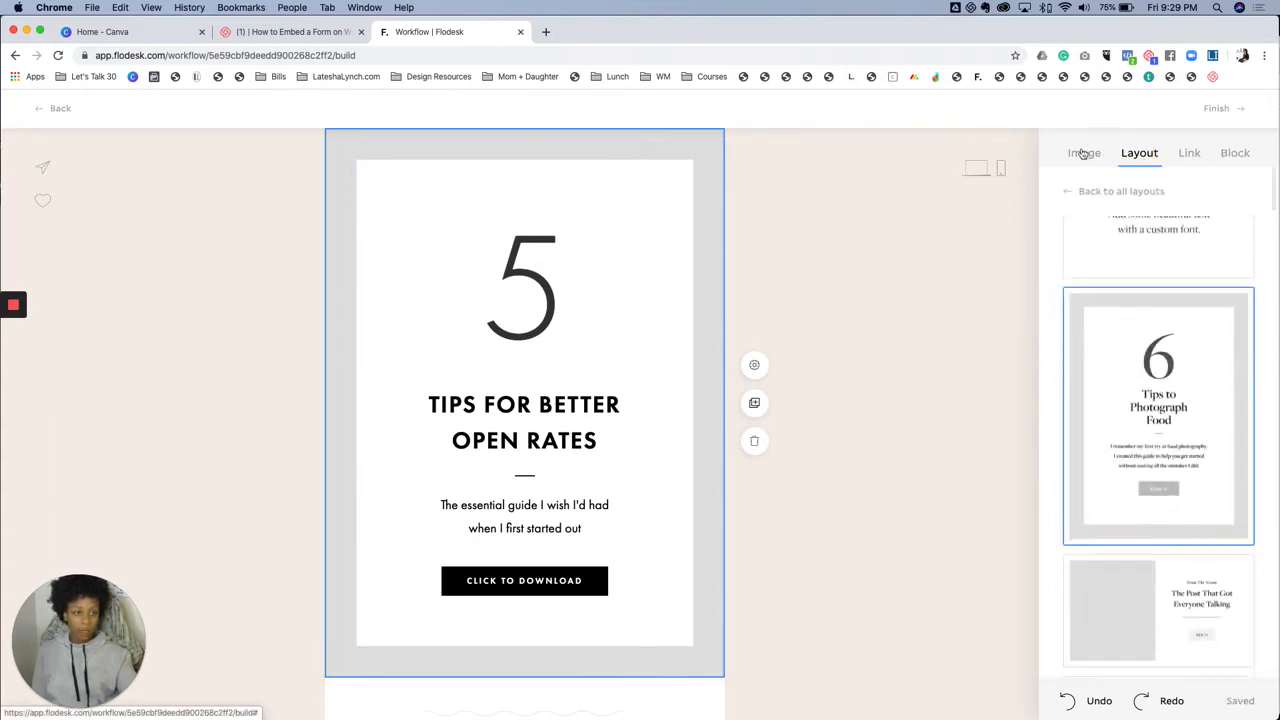
pyautogui.click(1084, 152)
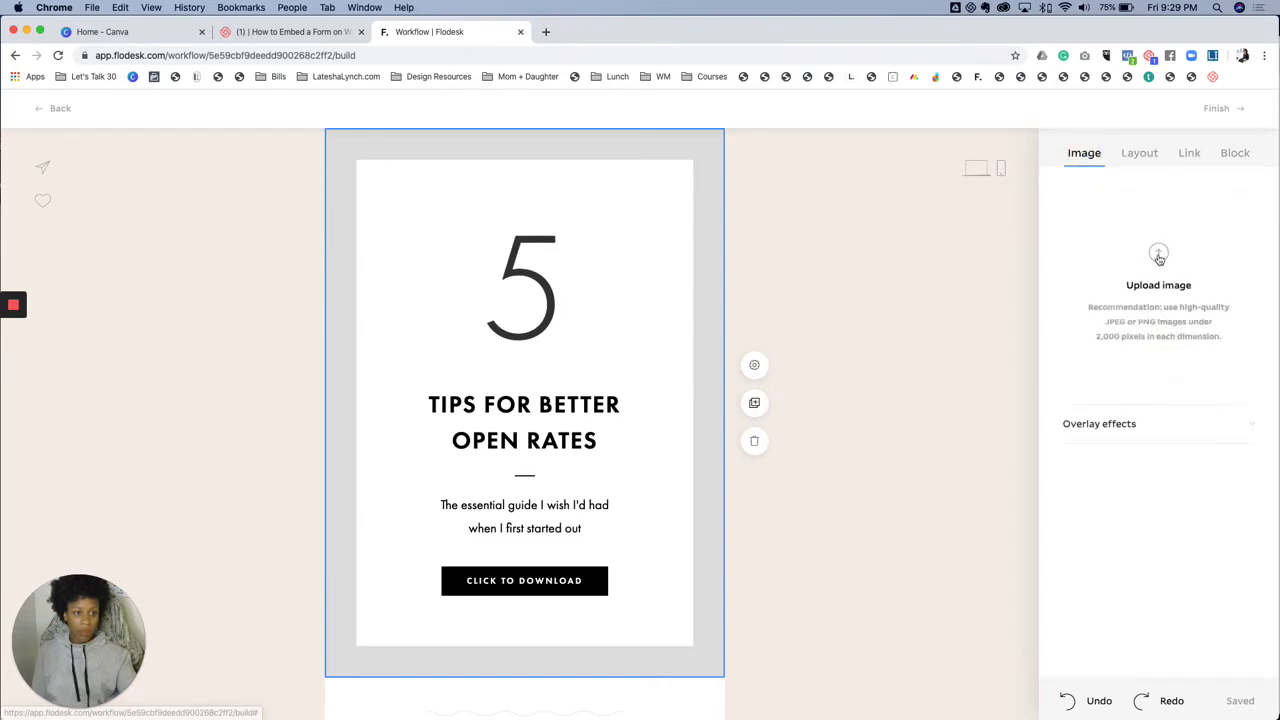
pyautogui.moveTo(302, 170)
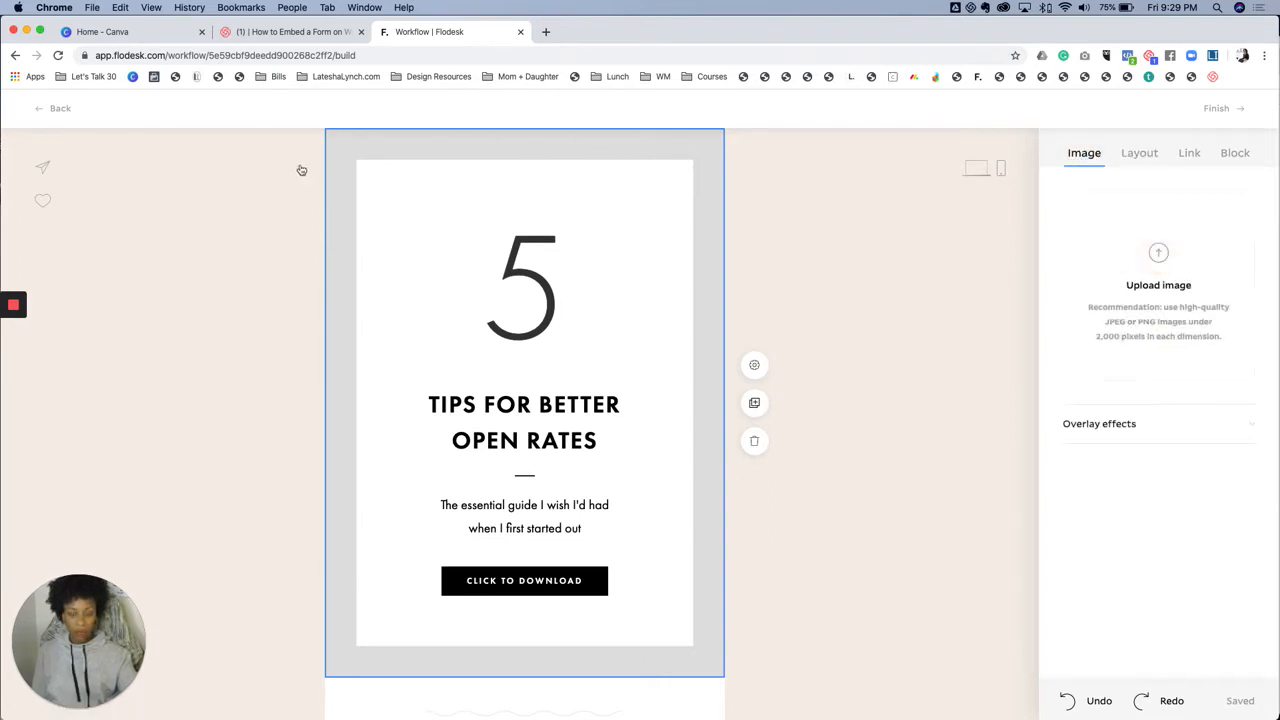
# - Upload the Tropical Vibes palm photo for the section and make the tips card tan
pyautogui.click(1158, 260)
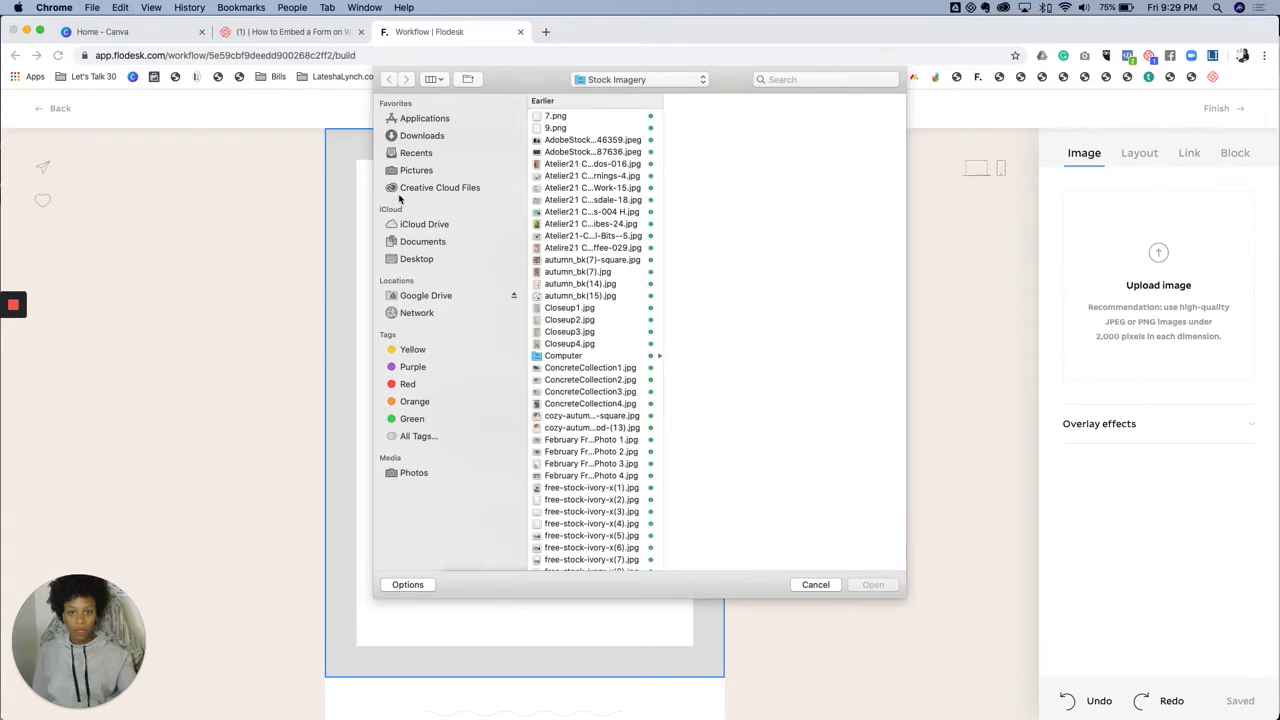
pyautogui.click(590, 224)
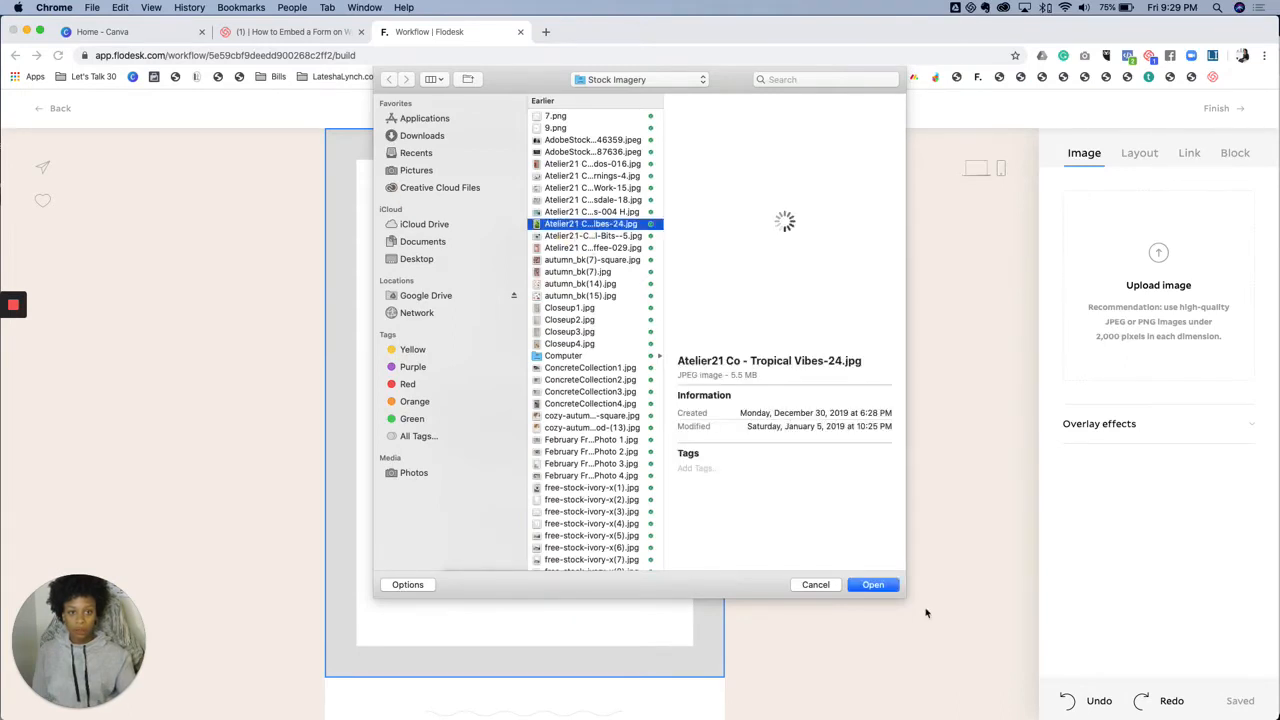
pyautogui.click(872, 584)
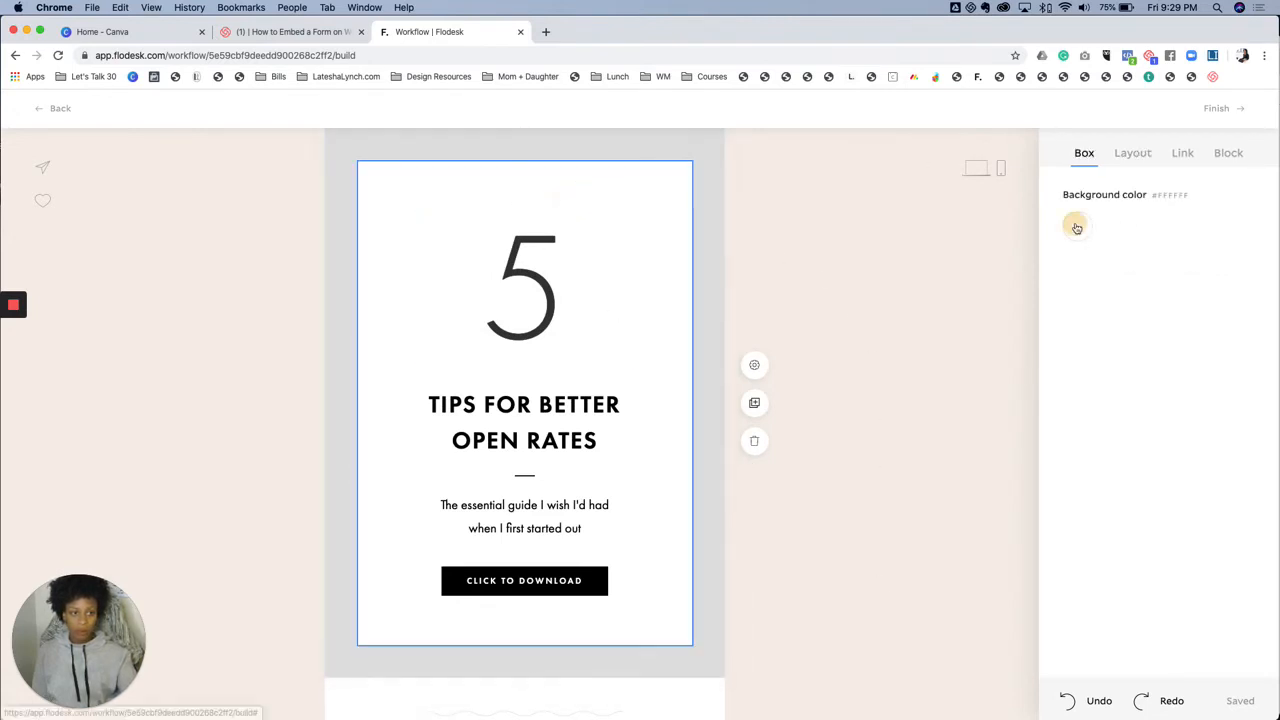
pyautogui.click(1076, 228)
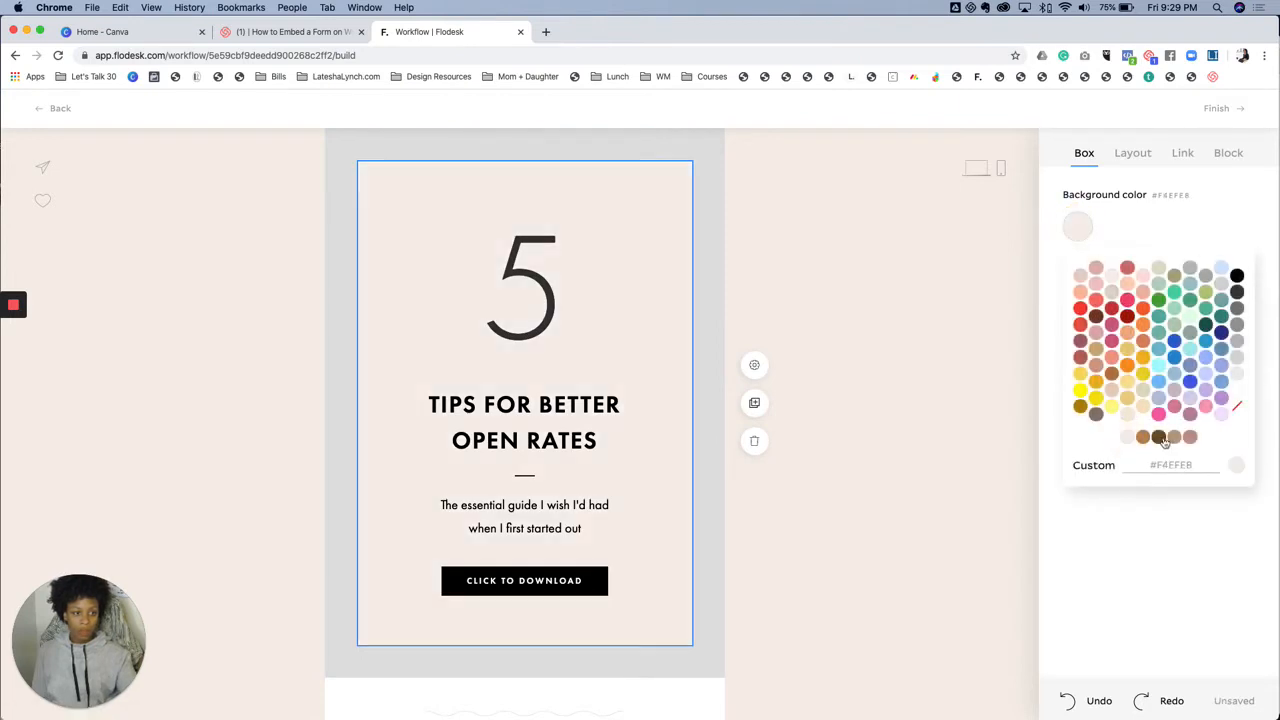
pyautogui.click(1176, 436)
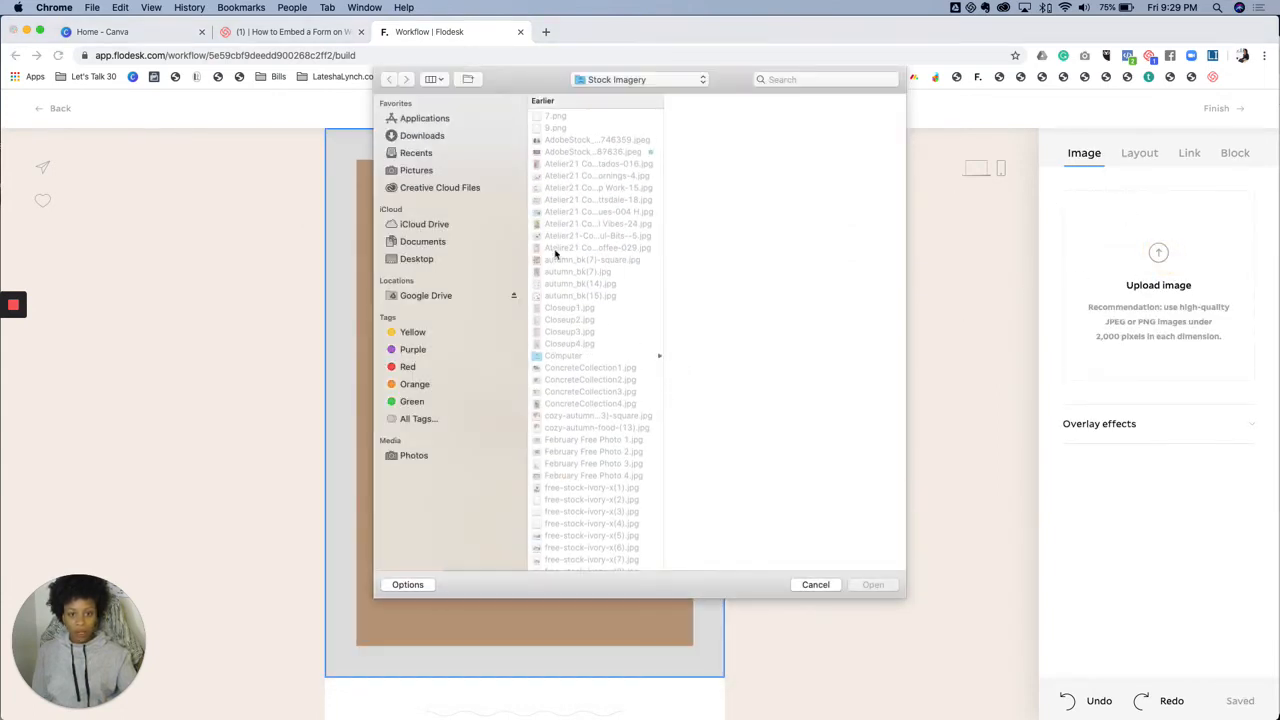
# - Upload the Tropical Vibes palm photo as the section's background image and adjust it
pyautogui.click(590, 224)
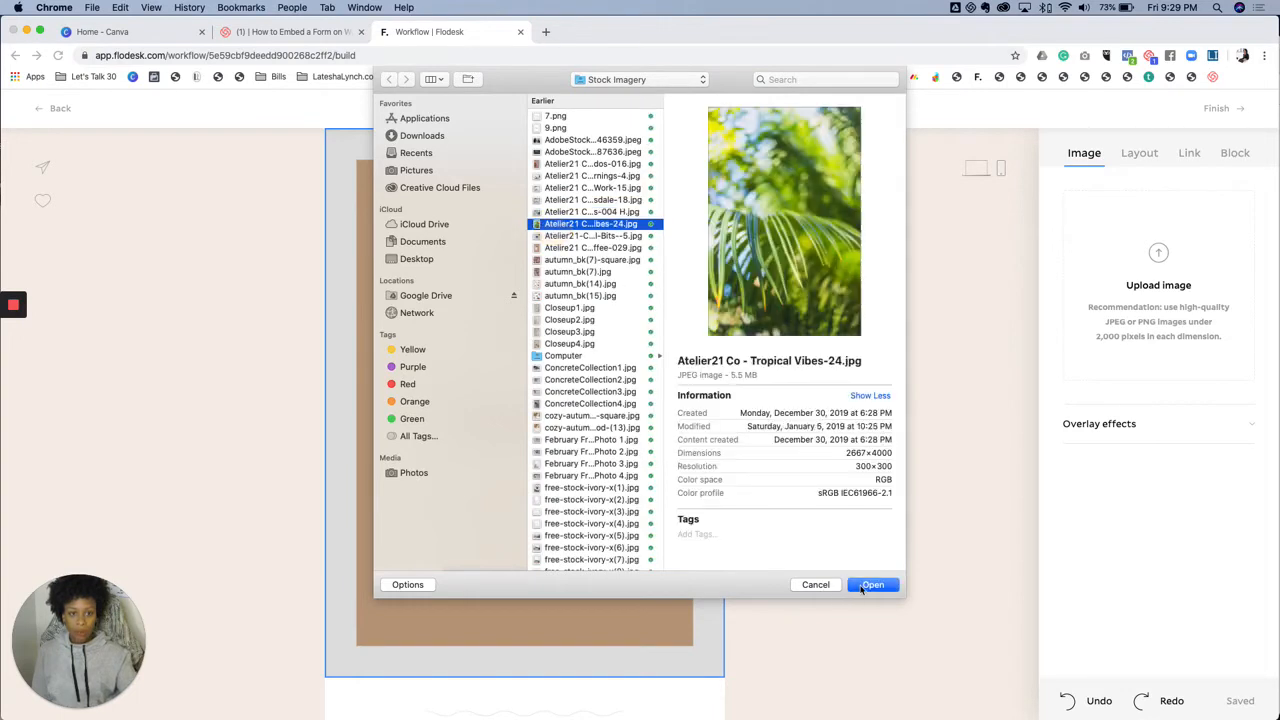
pyautogui.click(872, 584)
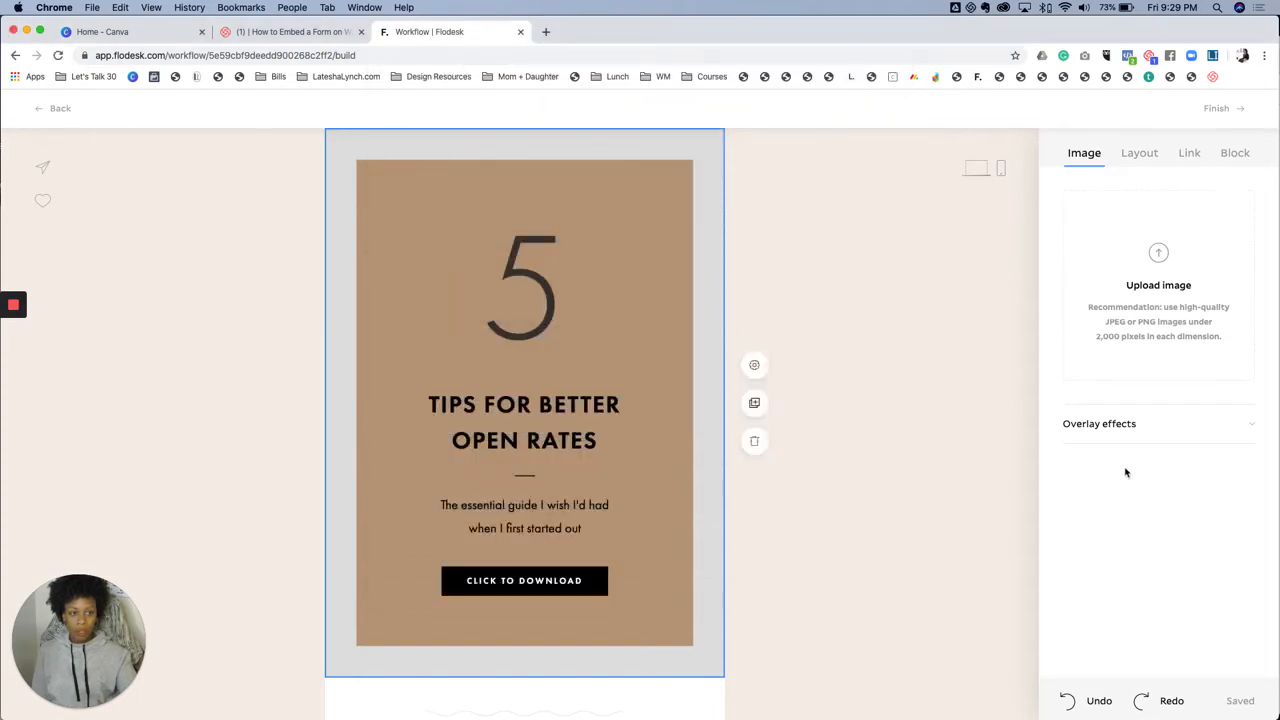
pyautogui.click(1158, 284)
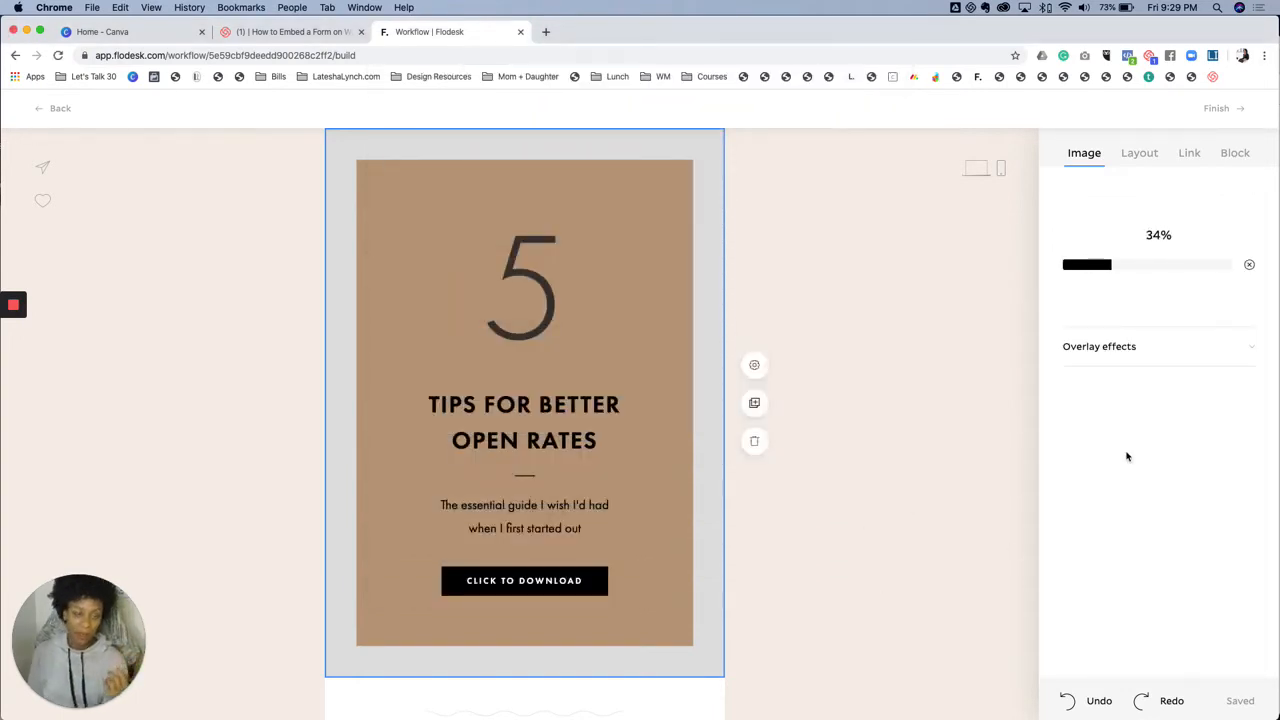
pyautogui.moveTo(1088, 264); pyautogui.dragTo(1122, 264)
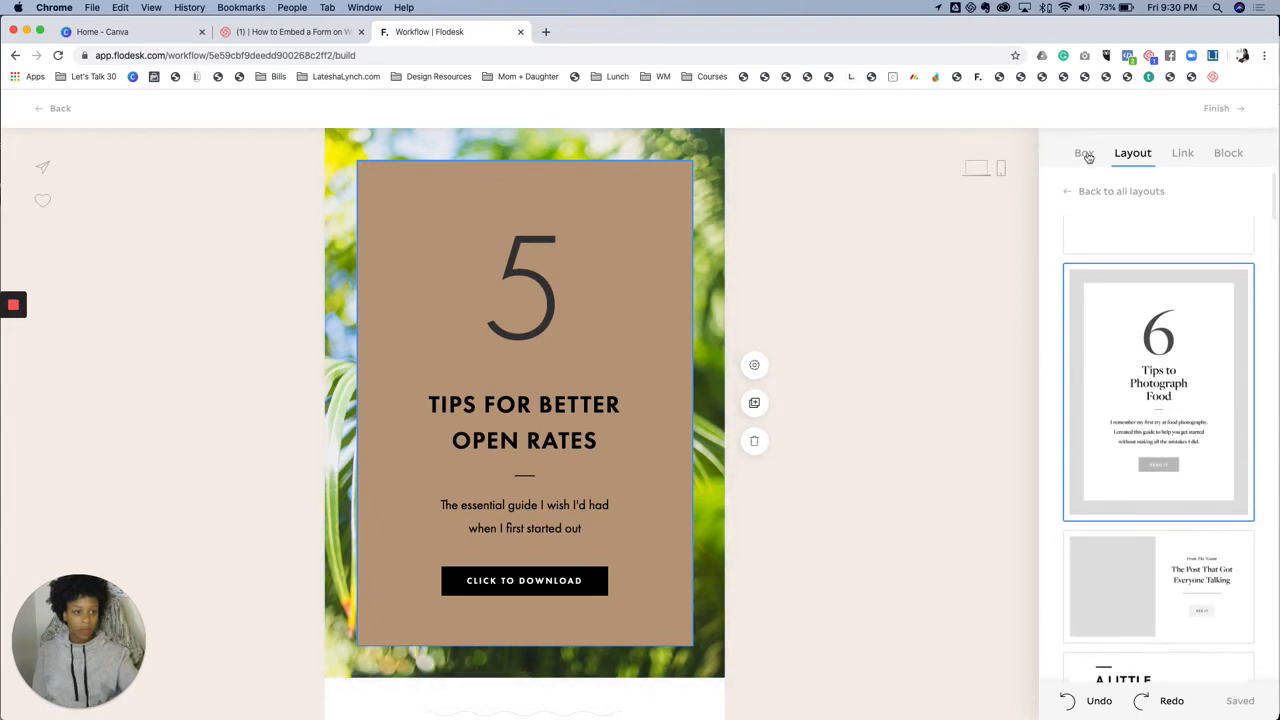
# - Change the tips card's background colour to pale mint green
pyautogui.click(1084, 152)
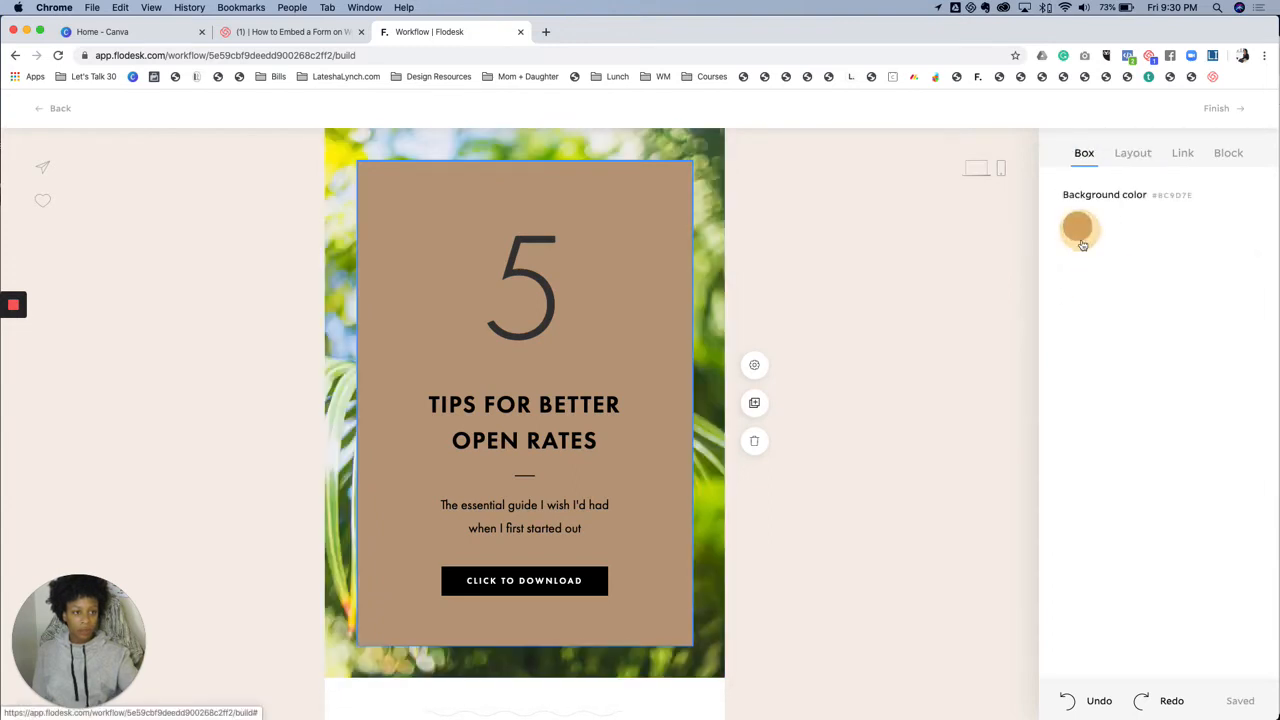
pyautogui.click(1080, 228)
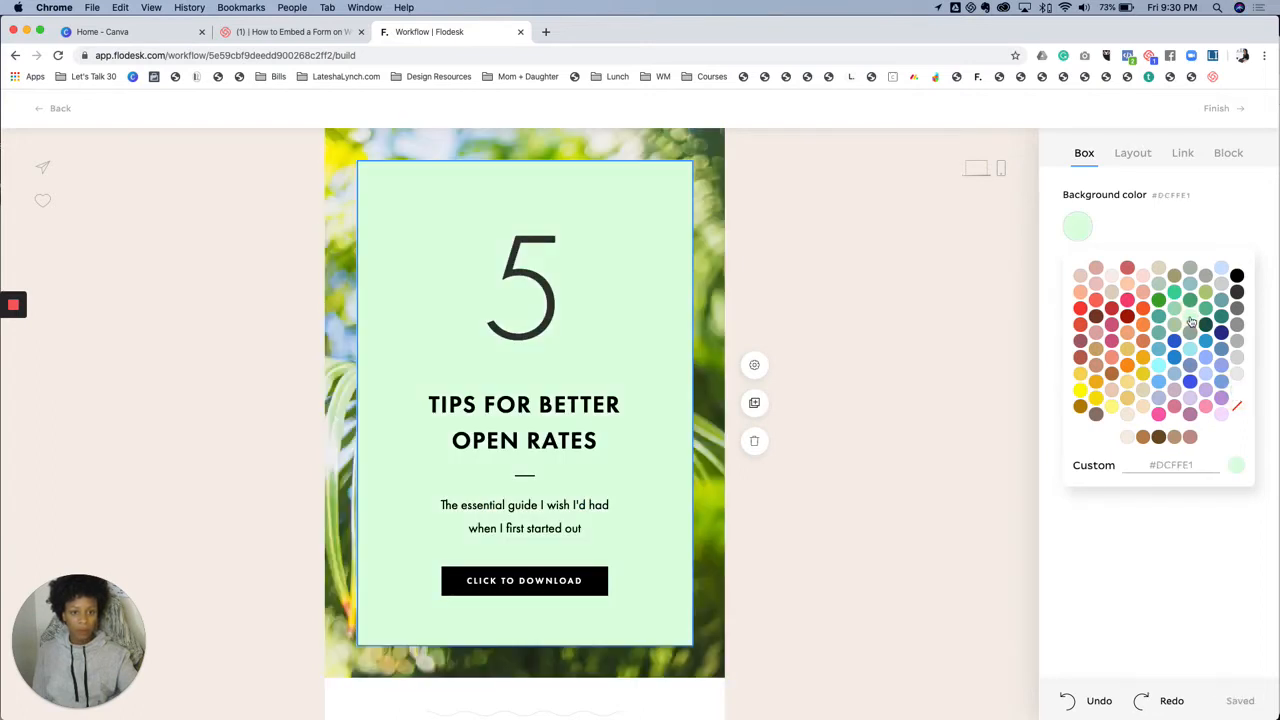
pyautogui.scroll(-3)
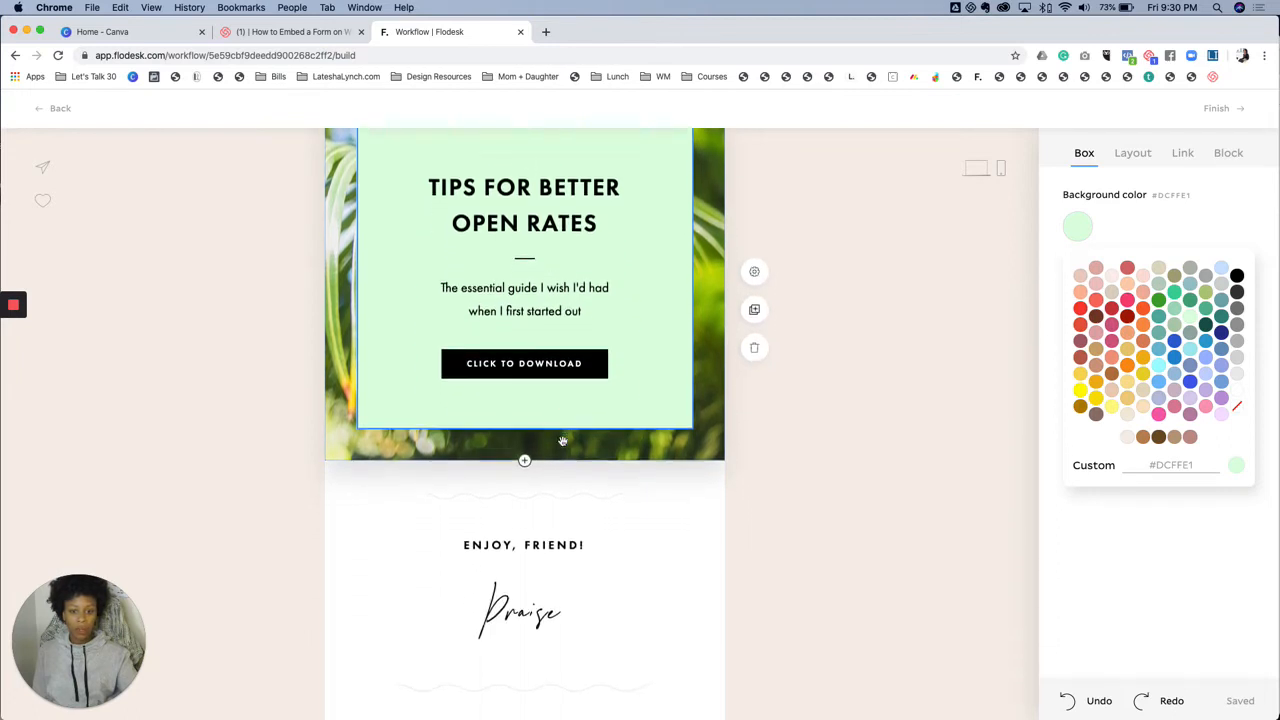
pyautogui.scroll(-3)
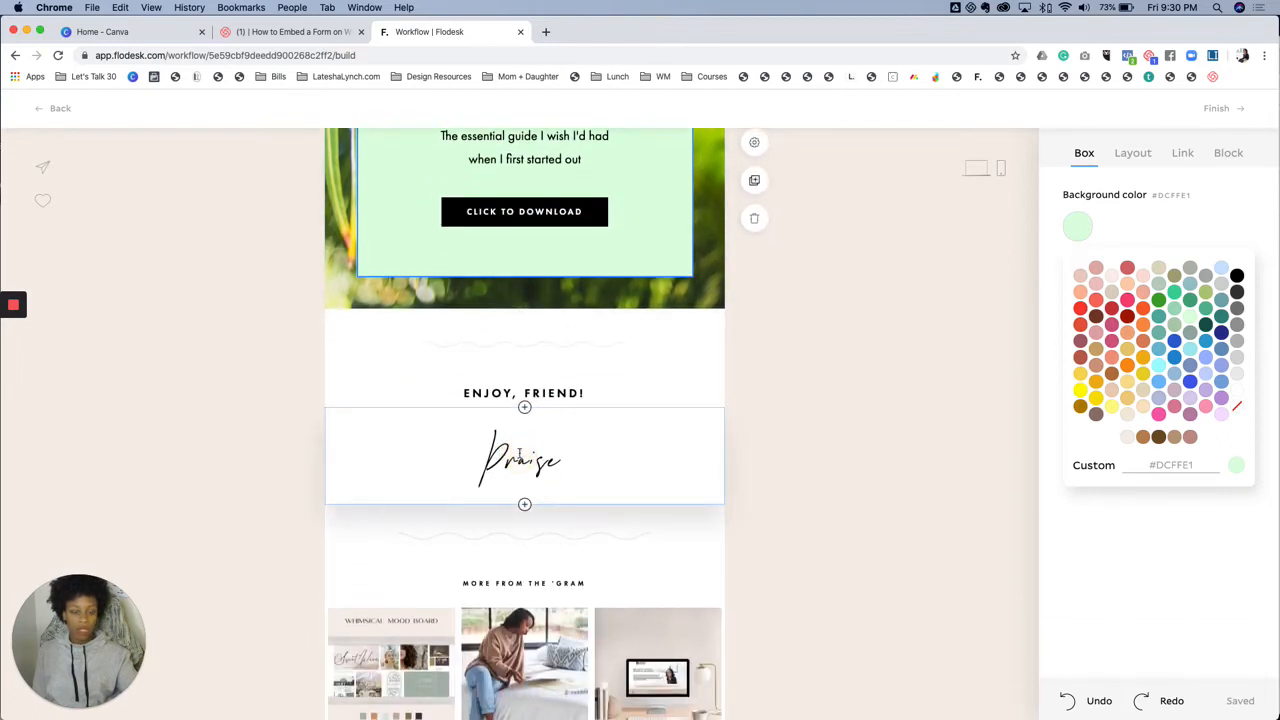
# - Edit the signature below ENJOY, FRIEND! and review its script font in Thin weight
pyautogui.doubleClick(524, 460)
pyautogui.write('Latesha')
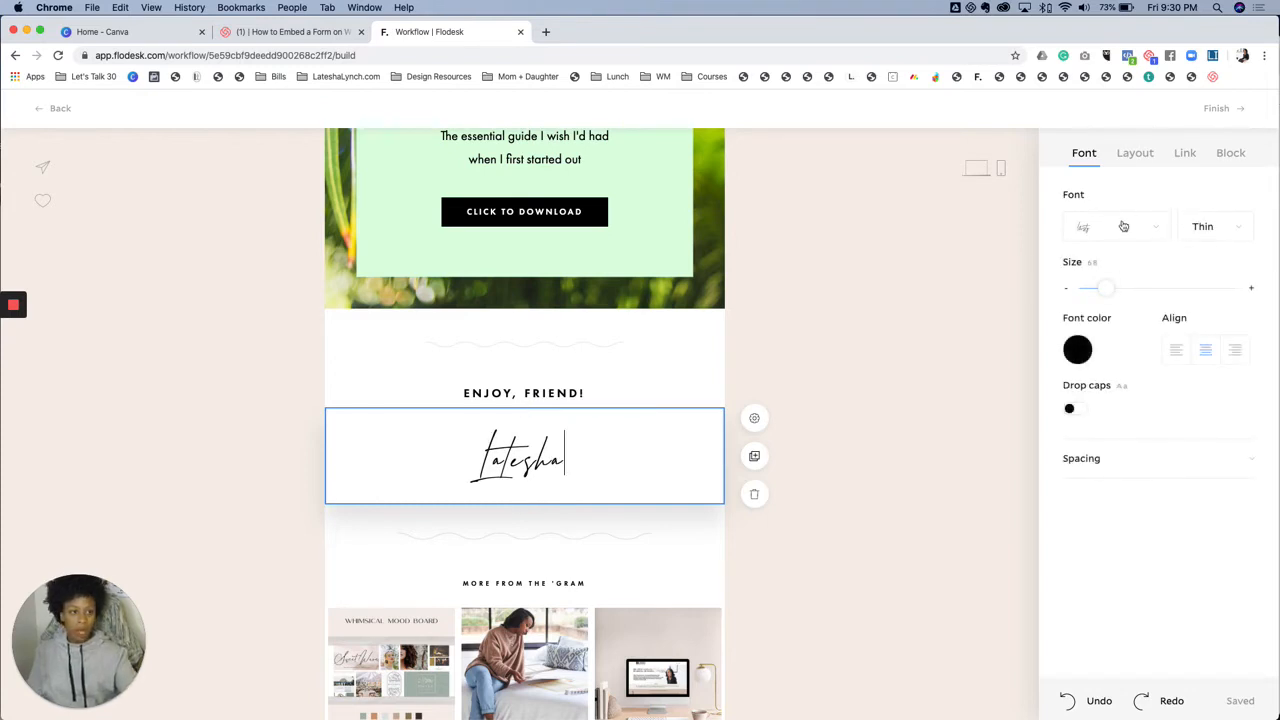
pyautogui.click(1116, 226)
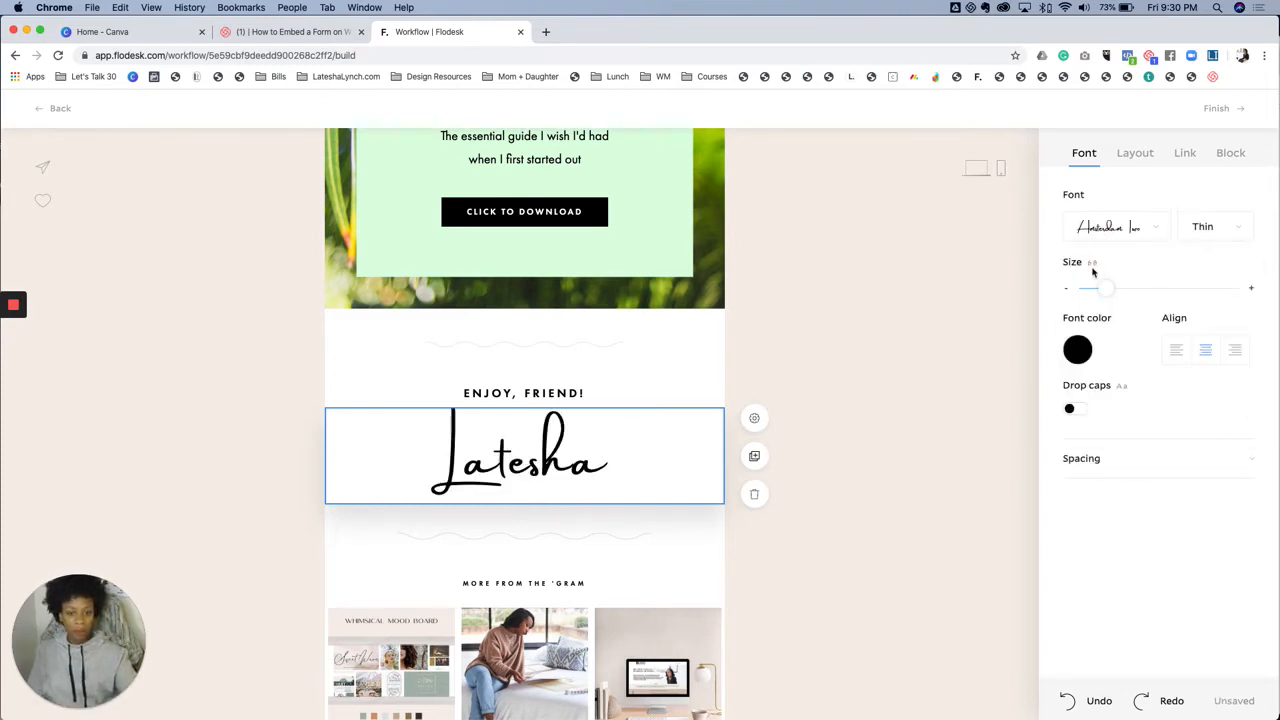
pyautogui.scroll(-3)
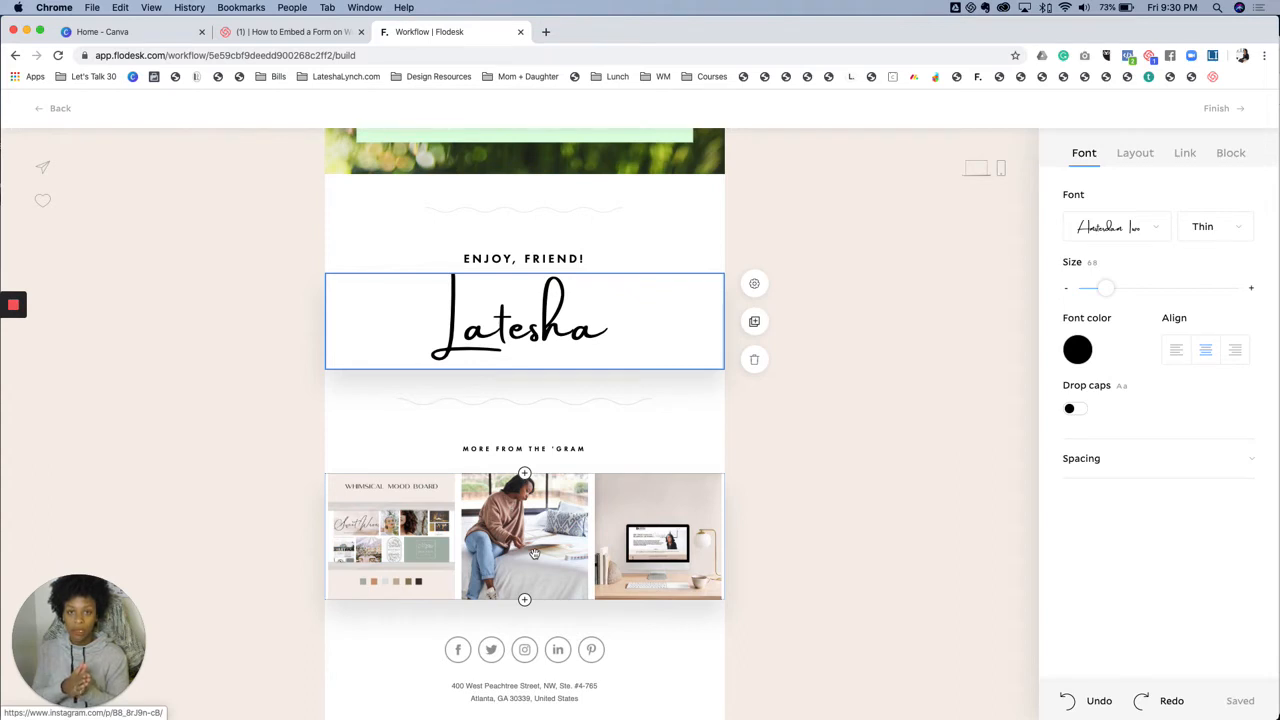
pyautogui.click(492, 650)
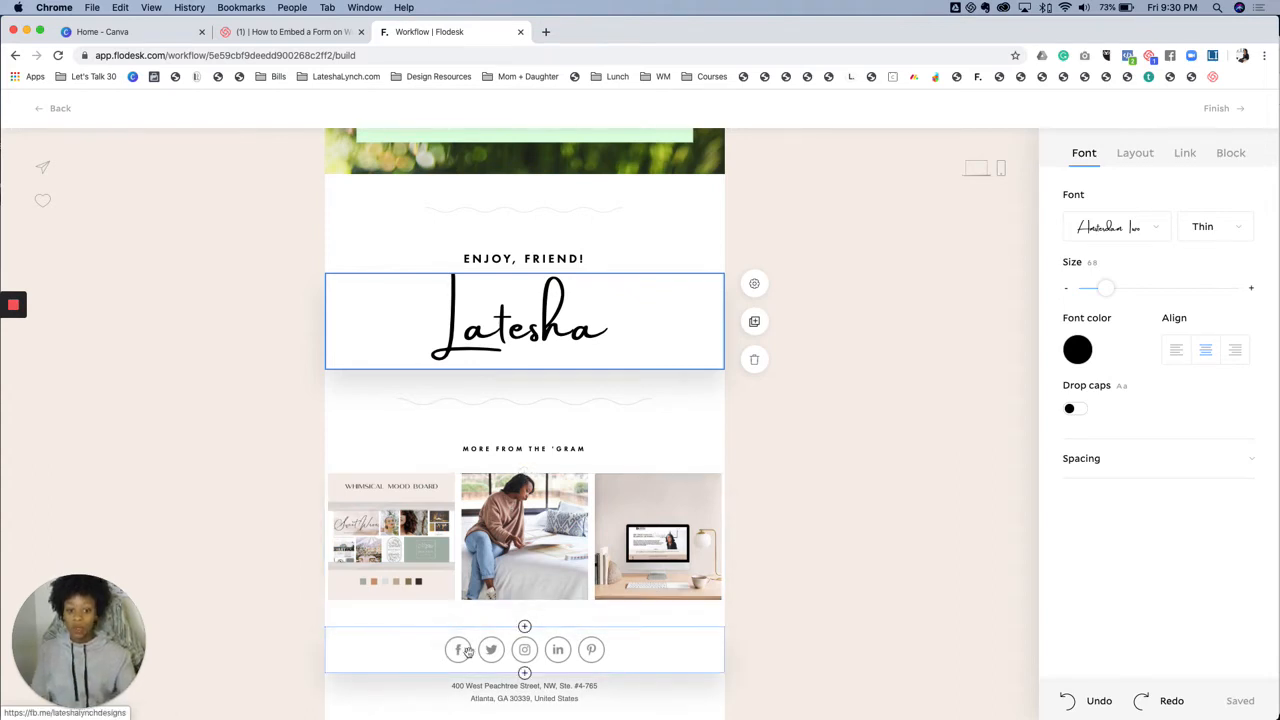
pyautogui.moveTo(996, 364)
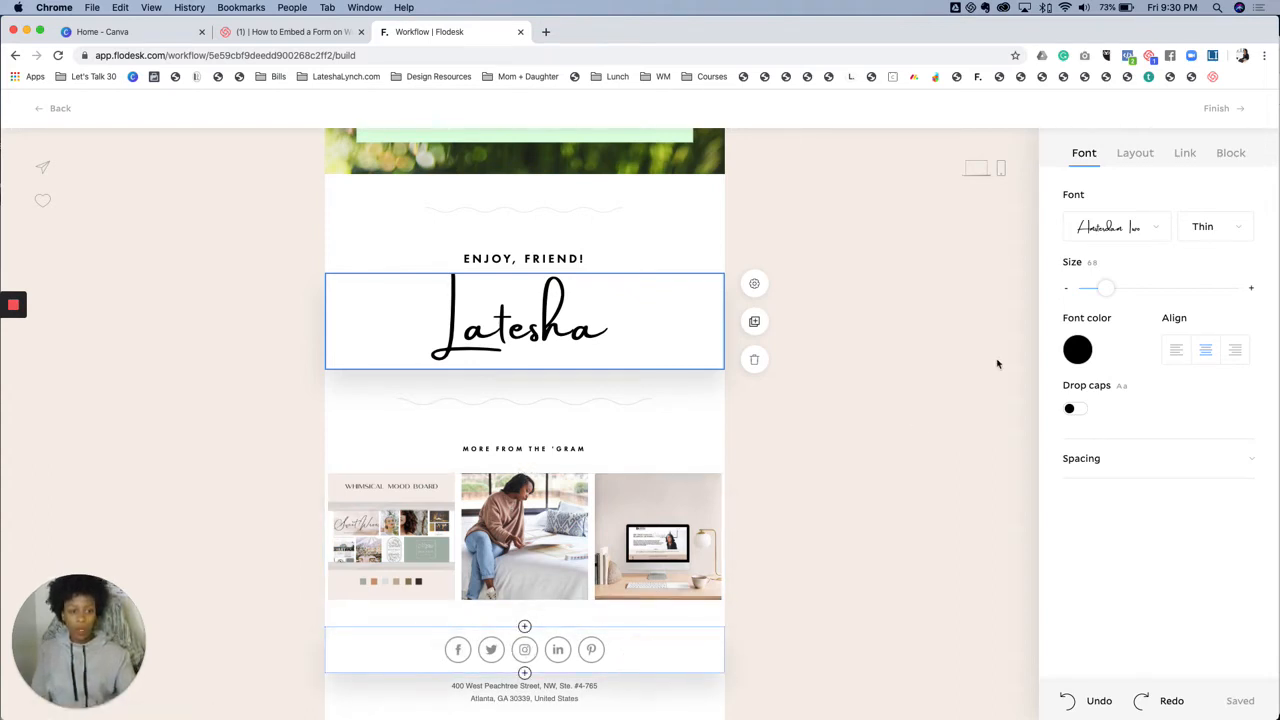
# - Style the footer social icons as circle outlines in golden brown and review the design
pyautogui.click(524, 648)
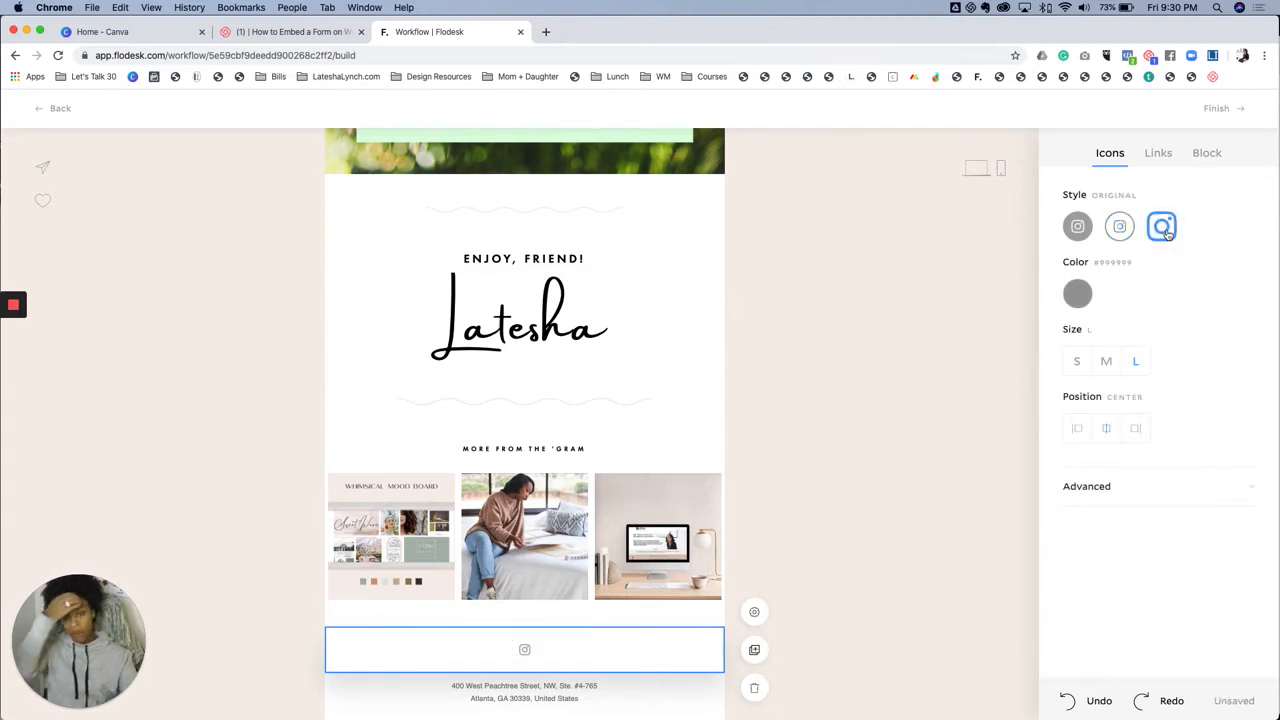
pyautogui.click(1076, 226)
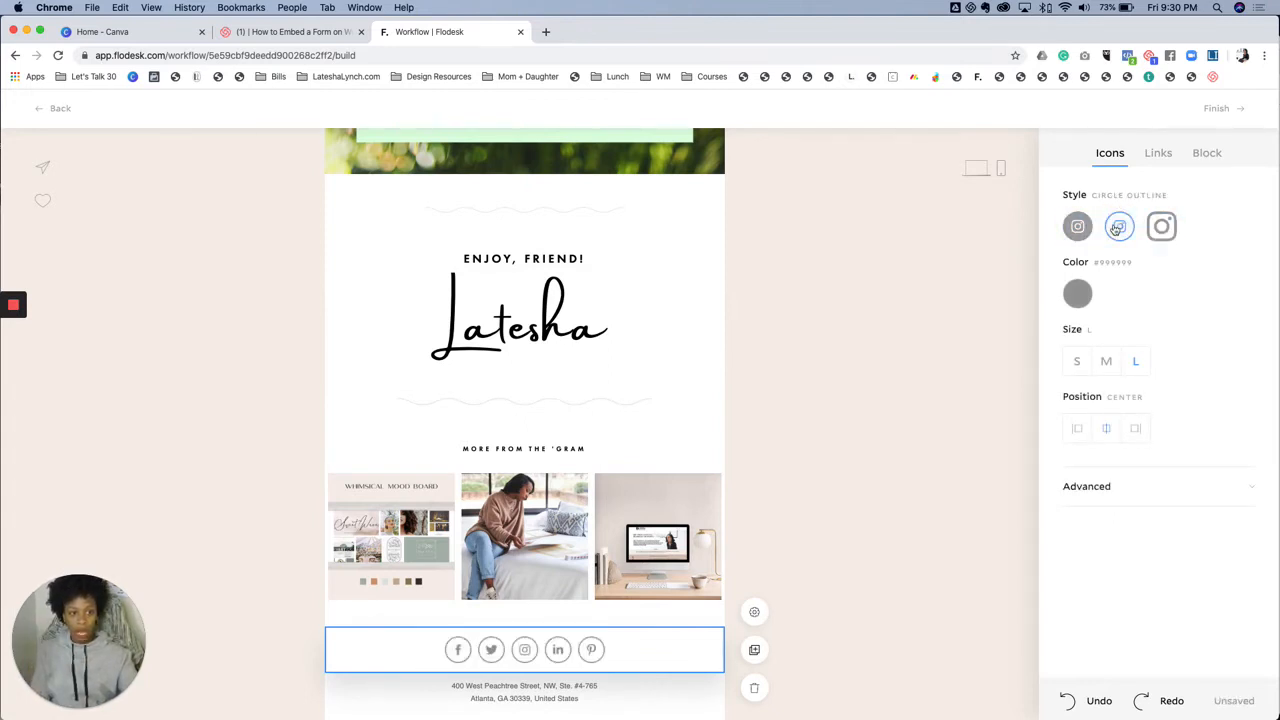
pyautogui.click(1160, 226)
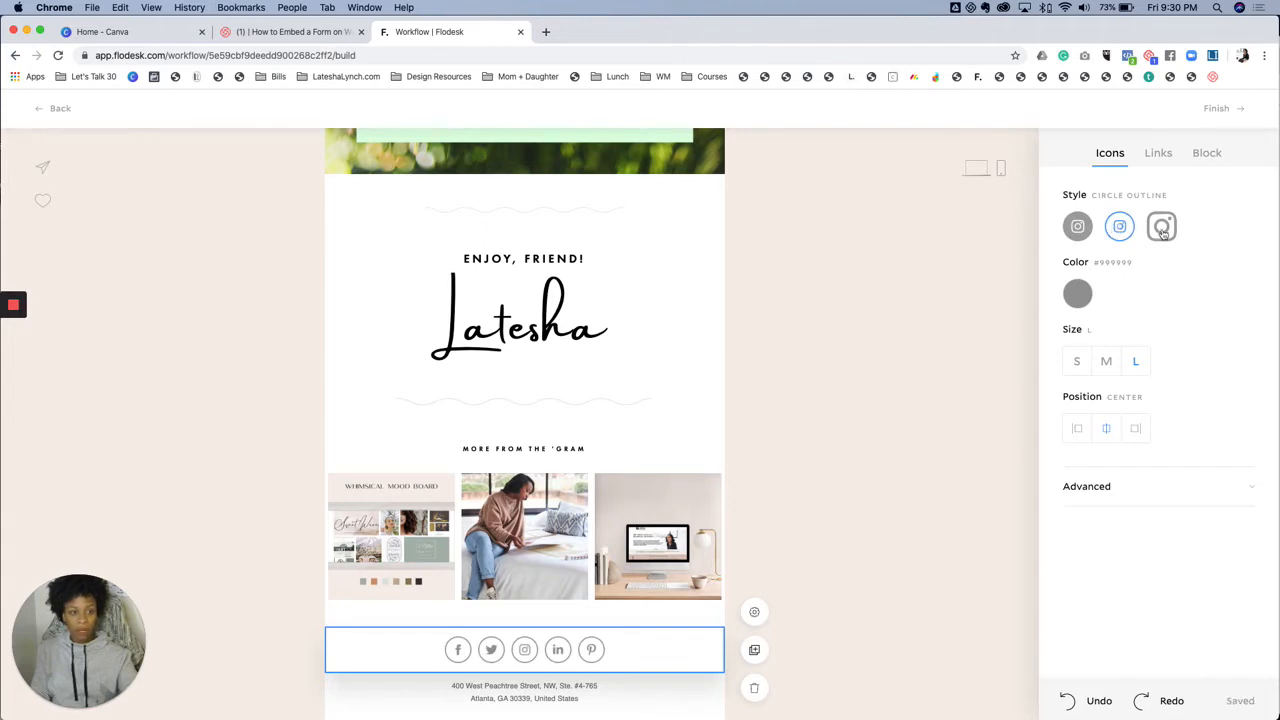
pyautogui.click(1076, 292)
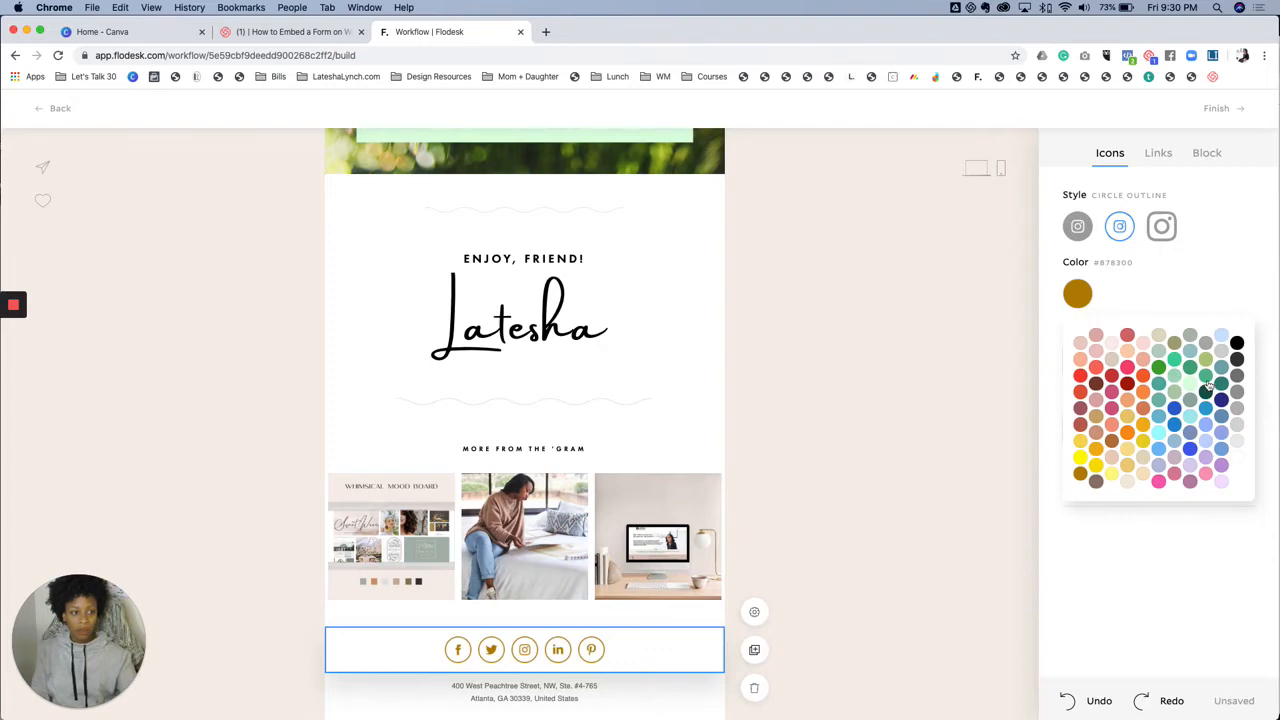
pyautogui.click(1204, 388)
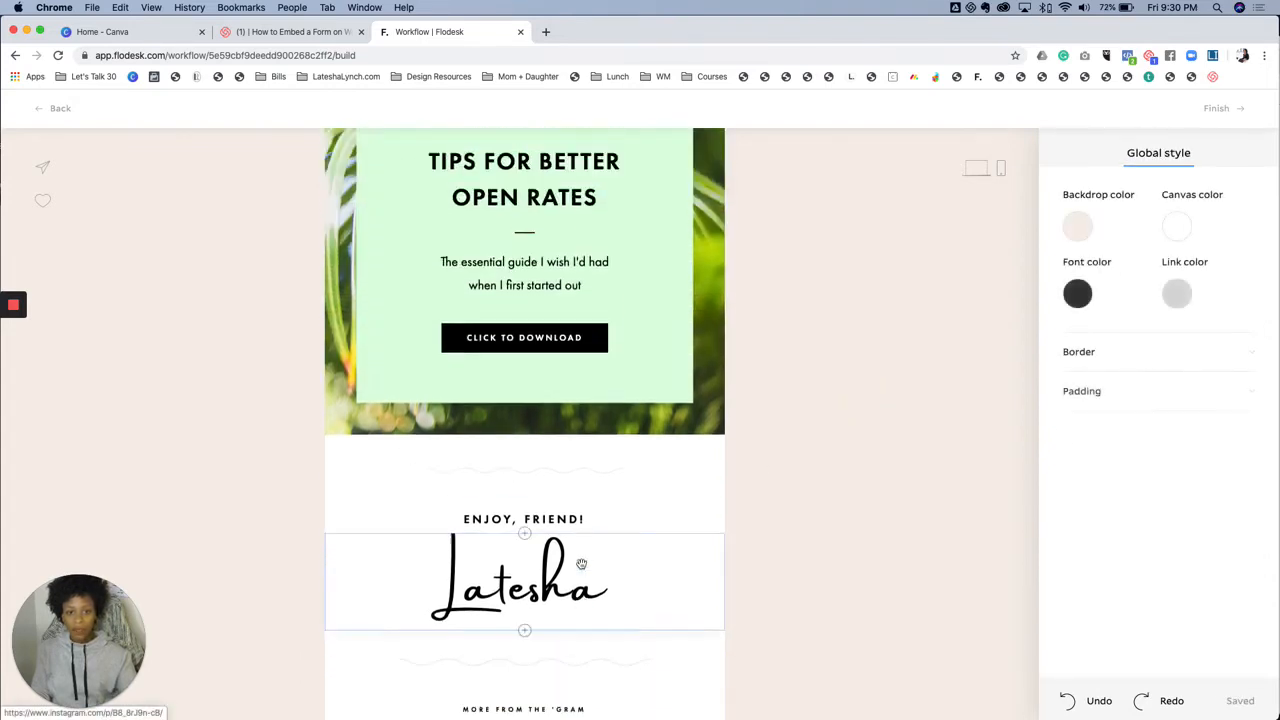
pyautogui.scroll(3)
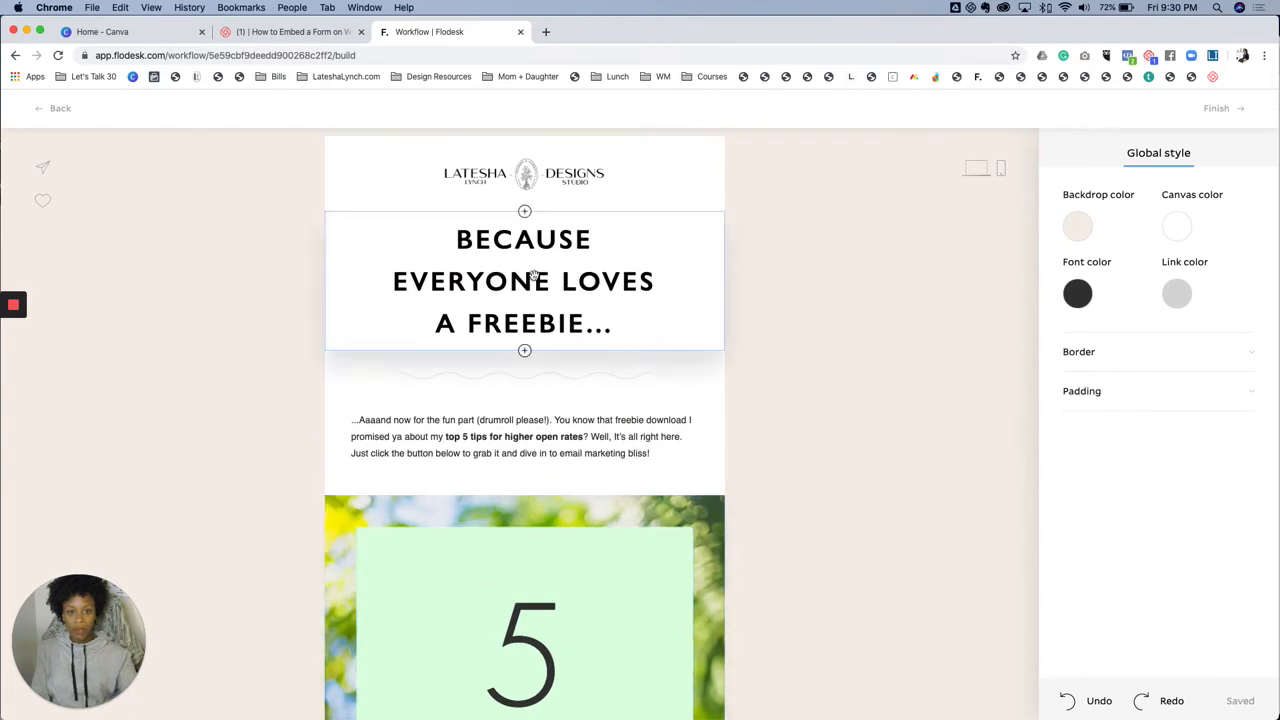
pyautogui.scroll(-3)
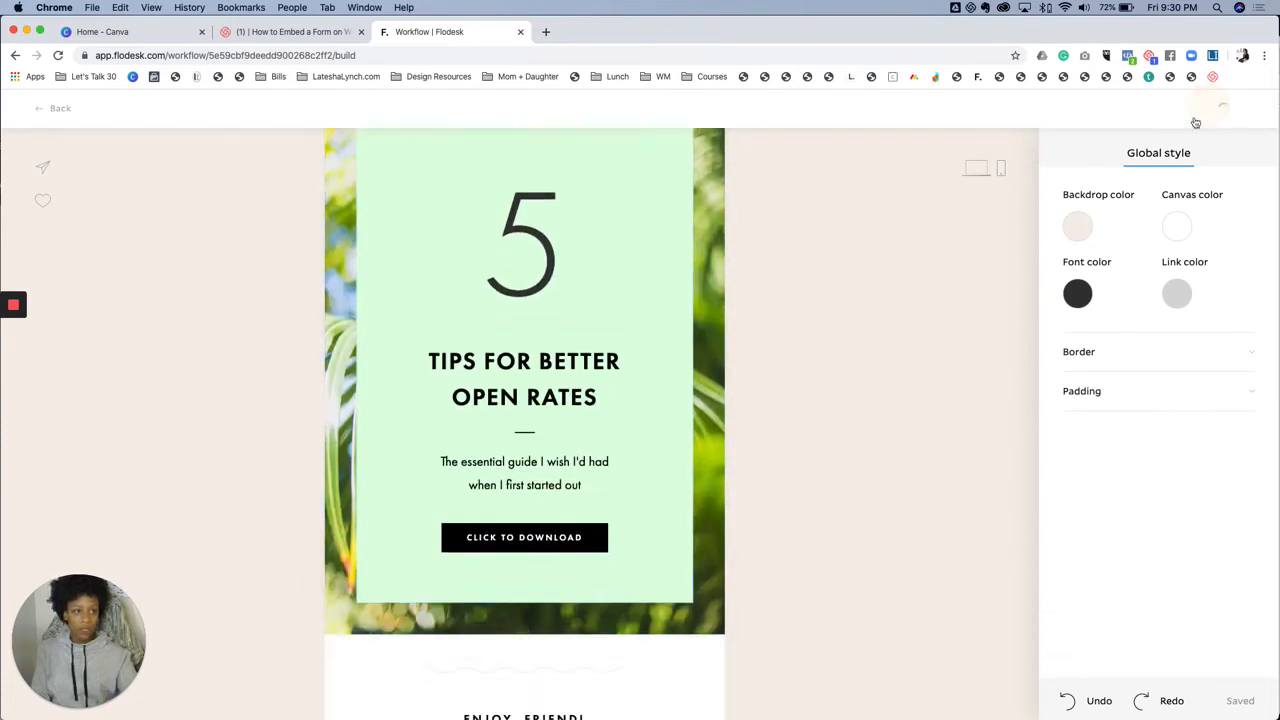
# - Return to the workflow and change the email subject line to 'Your Freebie is attached'
pyautogui.click(56, 108)
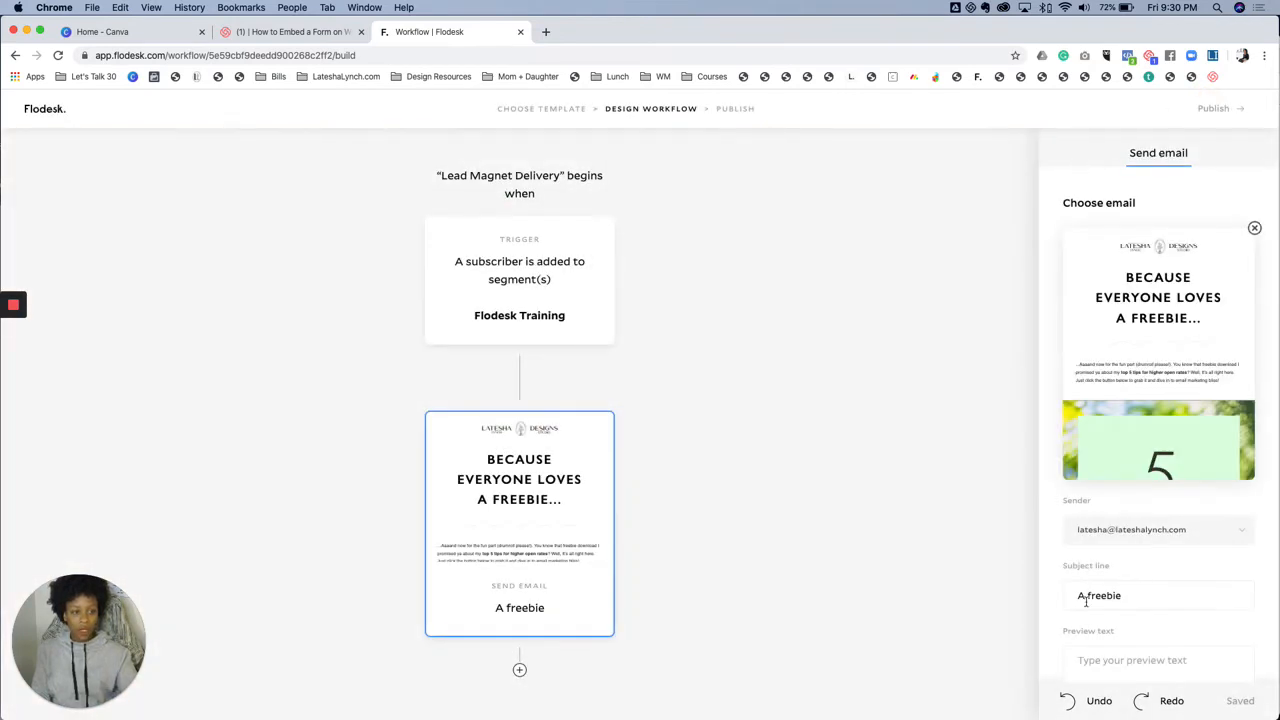
pyautogui.click(1158, 596)
pyautogui.write('Your Fr')
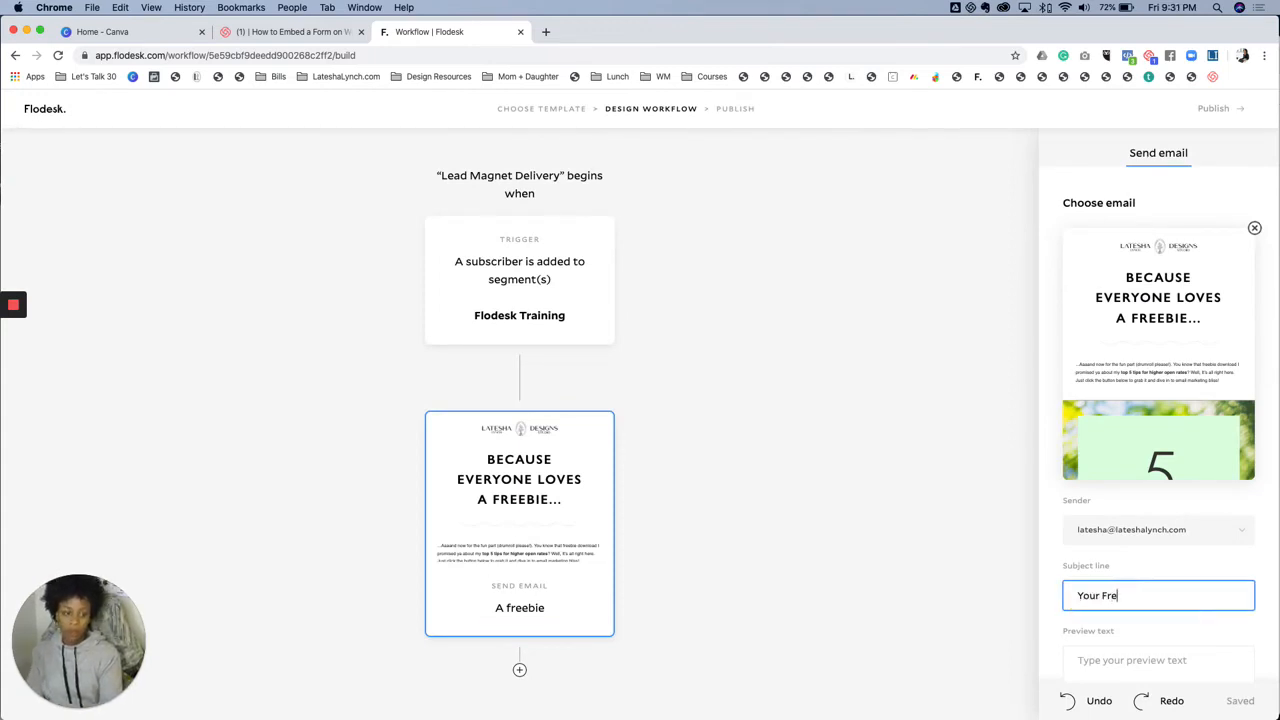
pyautogui.write('ebie')
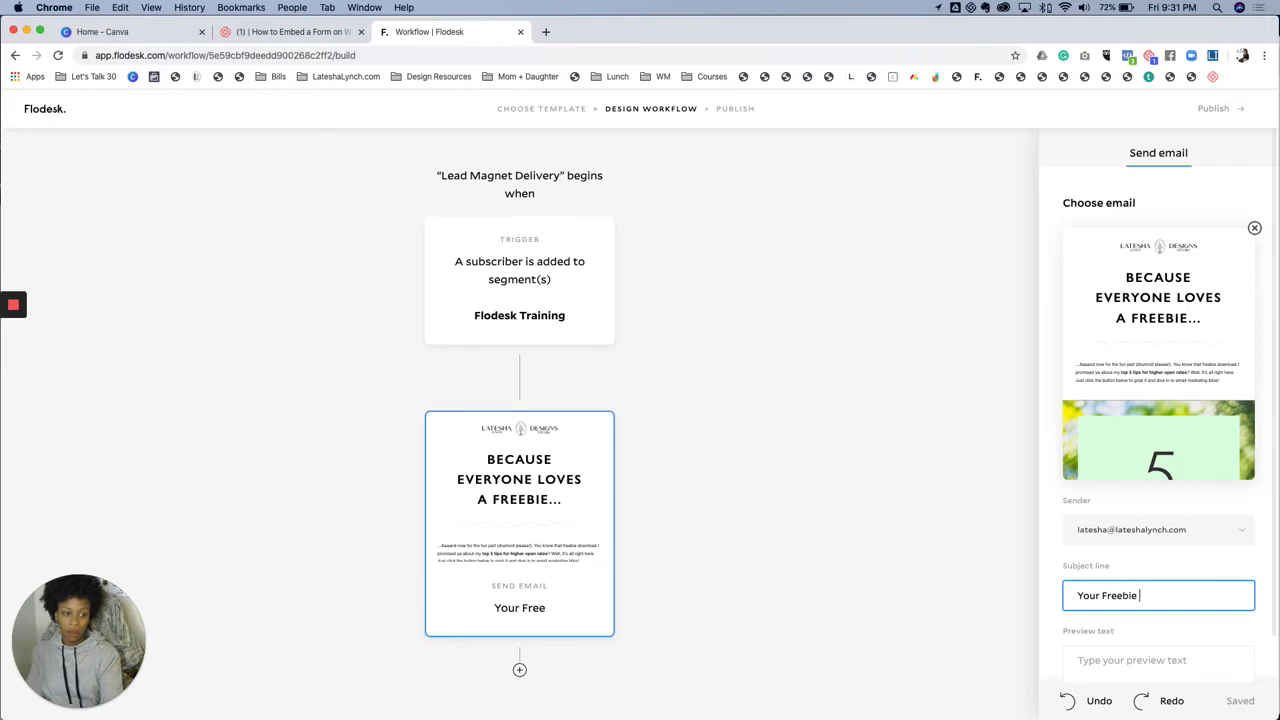
pyautogui.write('is attached')
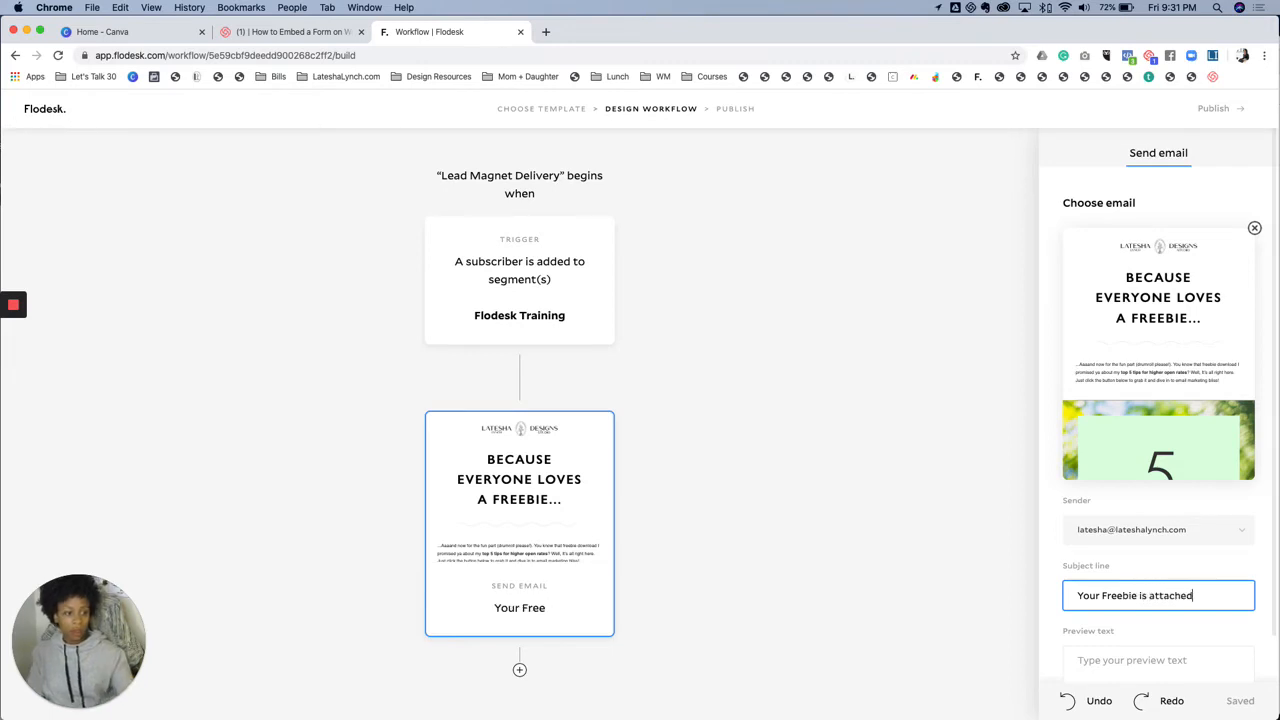
pyautogui.click(1158, 616)
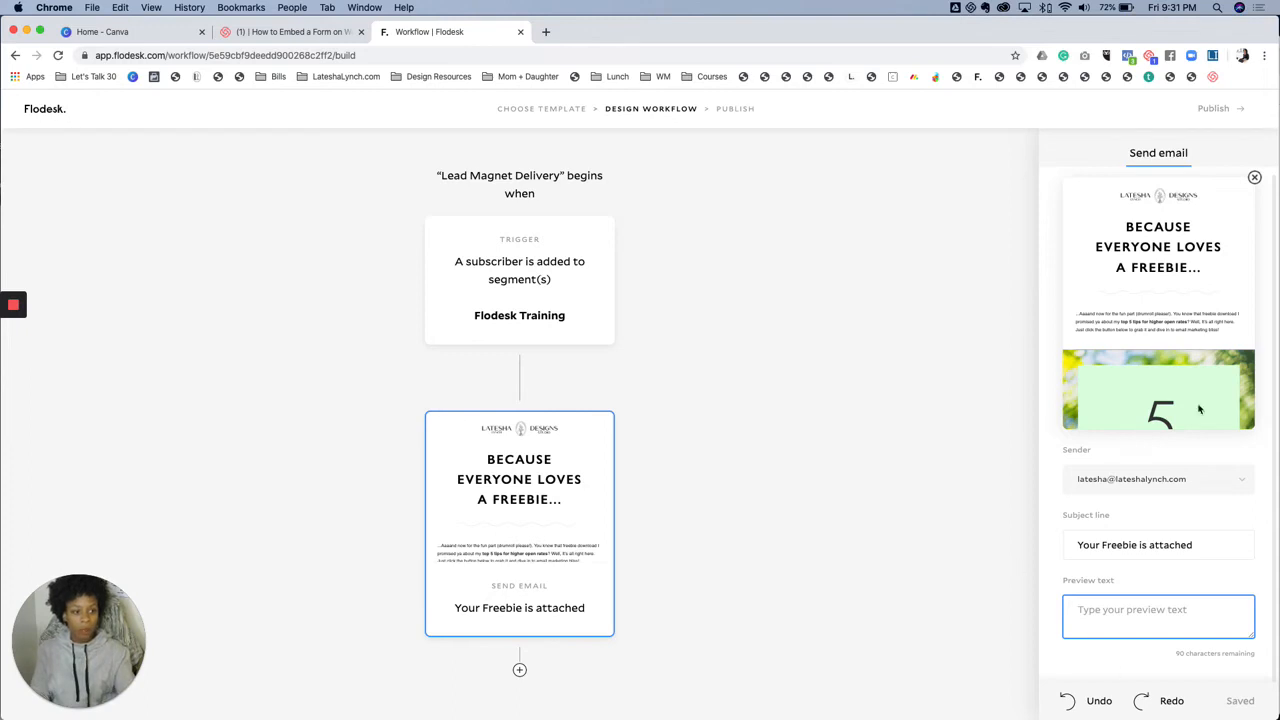
pyautogui.moveTo(528, 672)
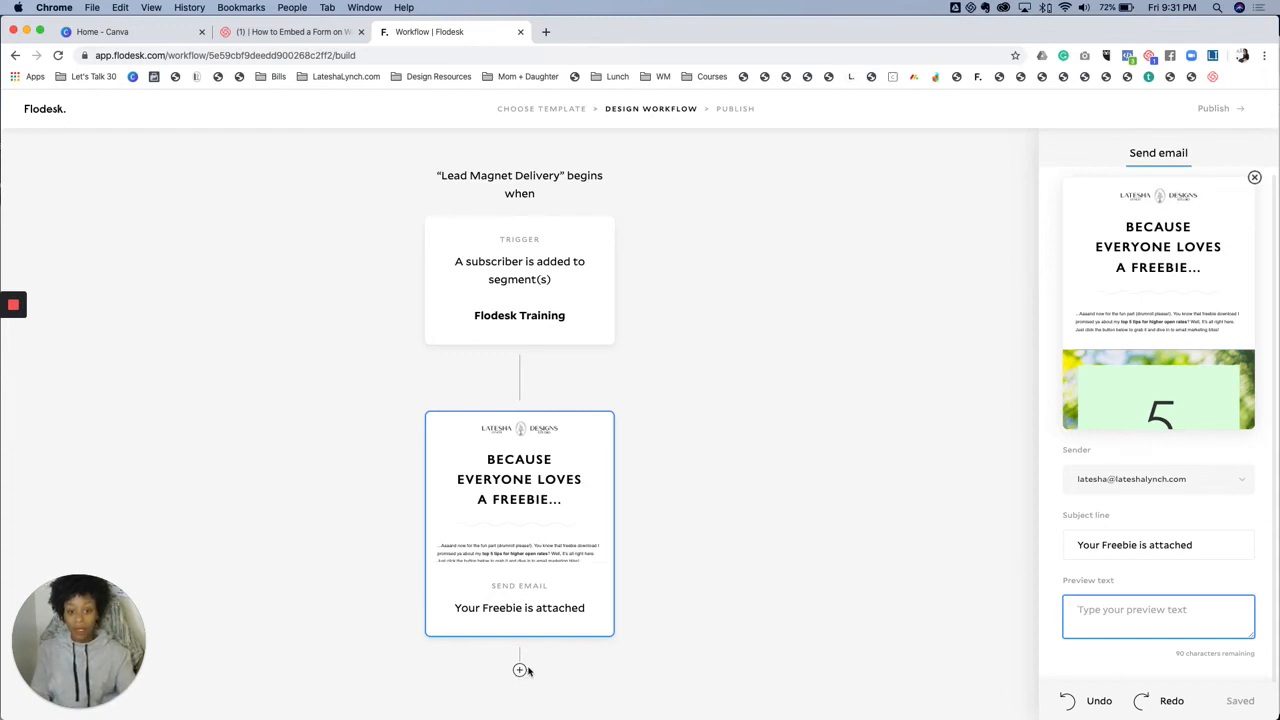
pyautogui.moveTo(520, 670)
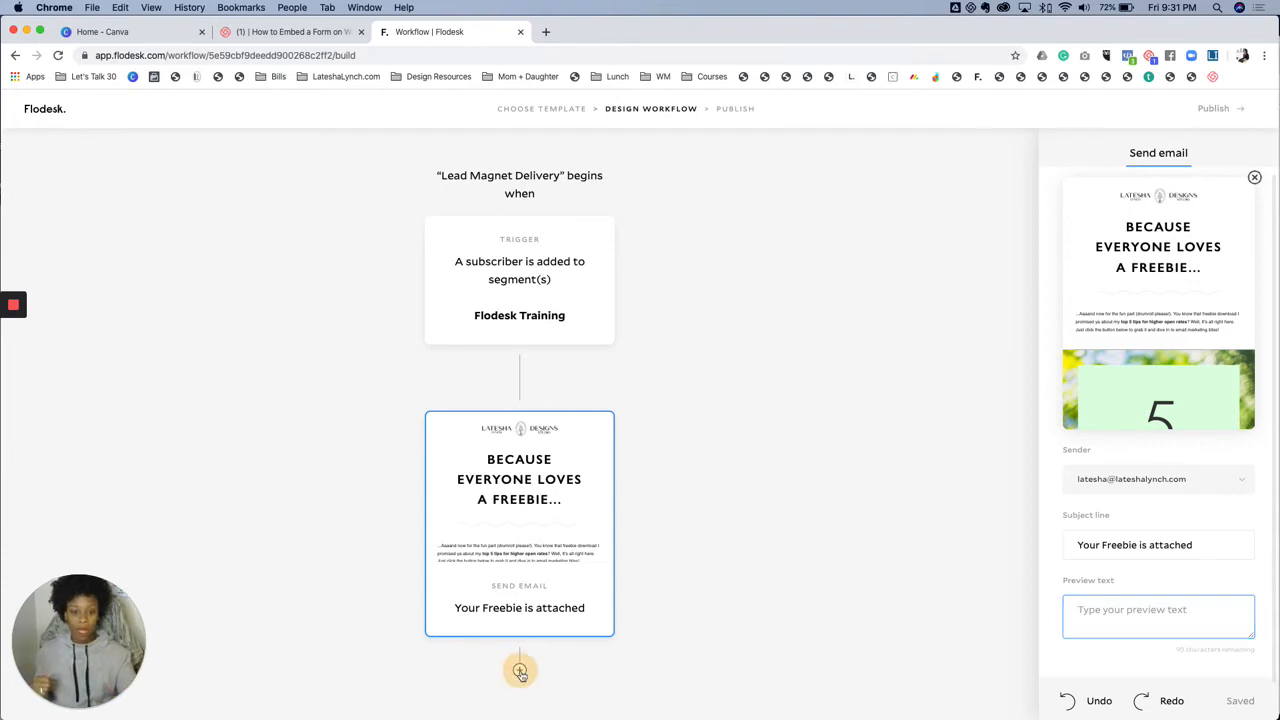
# - Add a time-delay step after the email and try day-of-week and time-of-day delay types
pyautogui.click(520, 670)
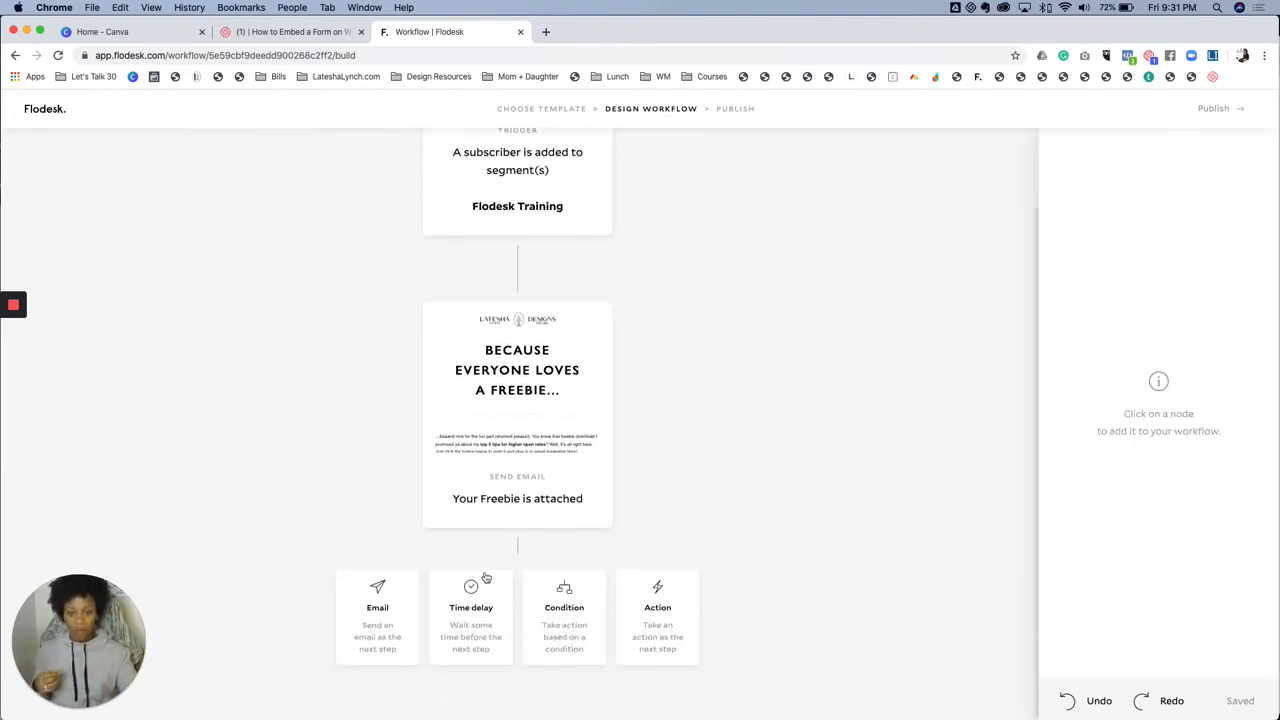
pyautogui.moveTo(470, 596)
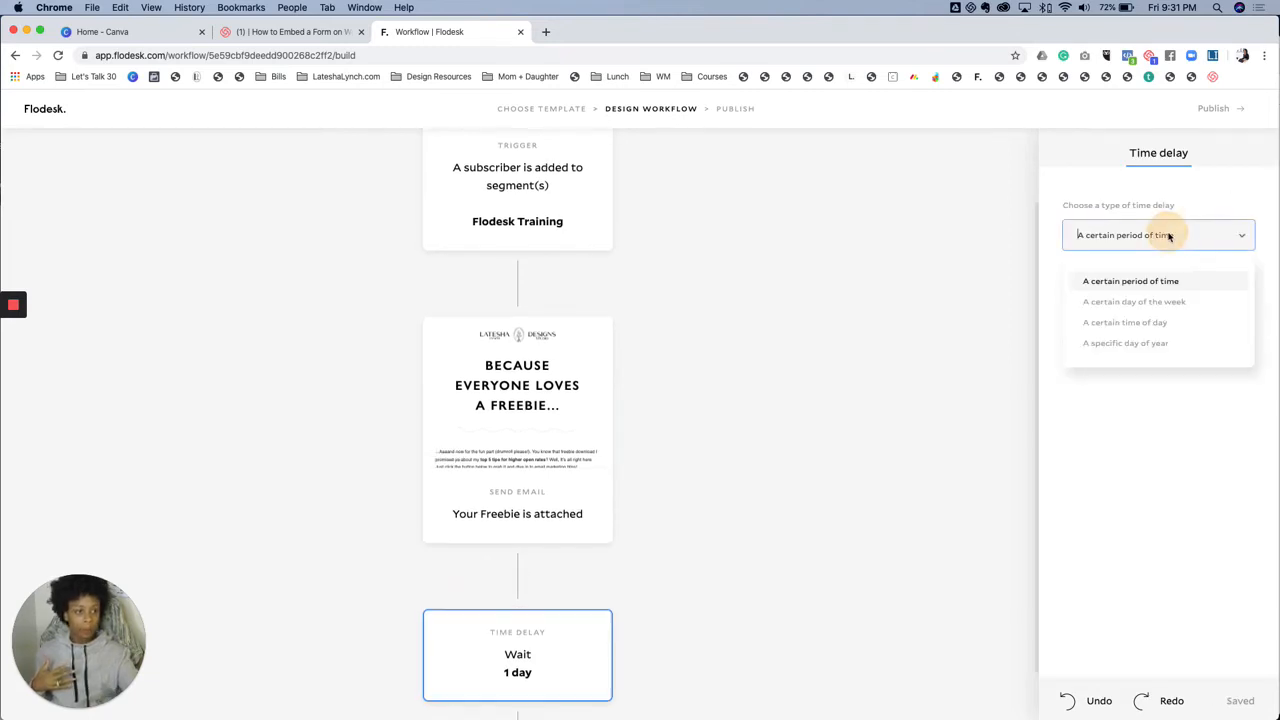
pyautogui.moveTo(1158, 288)
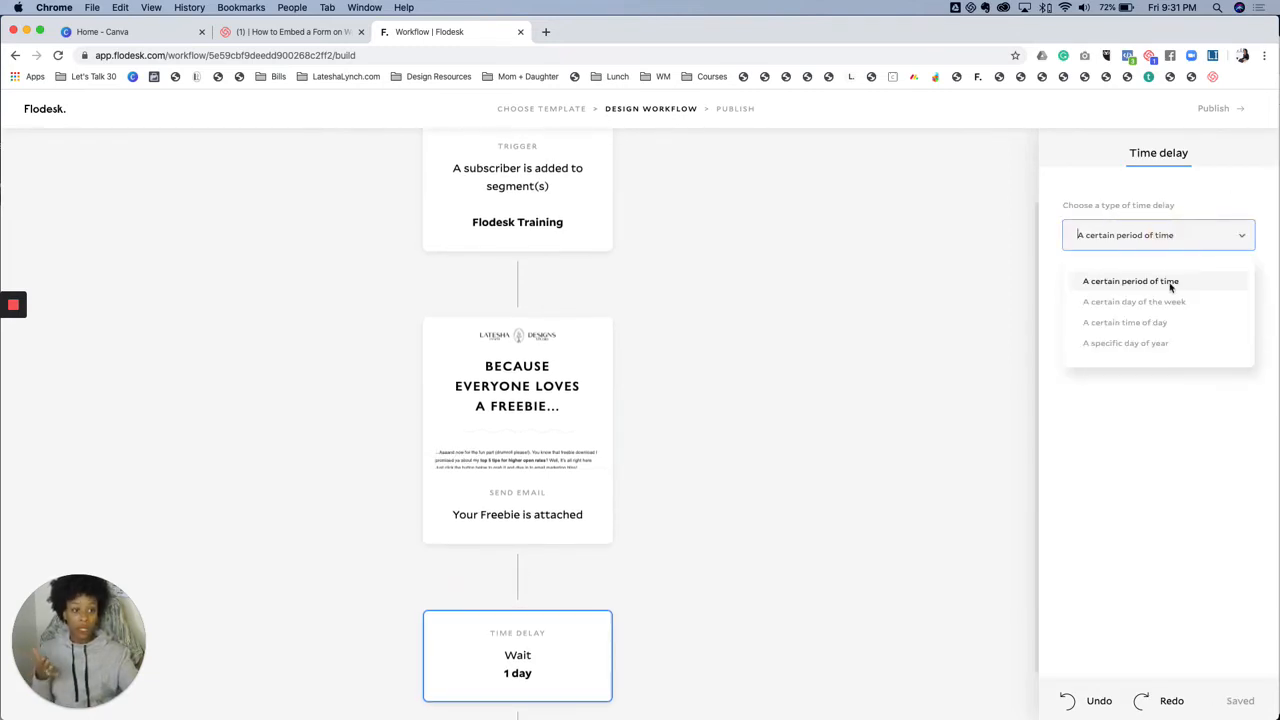
pyautogui.click(1130, 280)
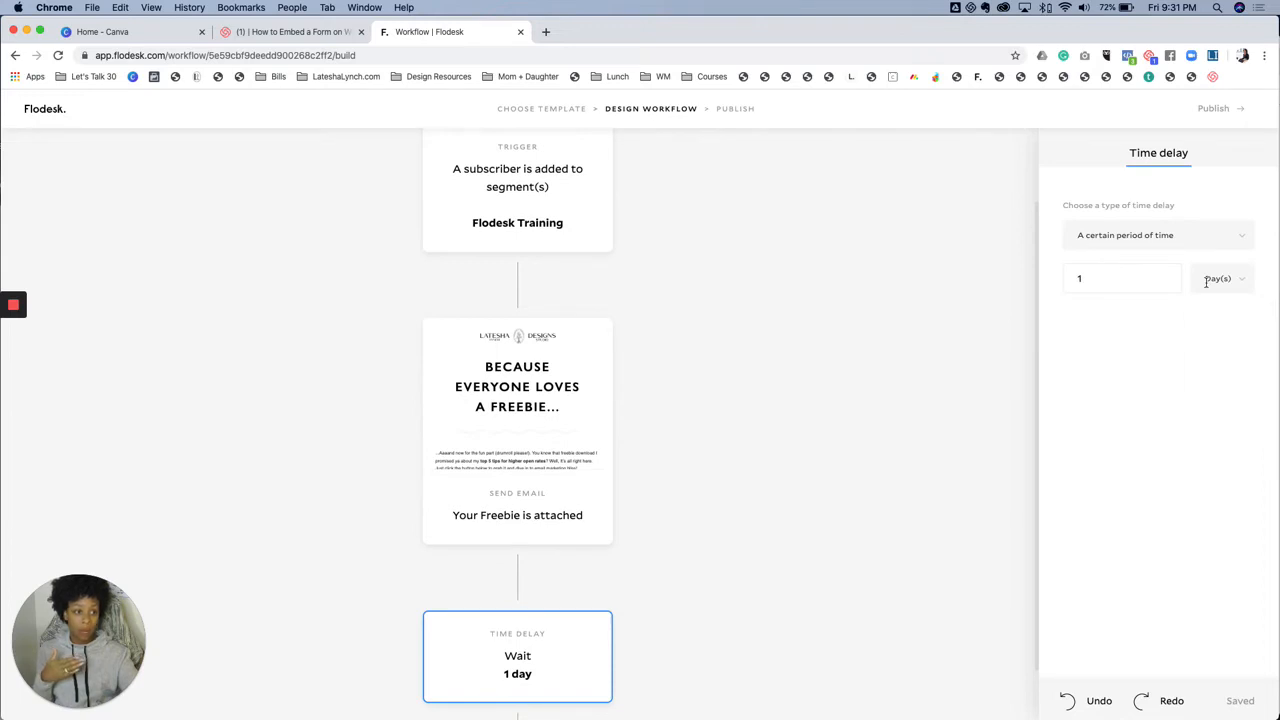
pyautogui.click(1220, 278)
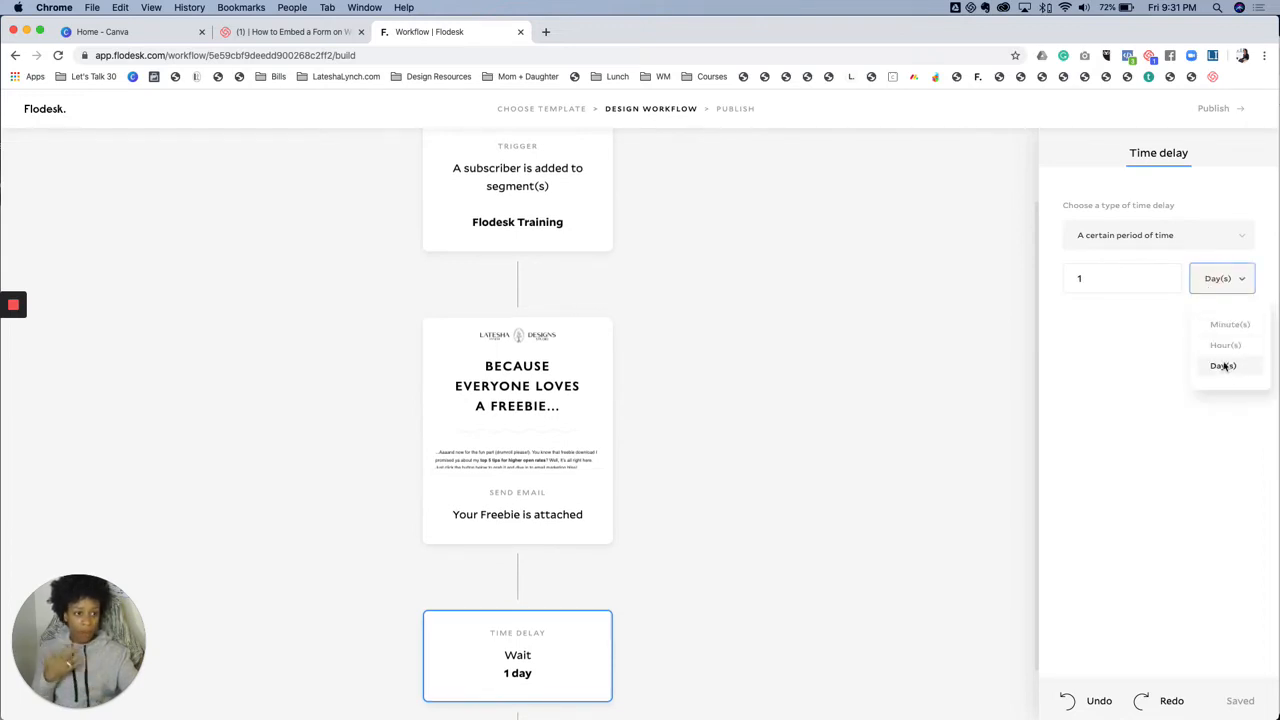
pyautogui.click(1156, 234)
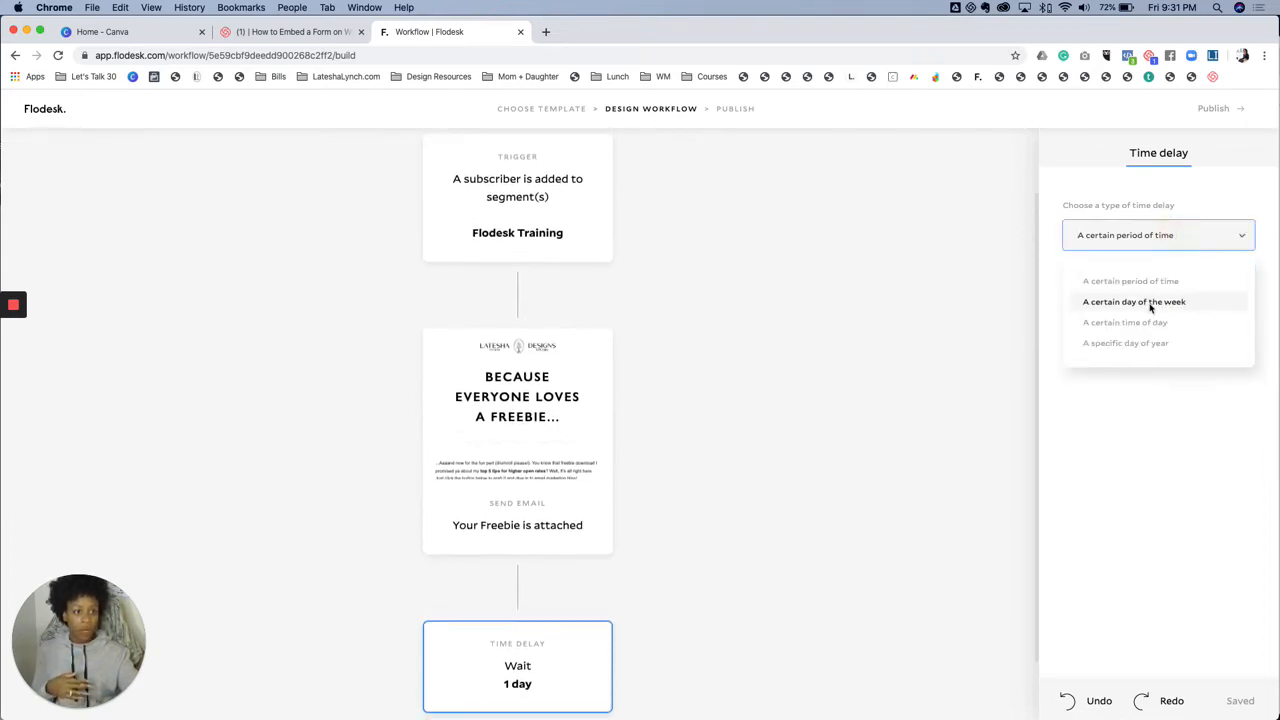
pyautogui.click(1134, 300)
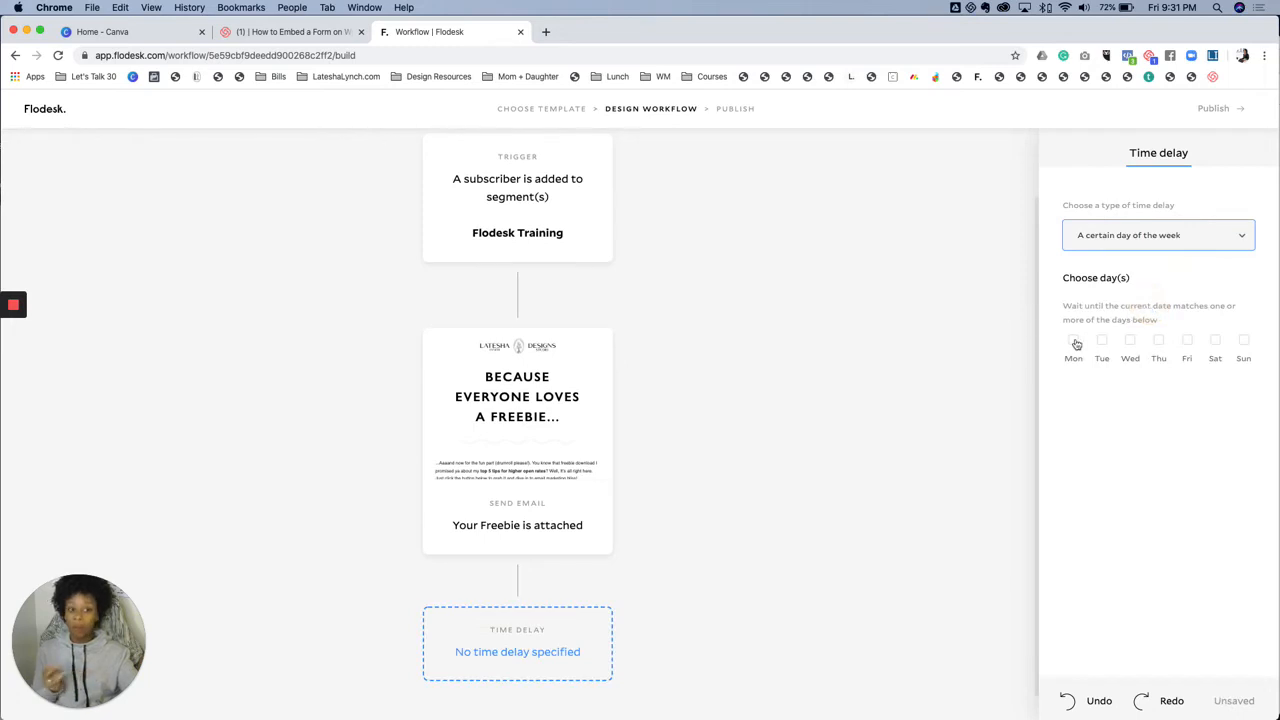
pyautogui.click(1156, 234)
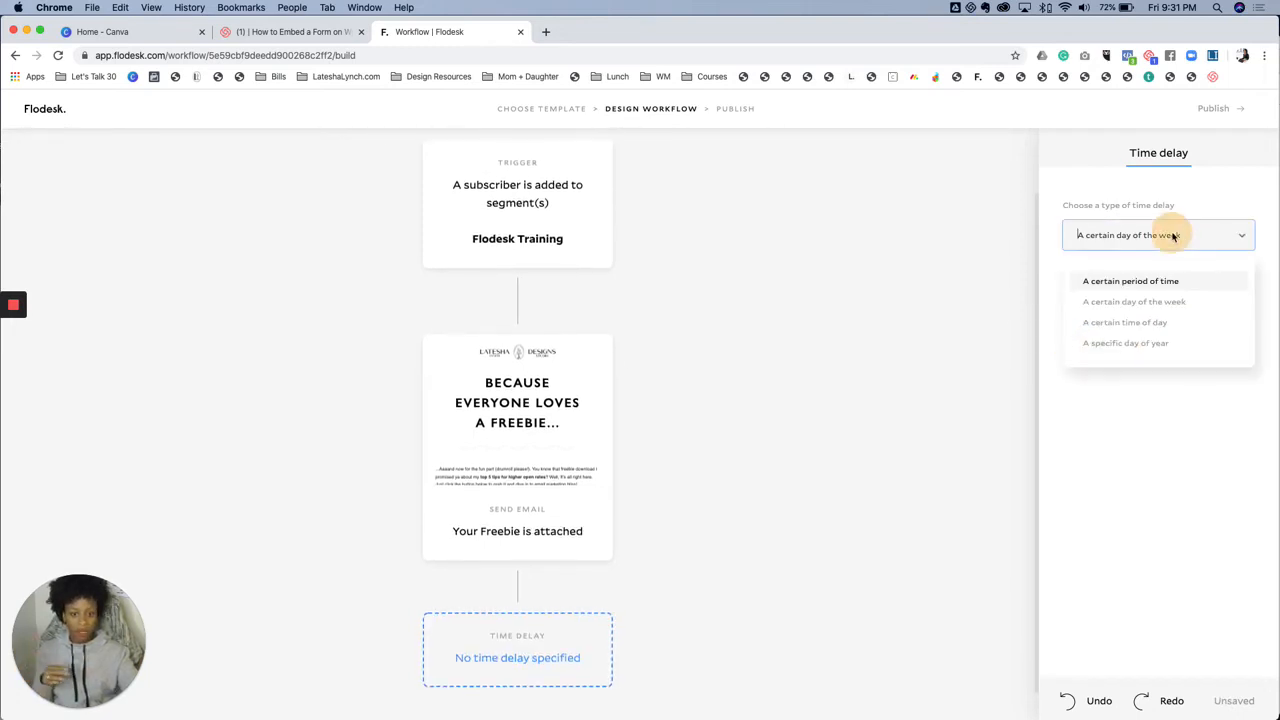
pyautogui.click(1124, 322)
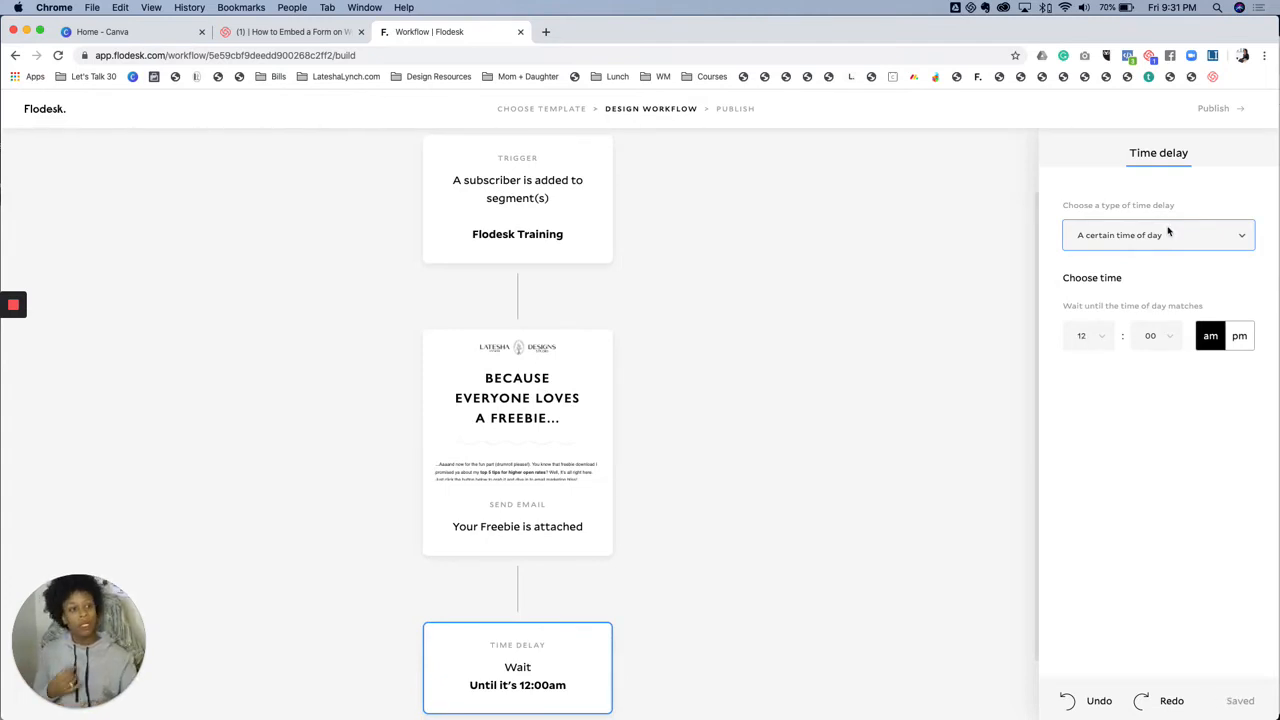
# - Try the specific-day-of-year type, then set the delay back to a period of 1 day
pyautogui.click(1158, 234)
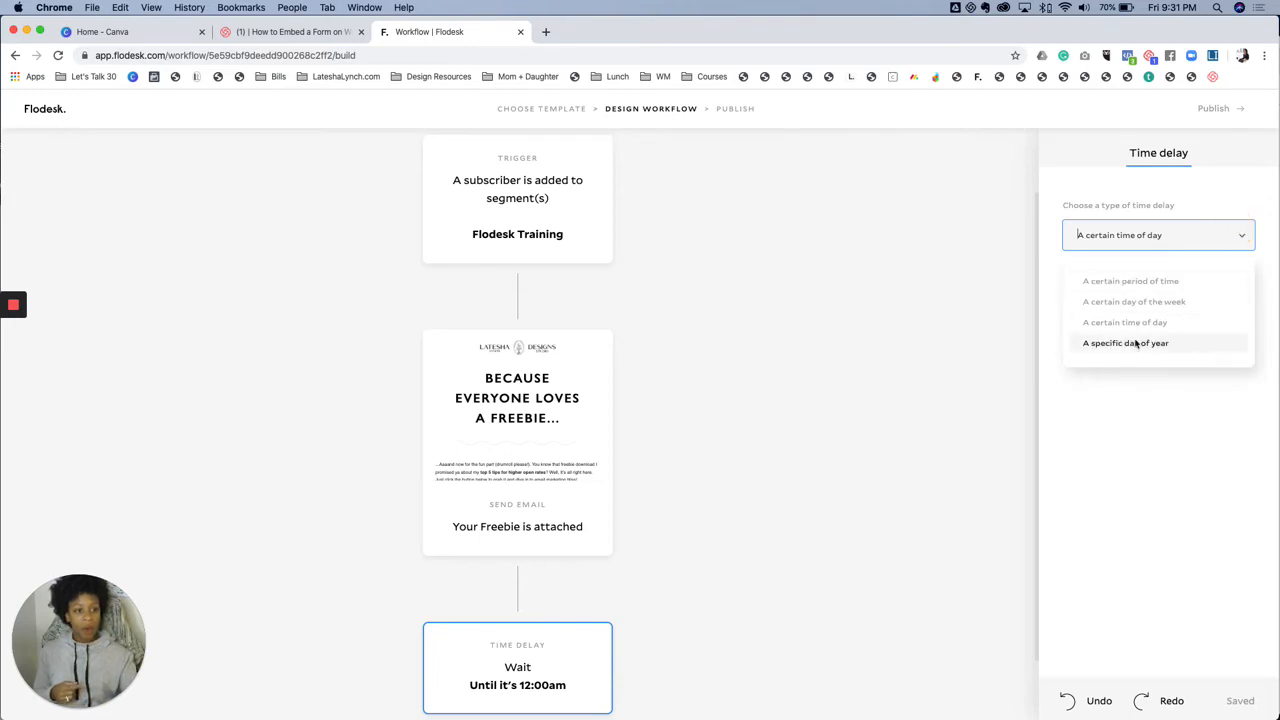
pyautogui.click(1124, 342)
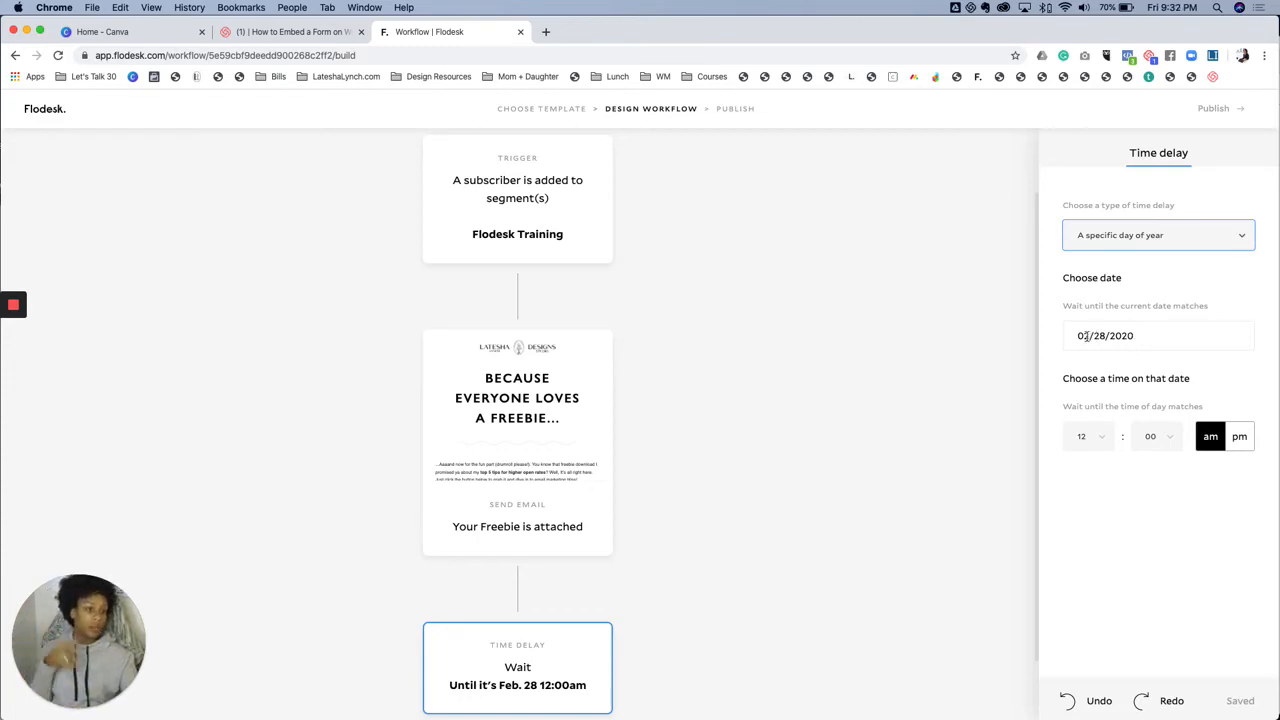
pyautogui.click(1156, 234)
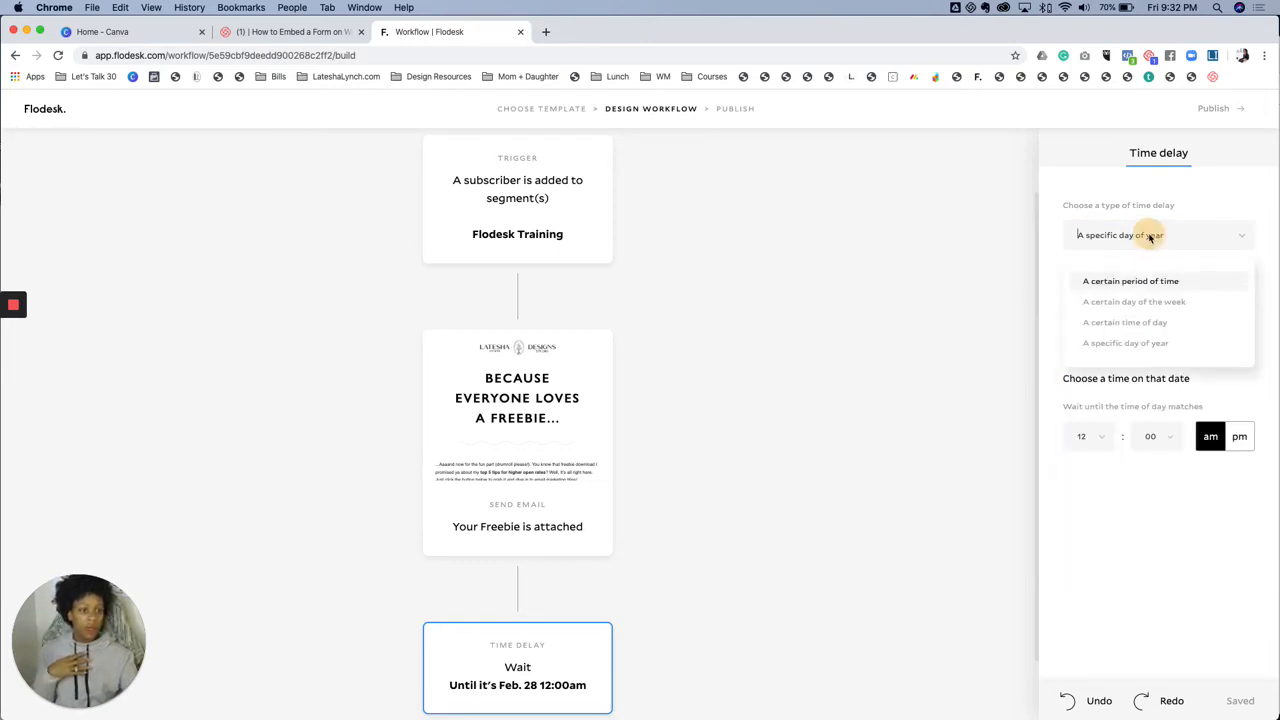
pyautogui.click(1130, 280)
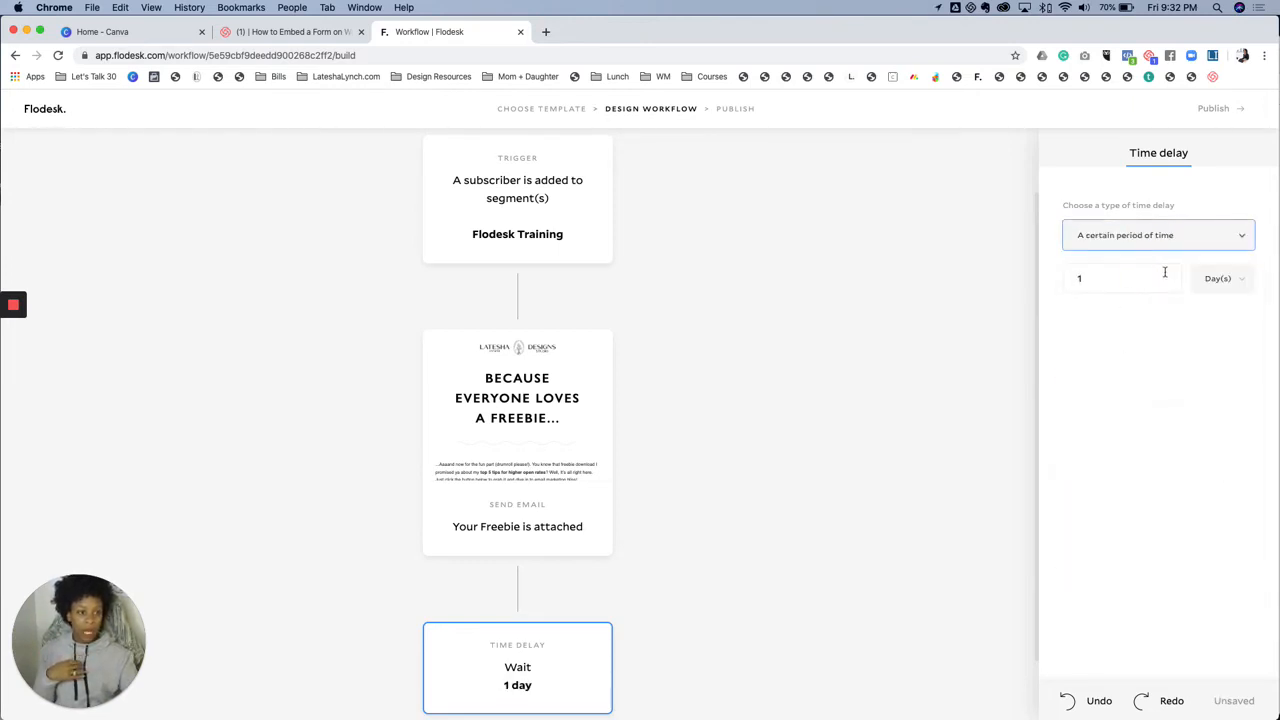
pyautogui.moveTo(576, 612)
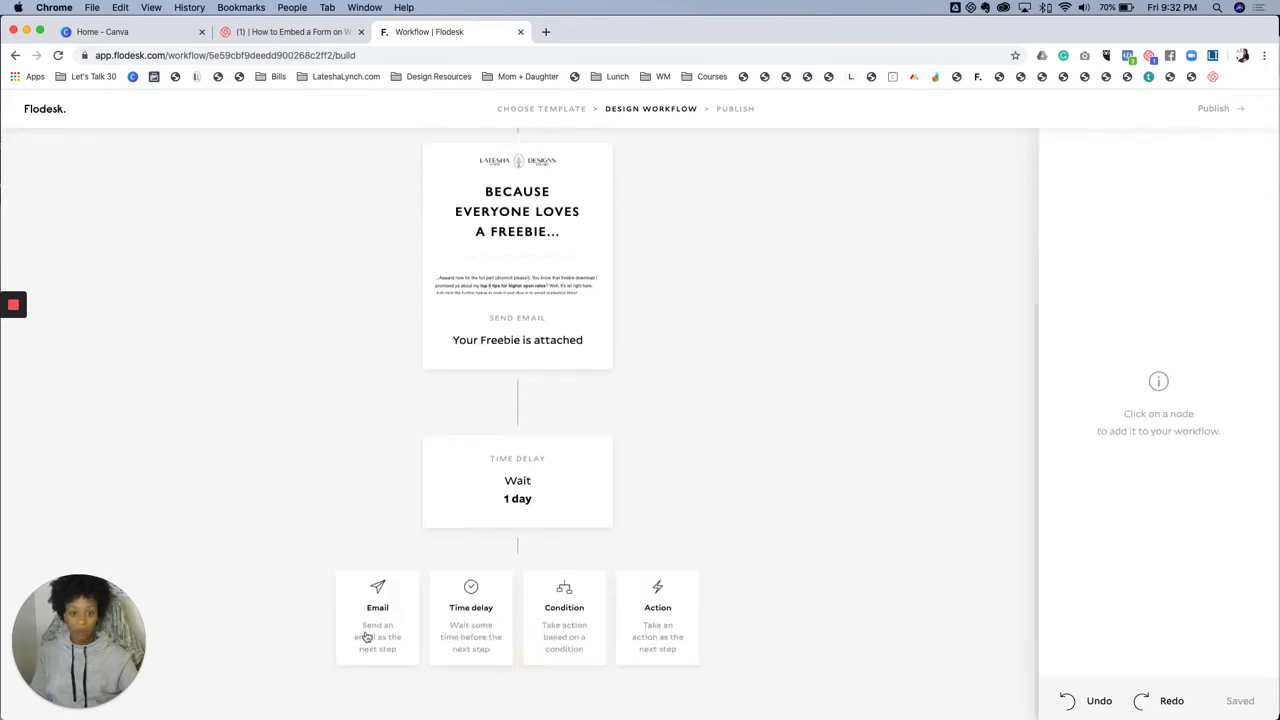
# - Fill the empty send-email step with a duplicate of the Website Audit Requested email from My emails
pyautogui.click(376, 608)
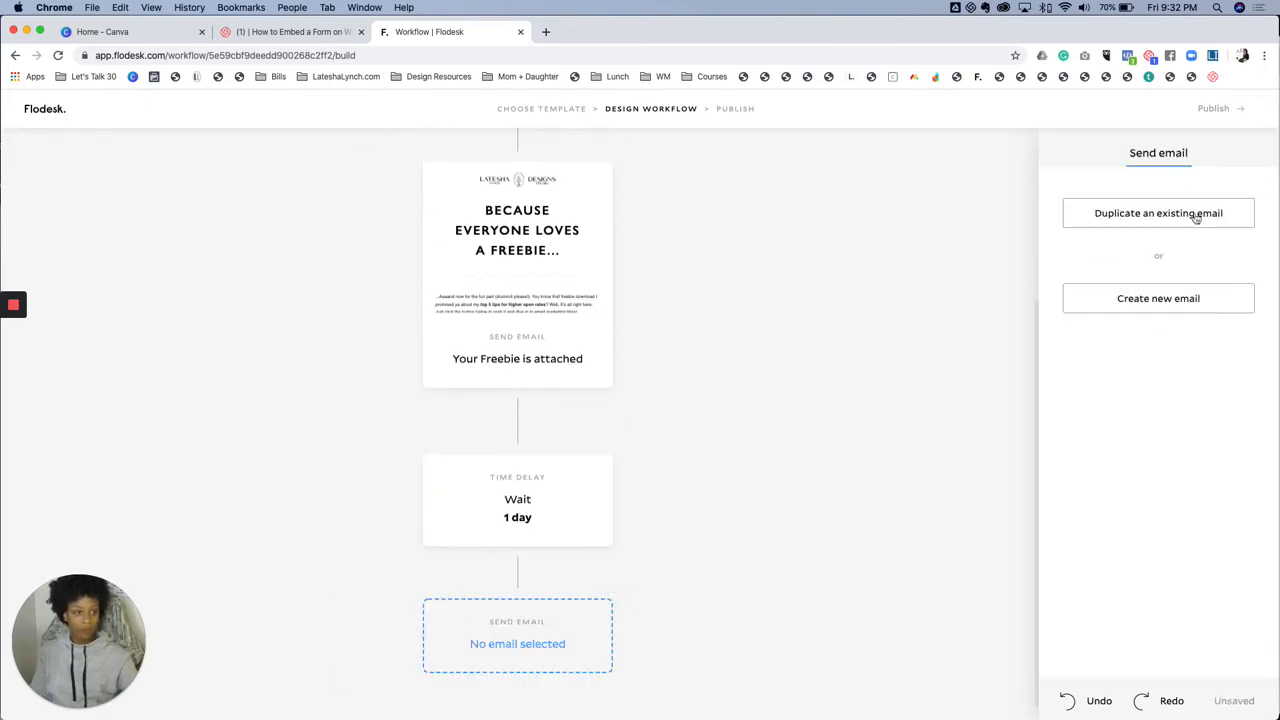
pyautogui.click(1158, 298)
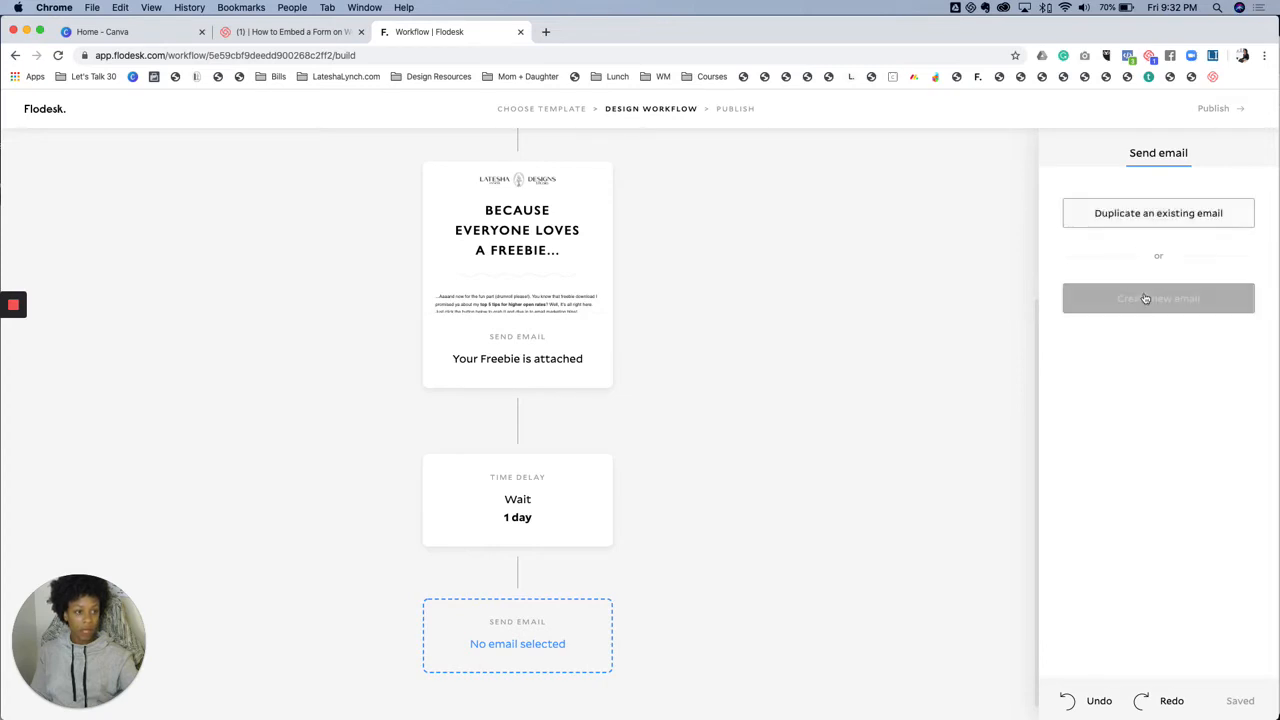
pyautogui.click(1158, 212)
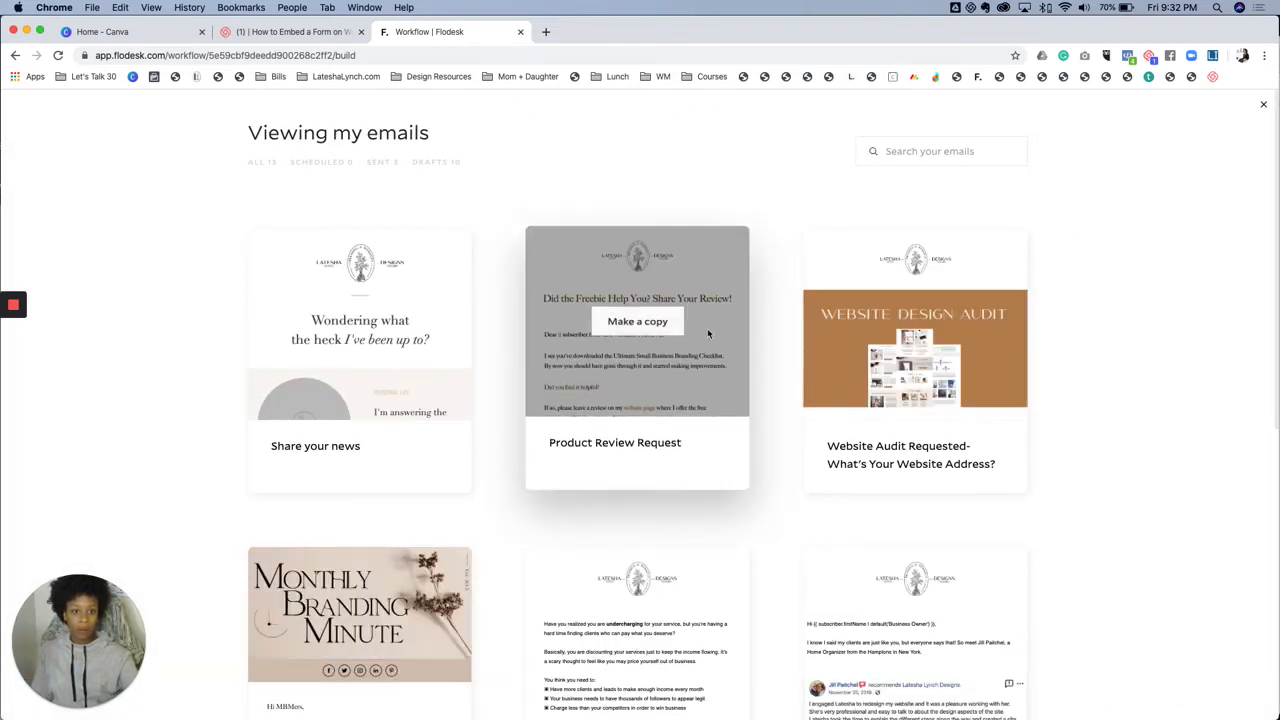
pyautogui.click(636, 320)
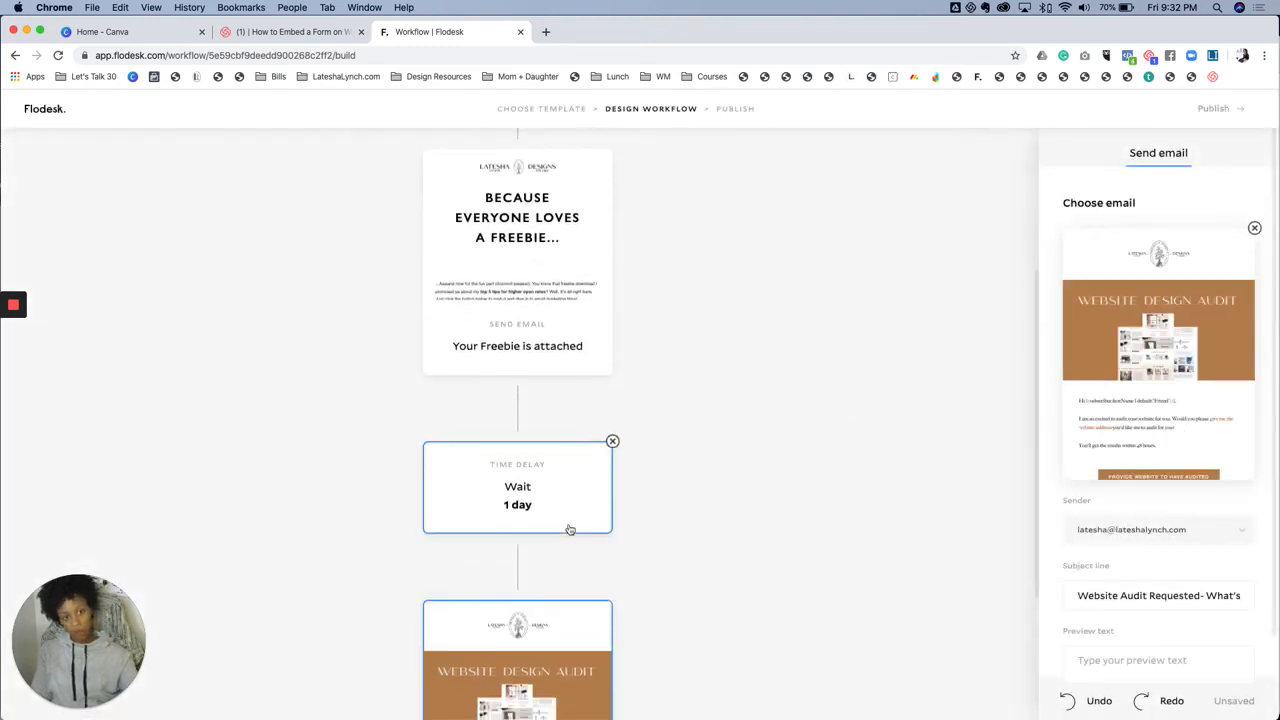
pyautogui.scroll(-3)
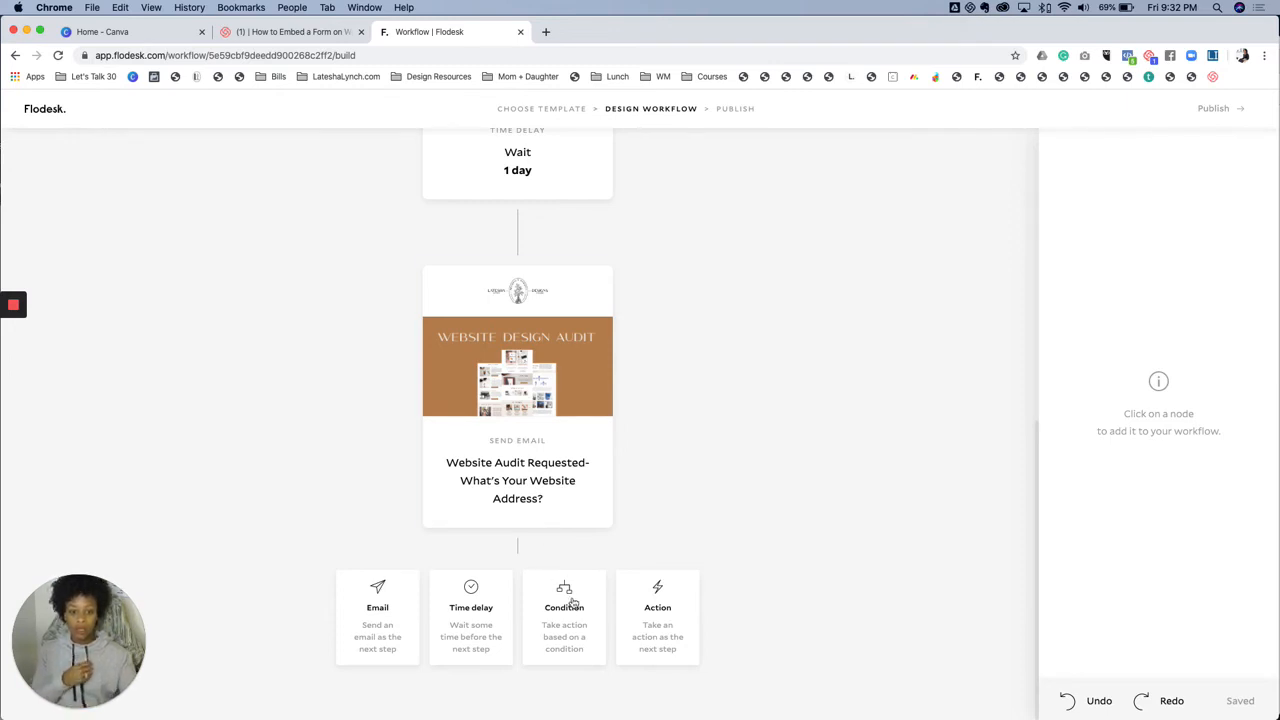
# - Add a Condition step set to 'Subscriber opened workflow email', dismissing the immediate-check warning
pyautogui.click(564, 608)
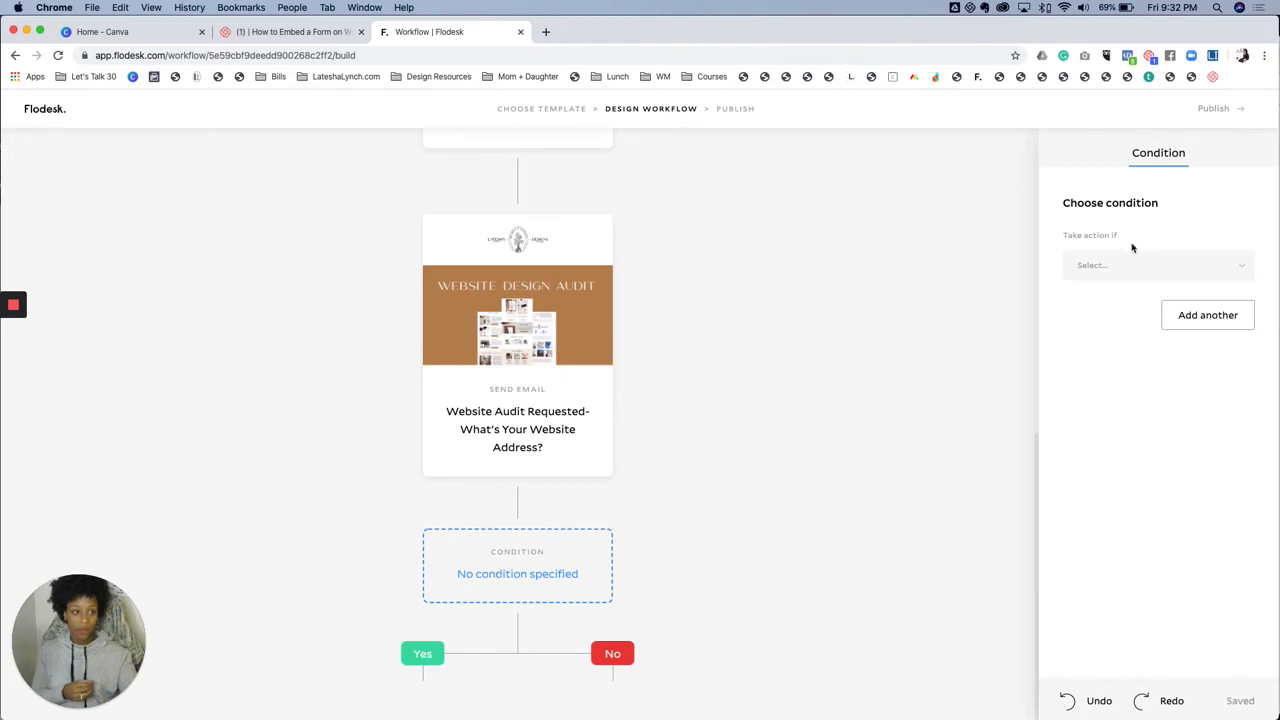
pyautogui.click(1156, 264)
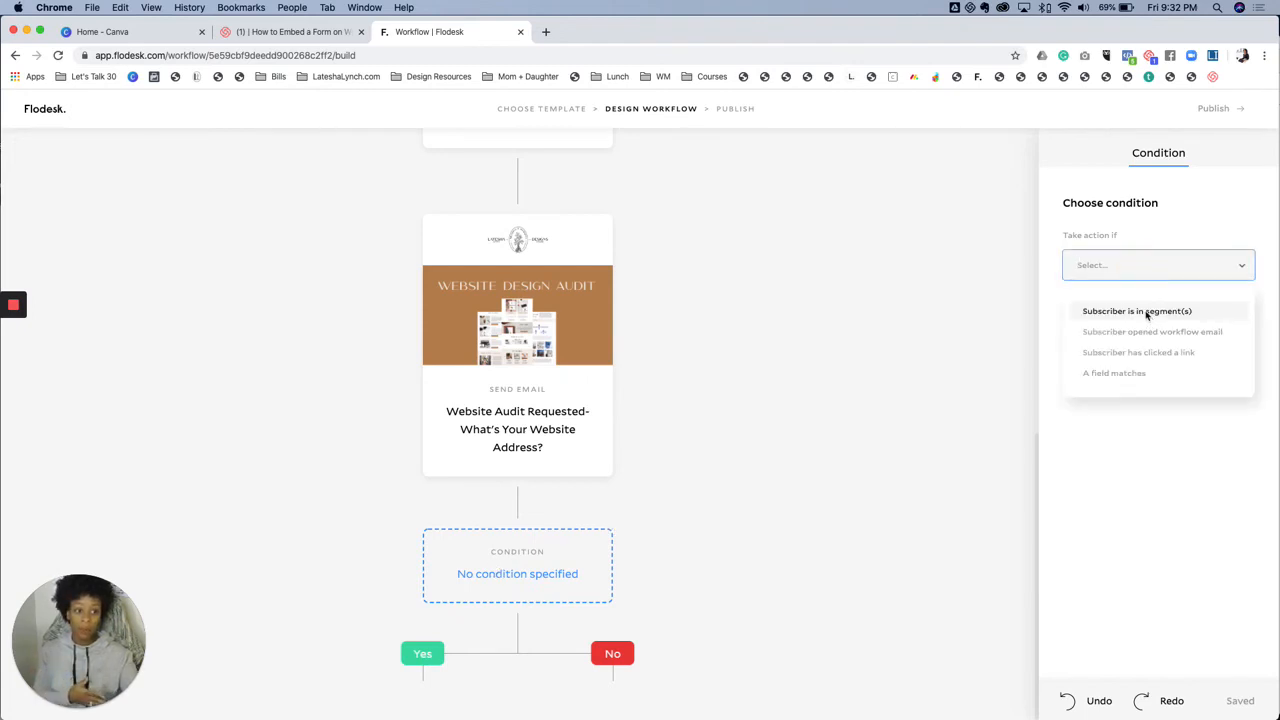
pyautogui.click(1136, 312)
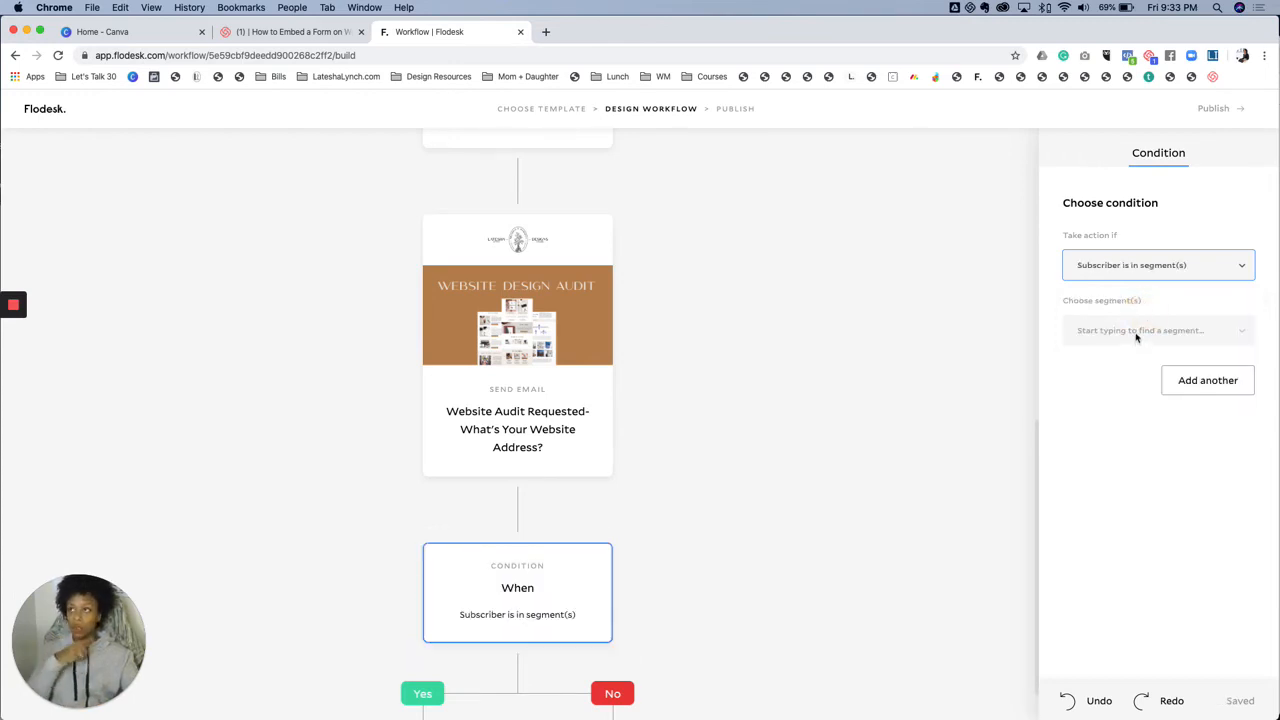
pyautogui.click(1156, 264)
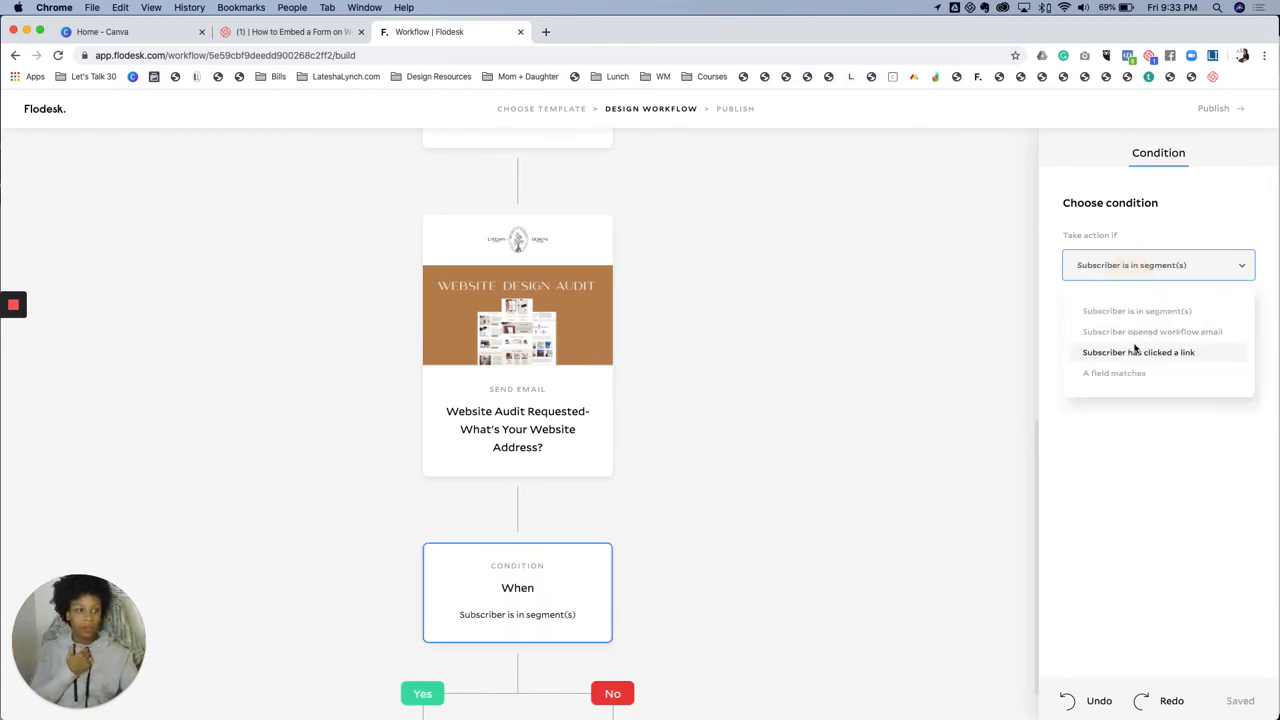
pyautogui.click(1152, 332)
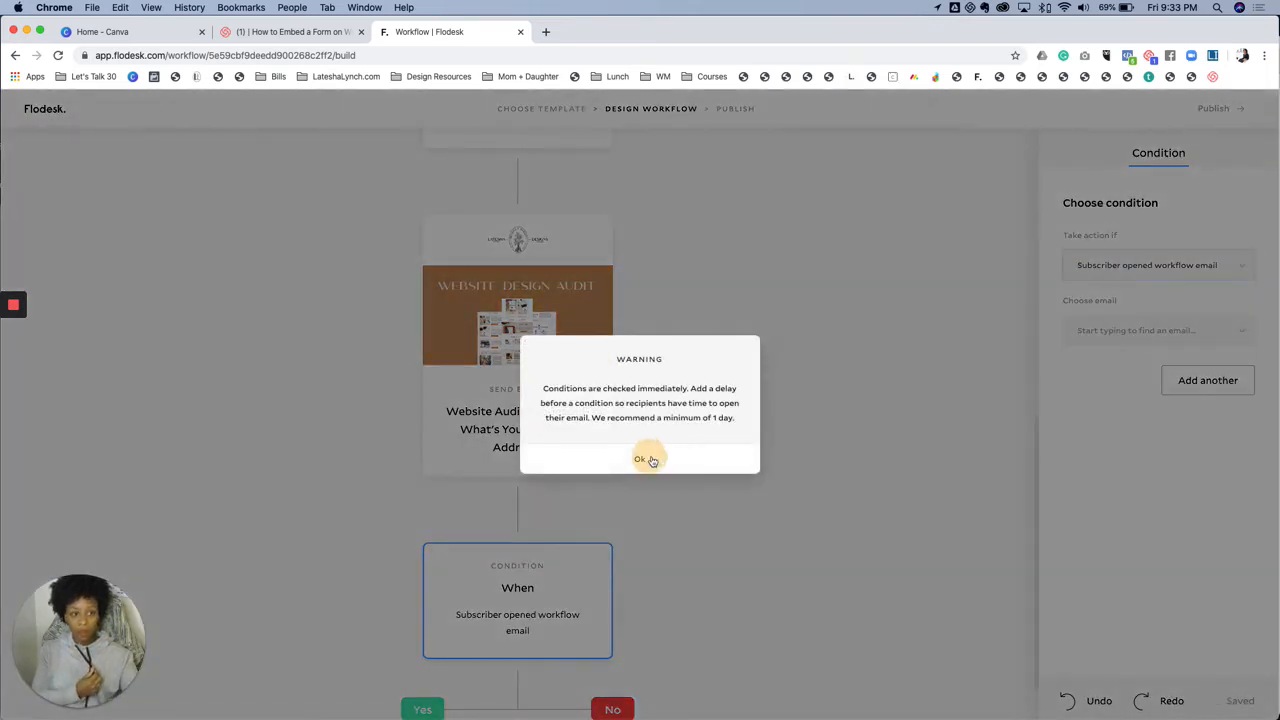
pyautogui.click(640, 458)
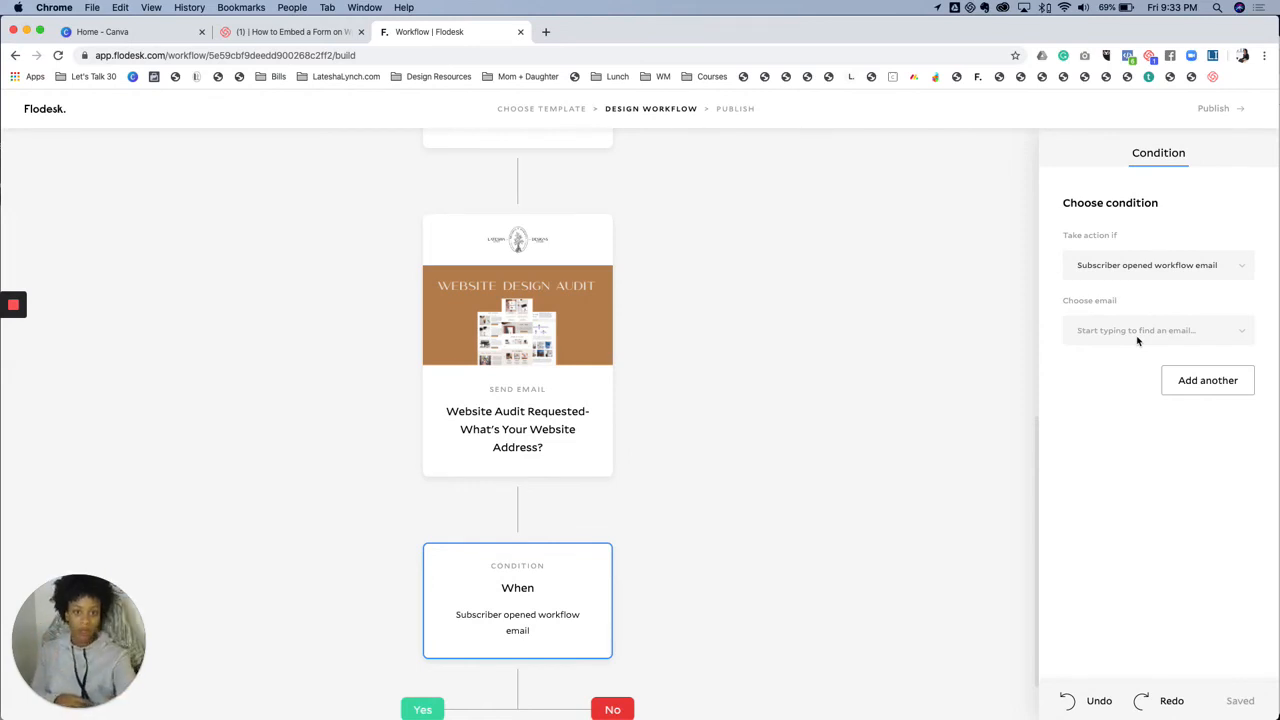
# - Point the condition at the Website Audit Requested email and accept the delay recommendation warning
pyautogui.click(1158, 330)
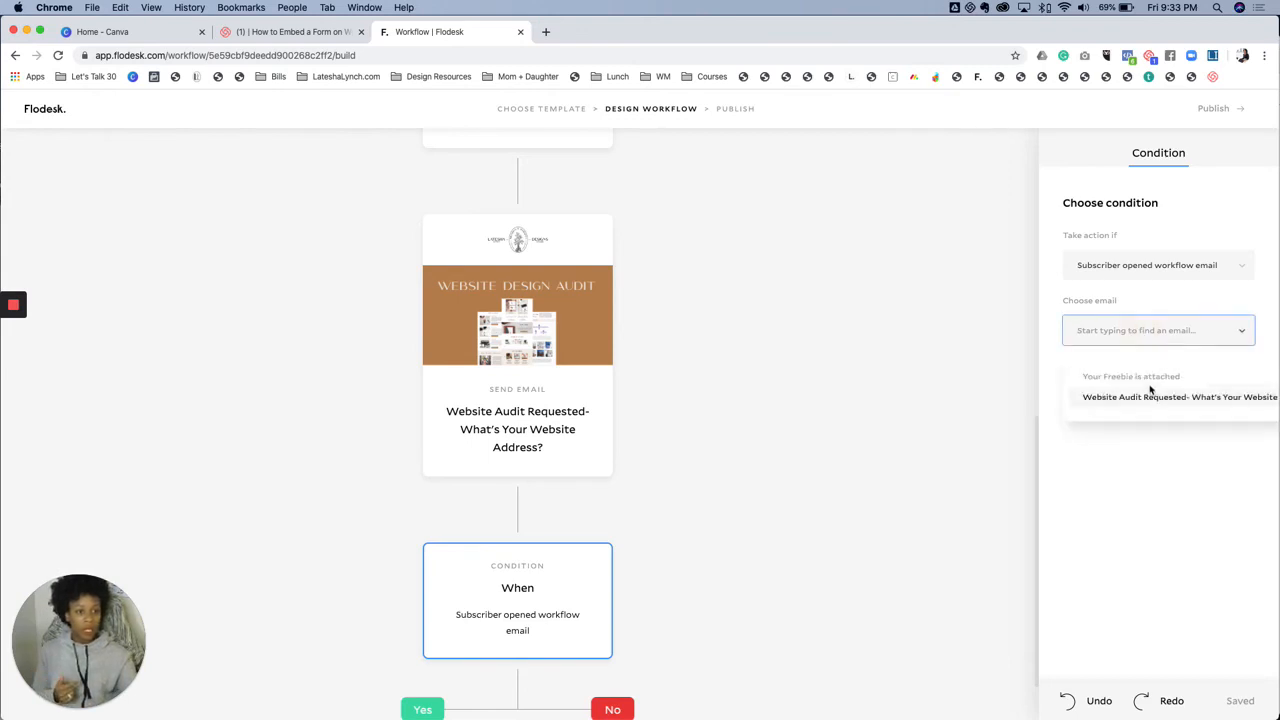
pyautogui.moveTo(1148, 400)
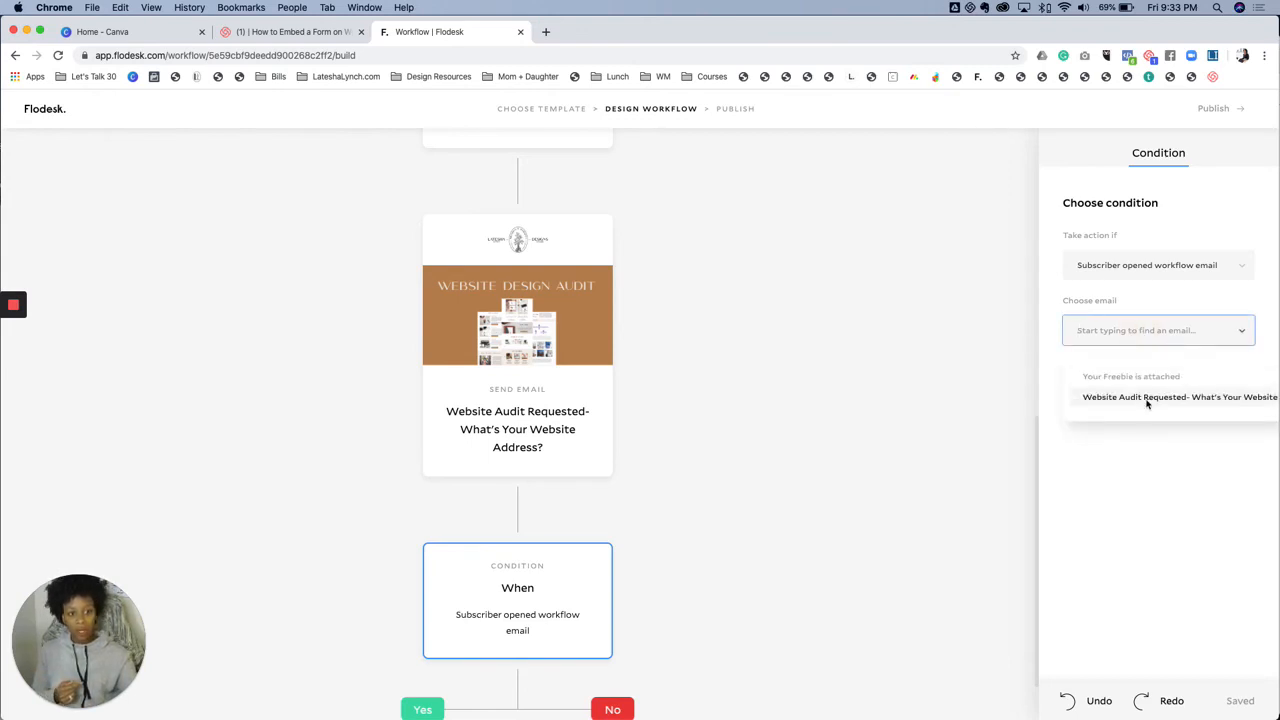
pyautogui.click(1180, 396)
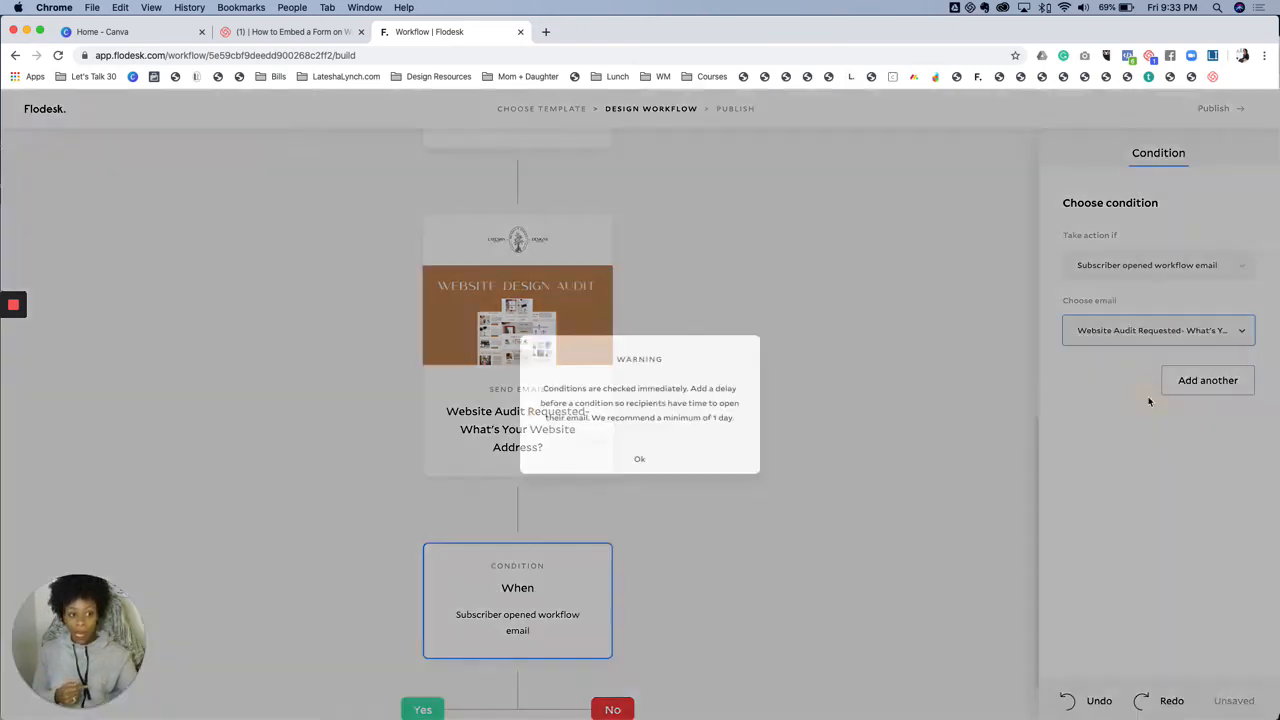
pyautogui.click(640, 458)
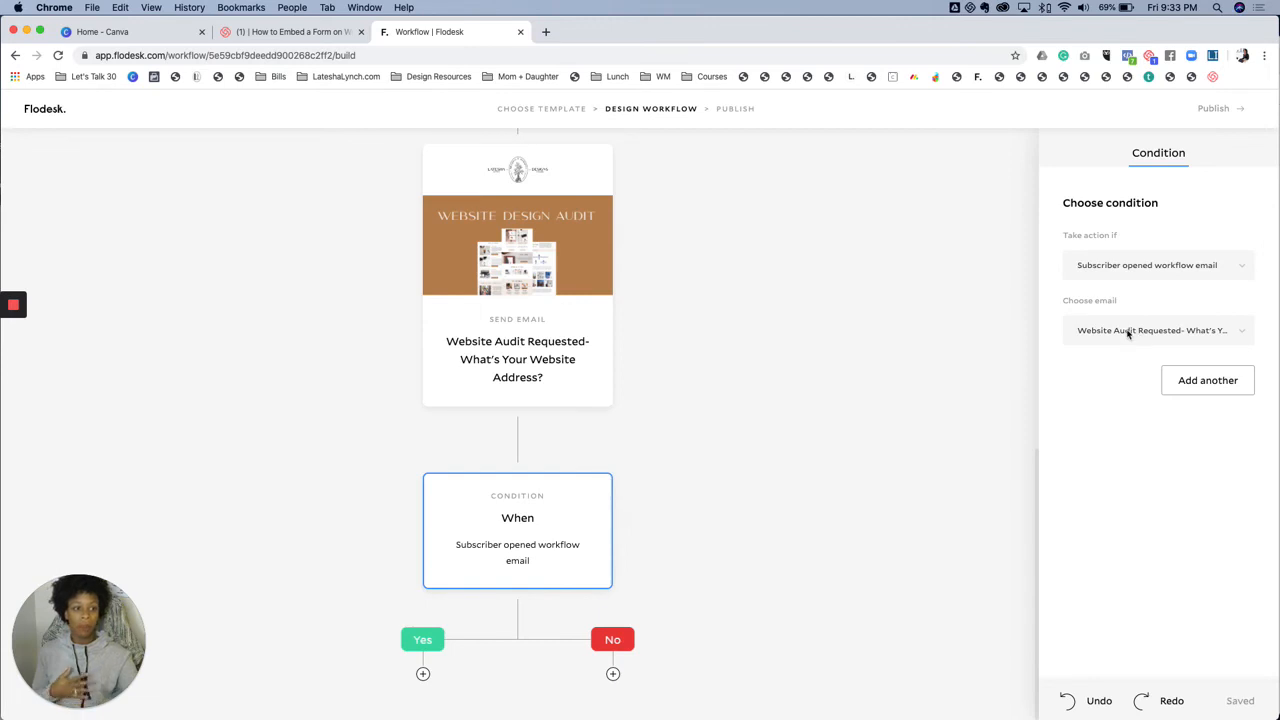
# - Change the condition to 'Subscriber has clicked a link' in the Your Freebie is attached email
pyautogui.click(1156, 264)
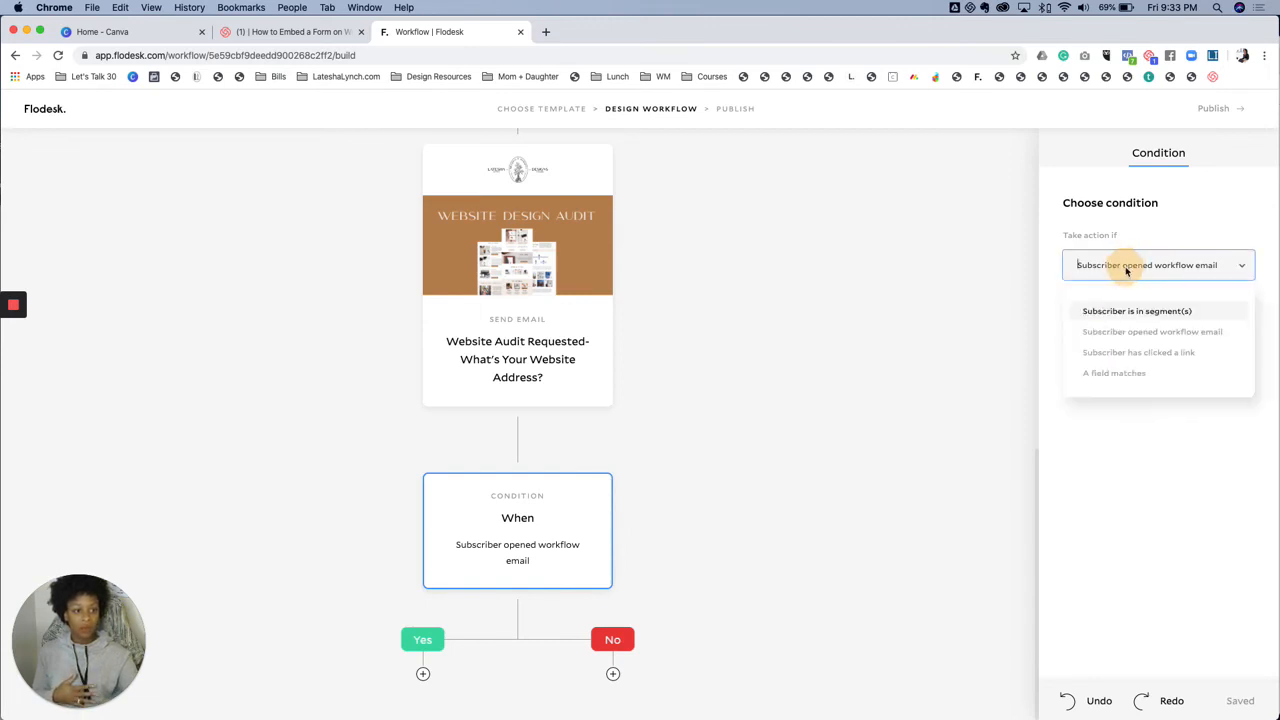
pyautogui.click(1138, 352)
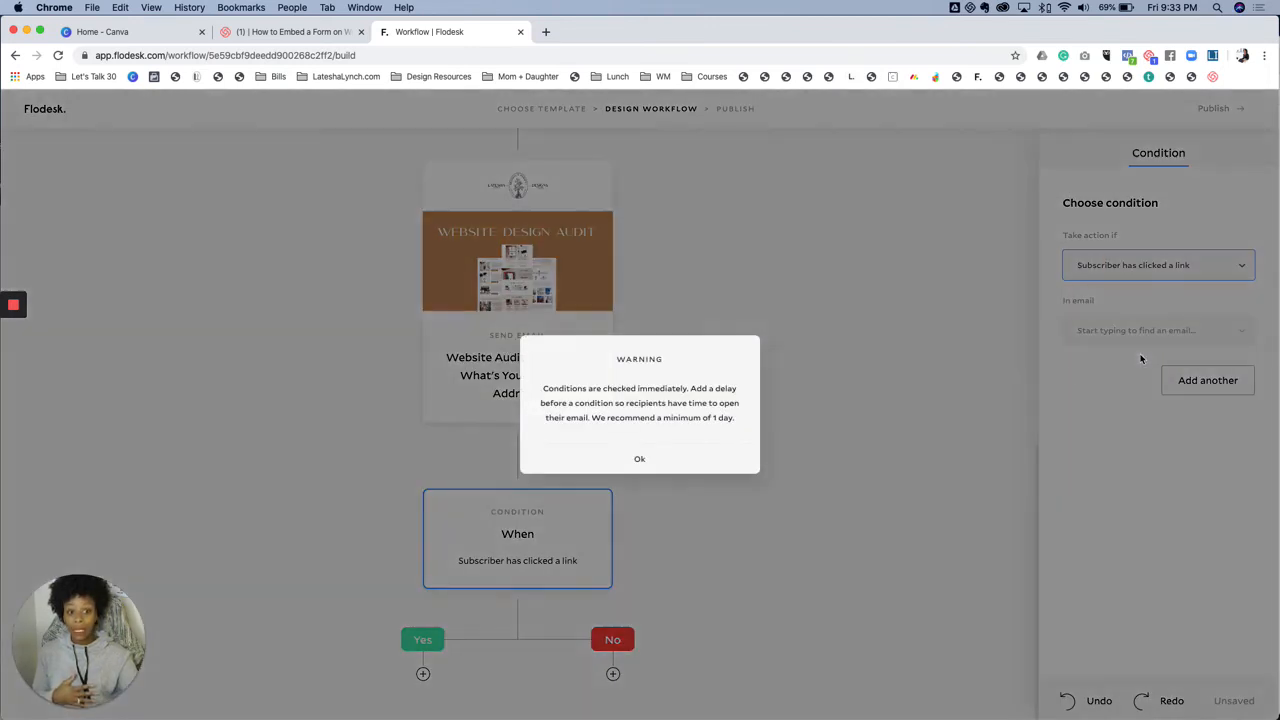
pyautogui.click(640, 458)
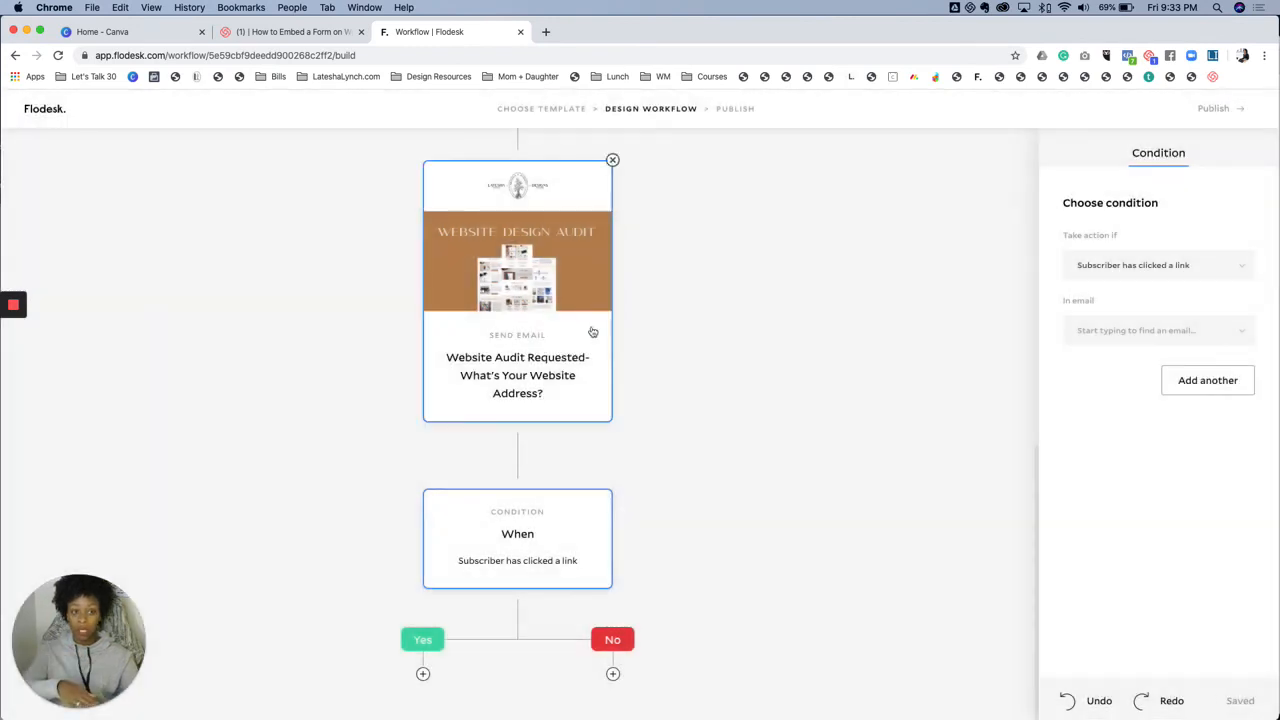
pyautogui.click(1156, 330)
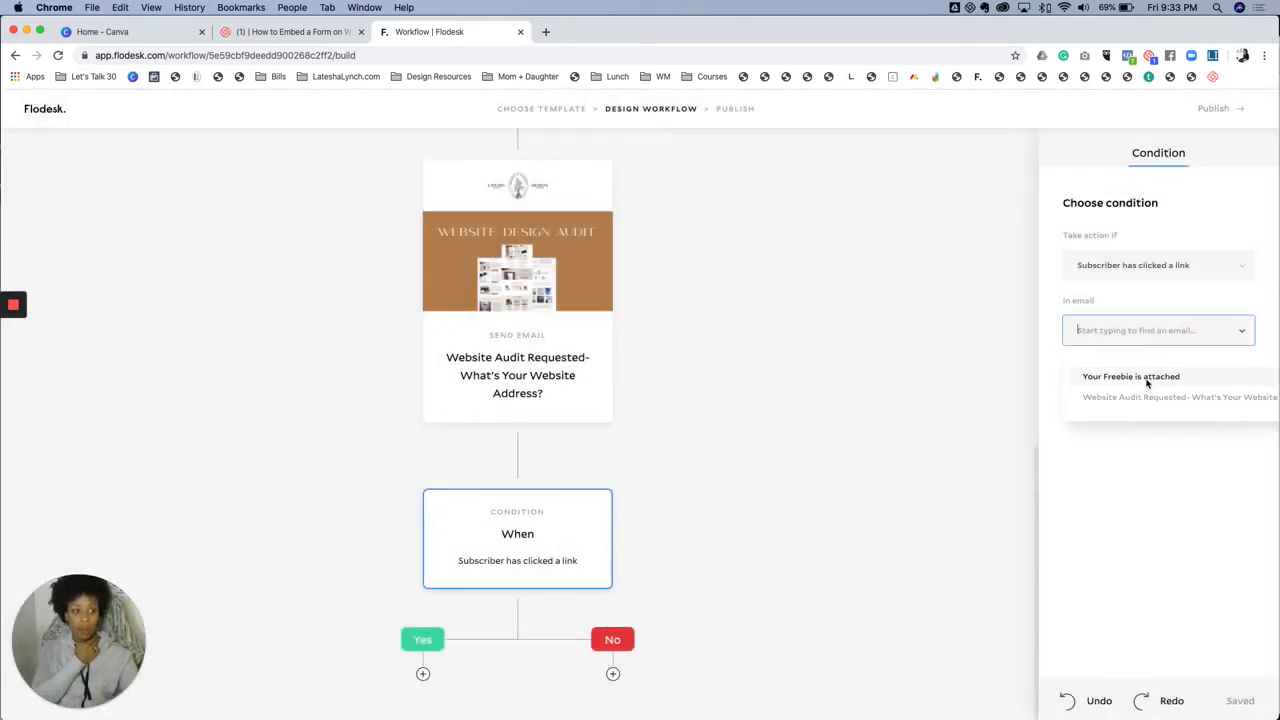
pyautogui.click(1132, 376)
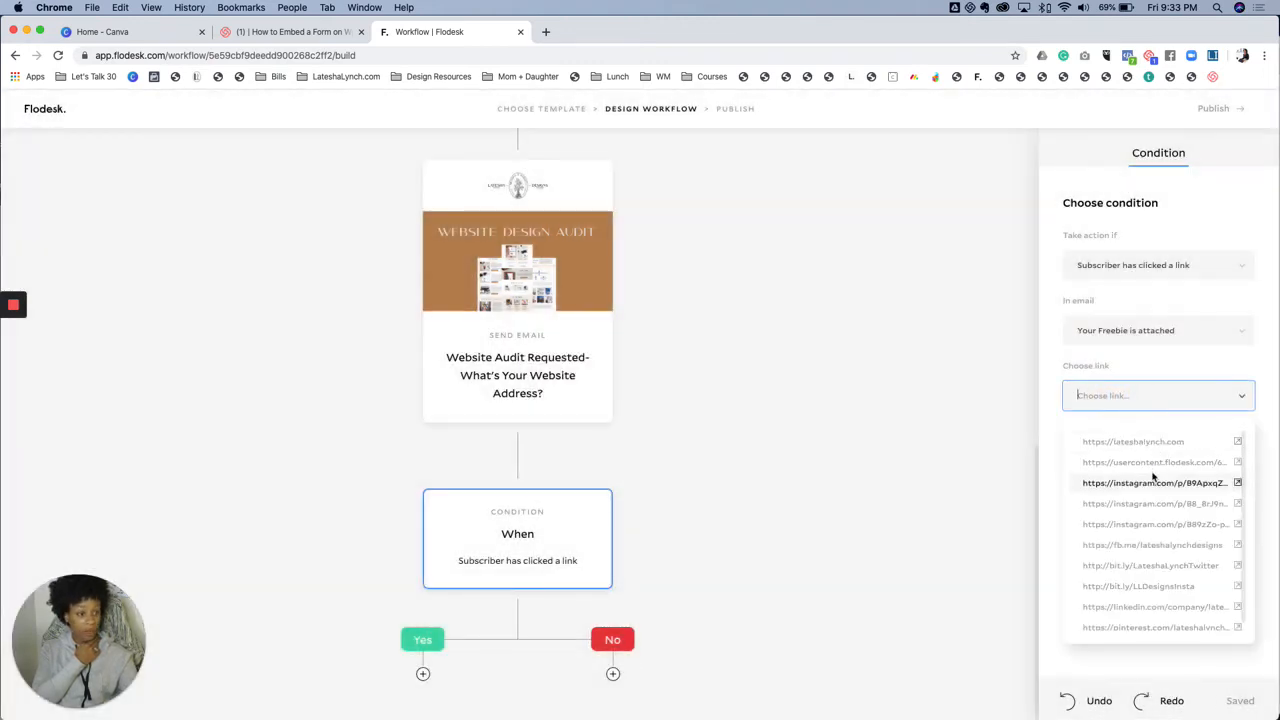
pyautogui.moveTo(1150, 564)
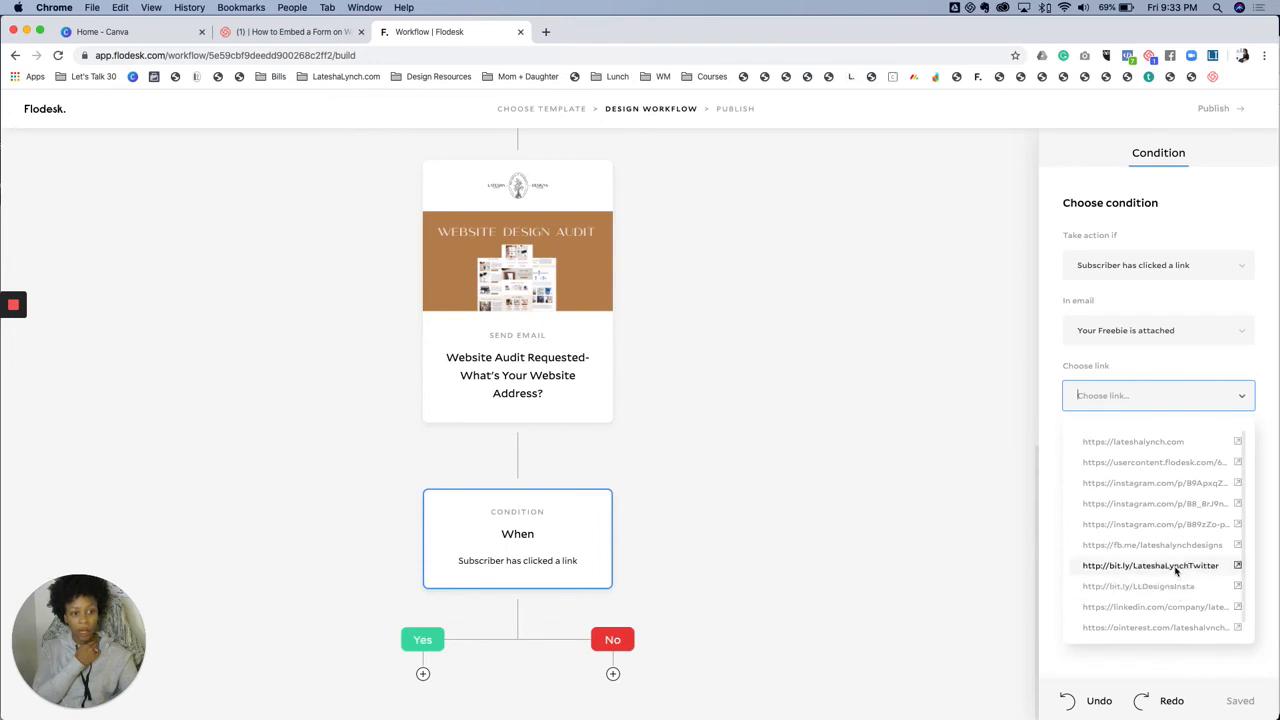
pyautogui.moveTo(1154, 482)
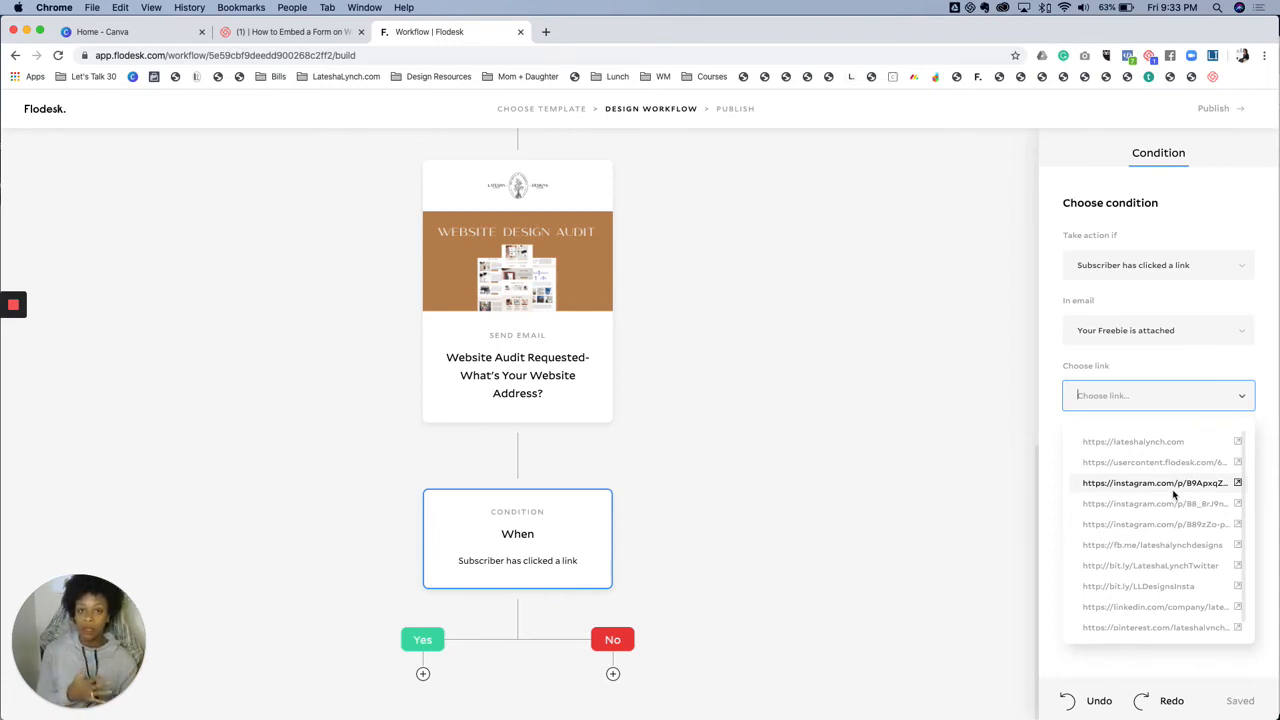
pyautogui.moveTo(1152, 218)
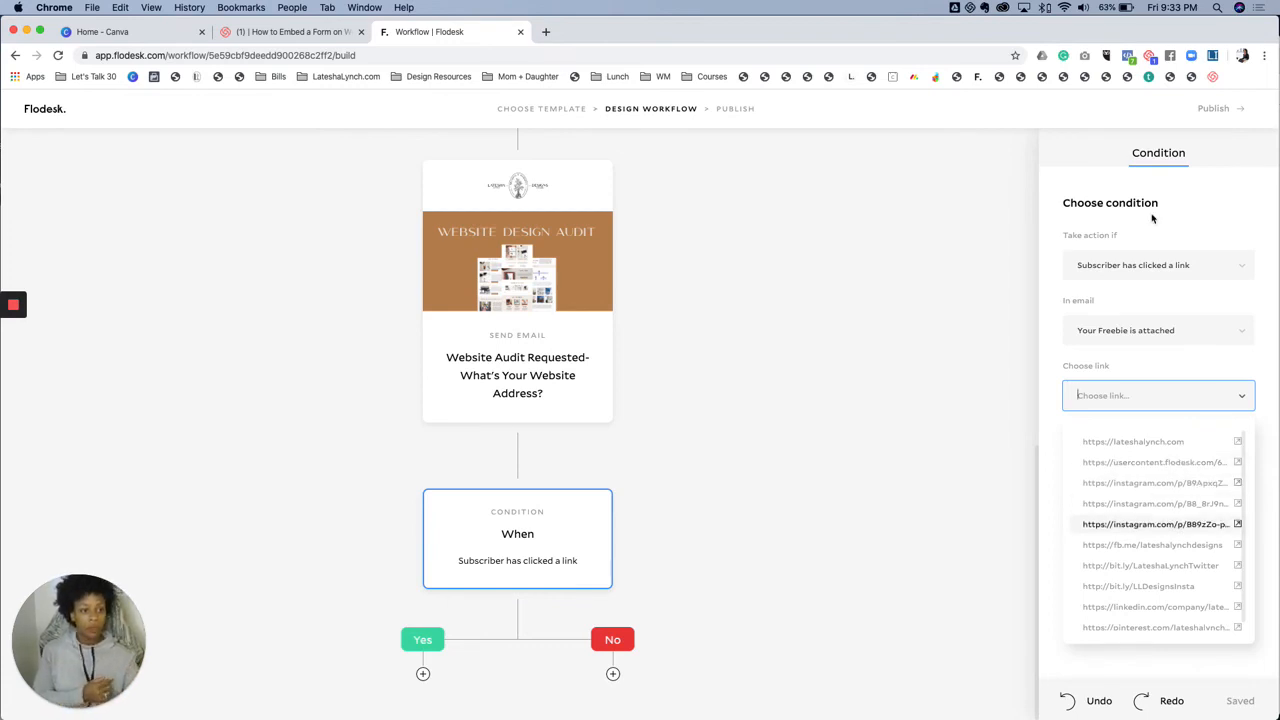
# - Change the condition to 'A field matches' with First name matching the value Sarah
pyautogui.click(1156, 264)
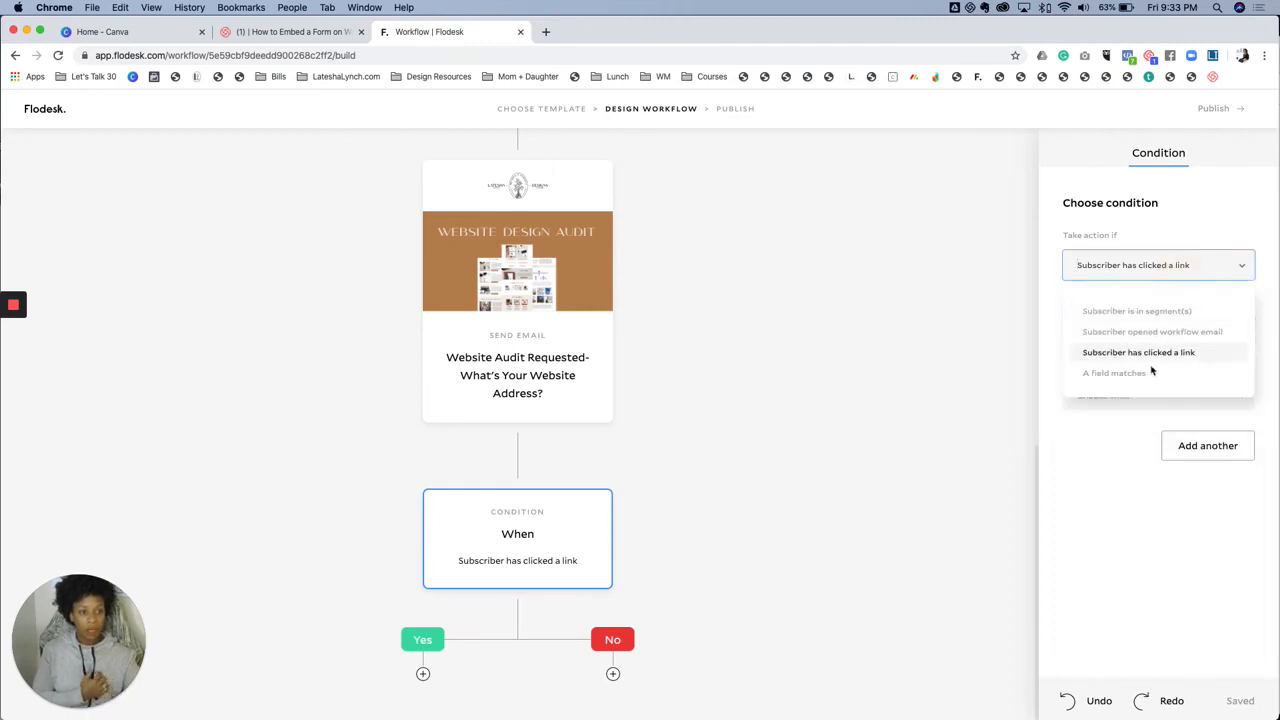
pyautogui.moveTo(1112, 372)
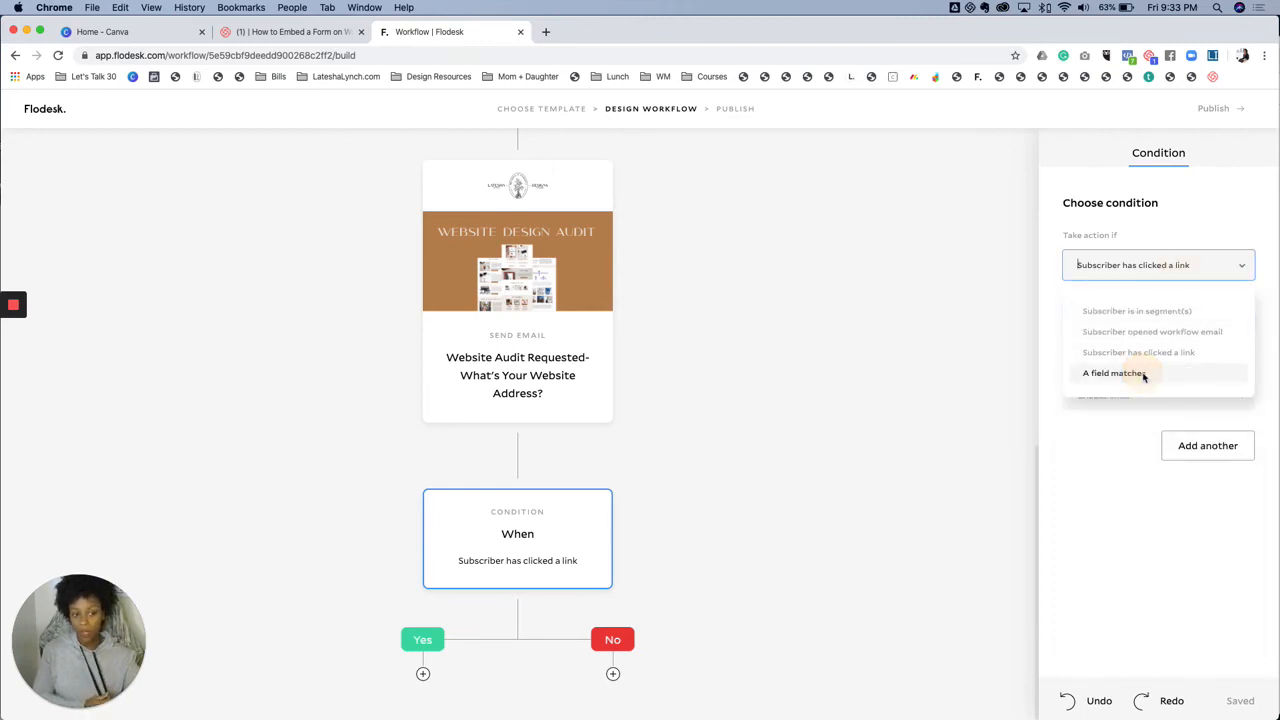
pyautogui.click(1112, 374)
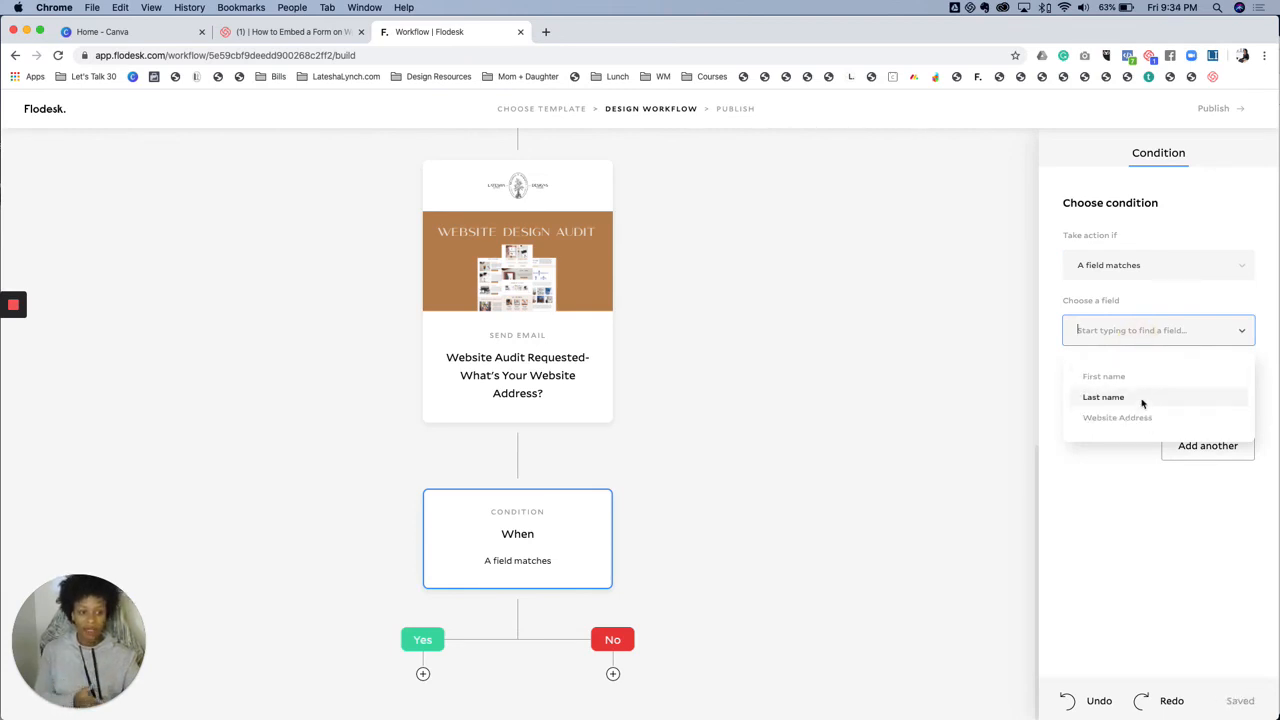
pyautogui.click(1104, 376)
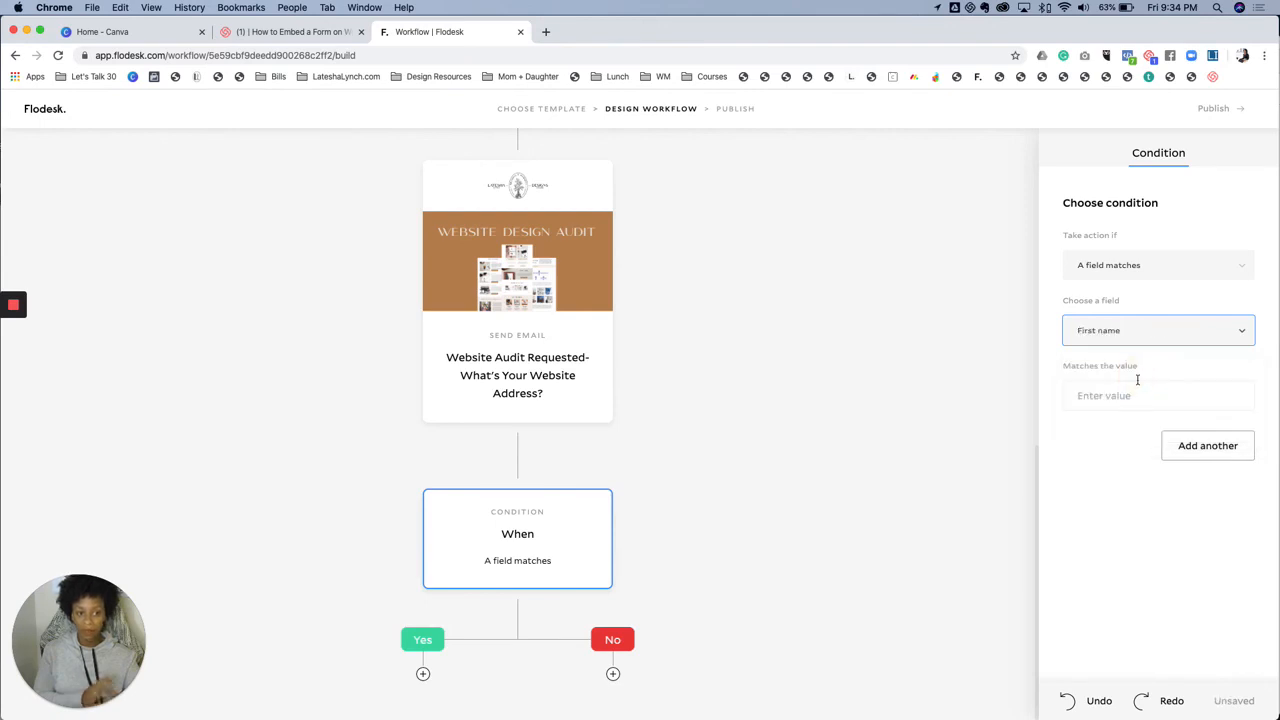
pyautogui.click(1158, 396)
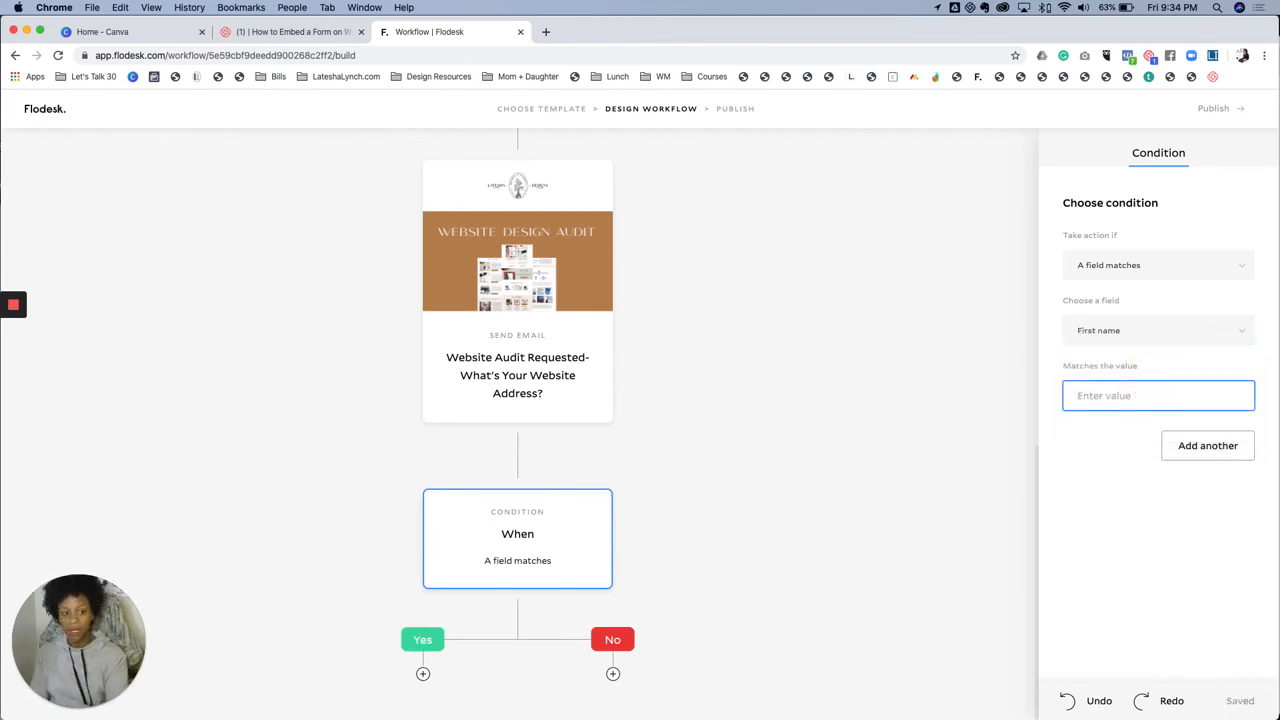
pyautogui.write('Sarah')
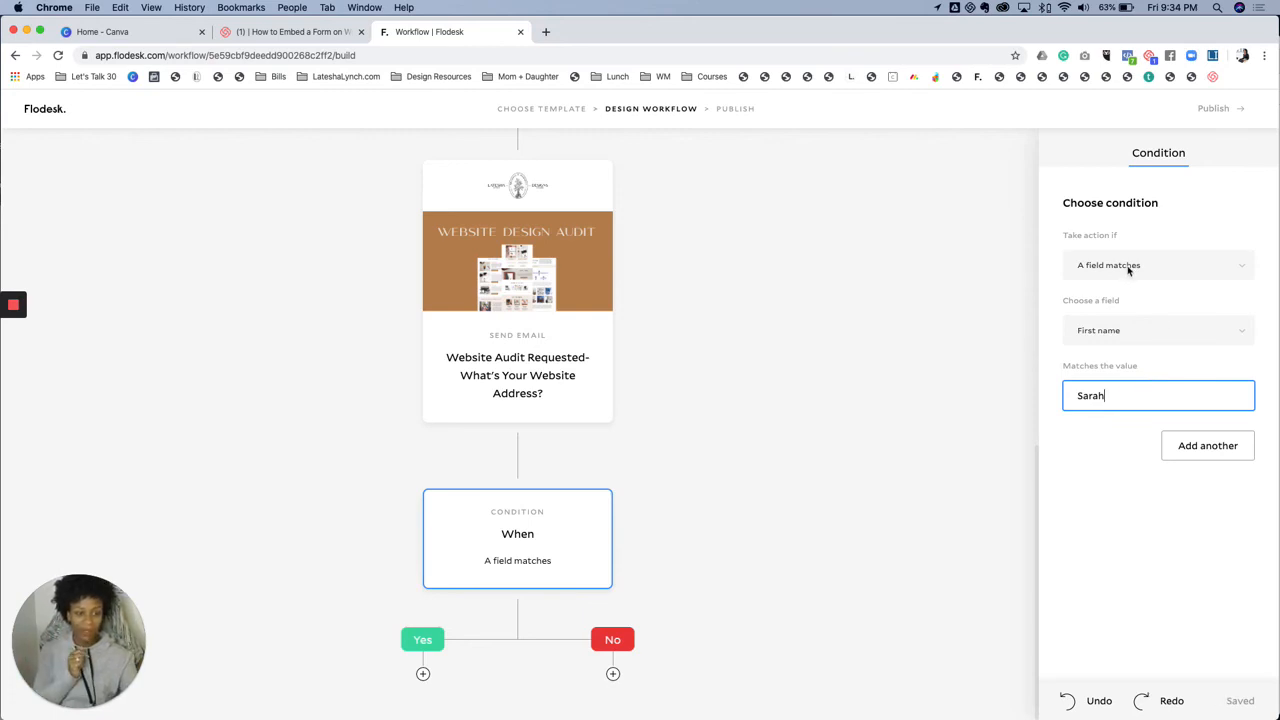
pyautogui.click(1158, 264)
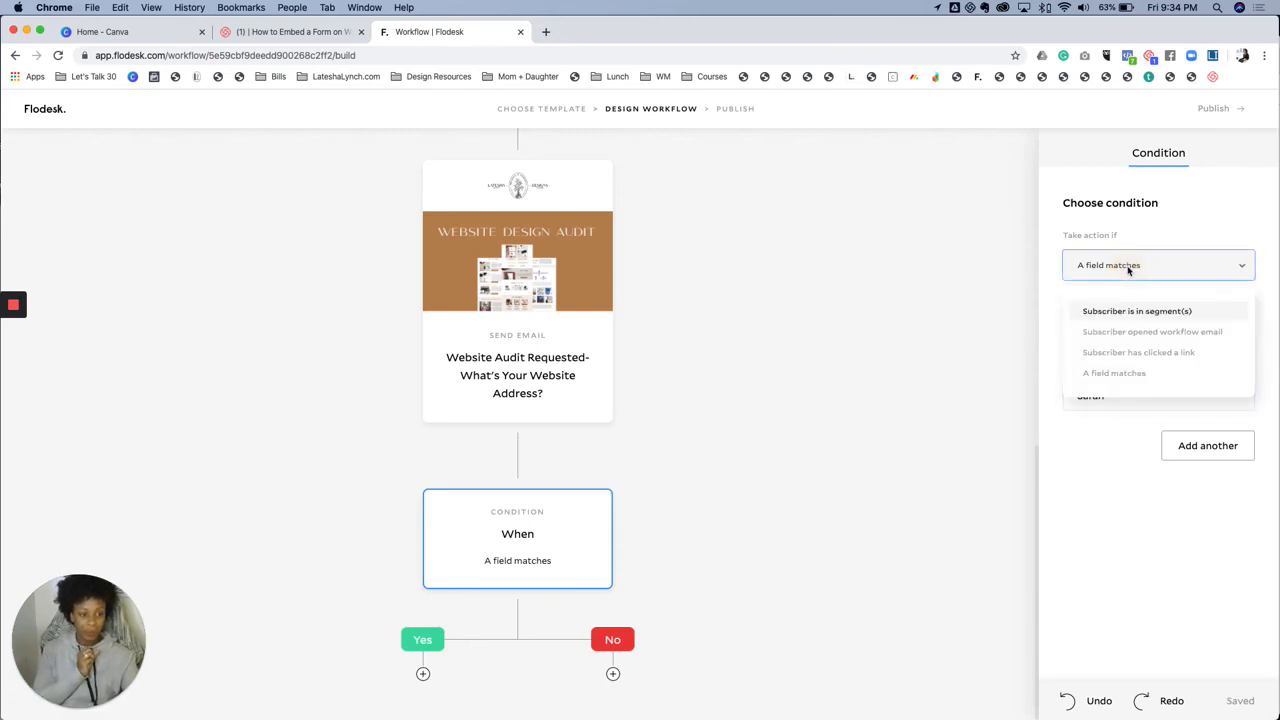
# - Revert the condition to opens of the Website Audit Requested email and accept the delay warning
pyautogui.click(1152, 332)
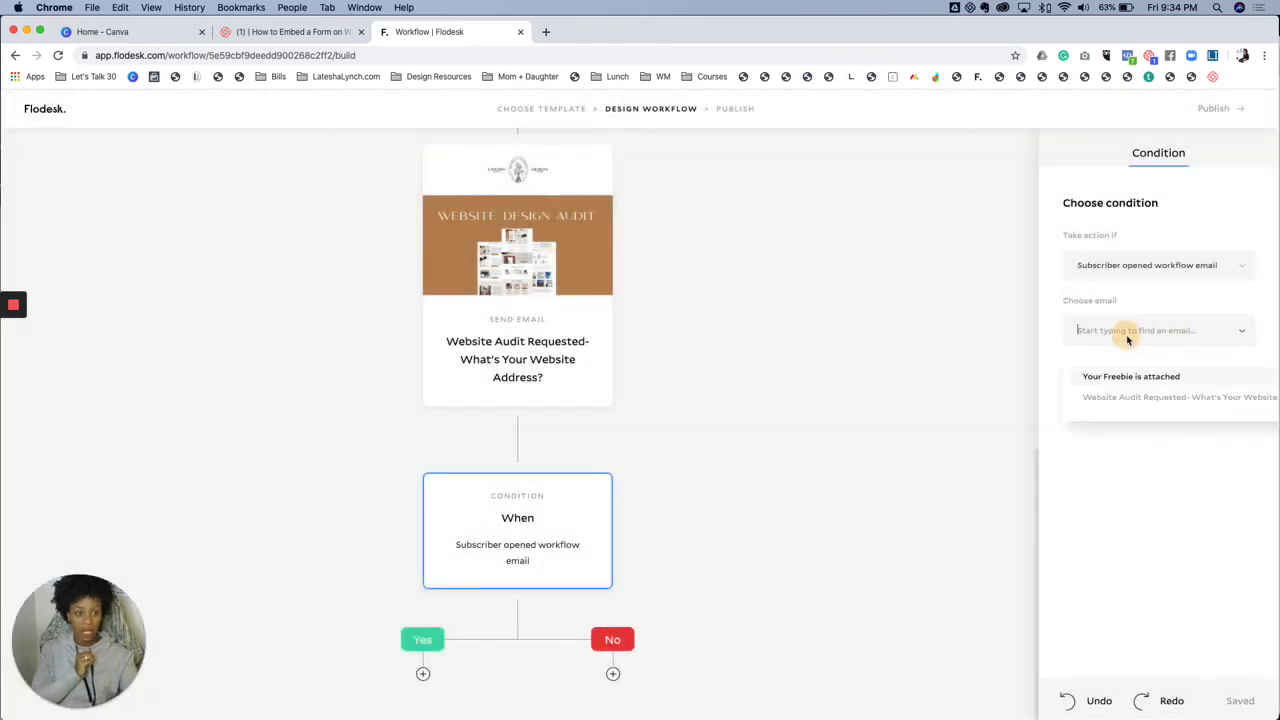
pyautogui.click(1180, 396)
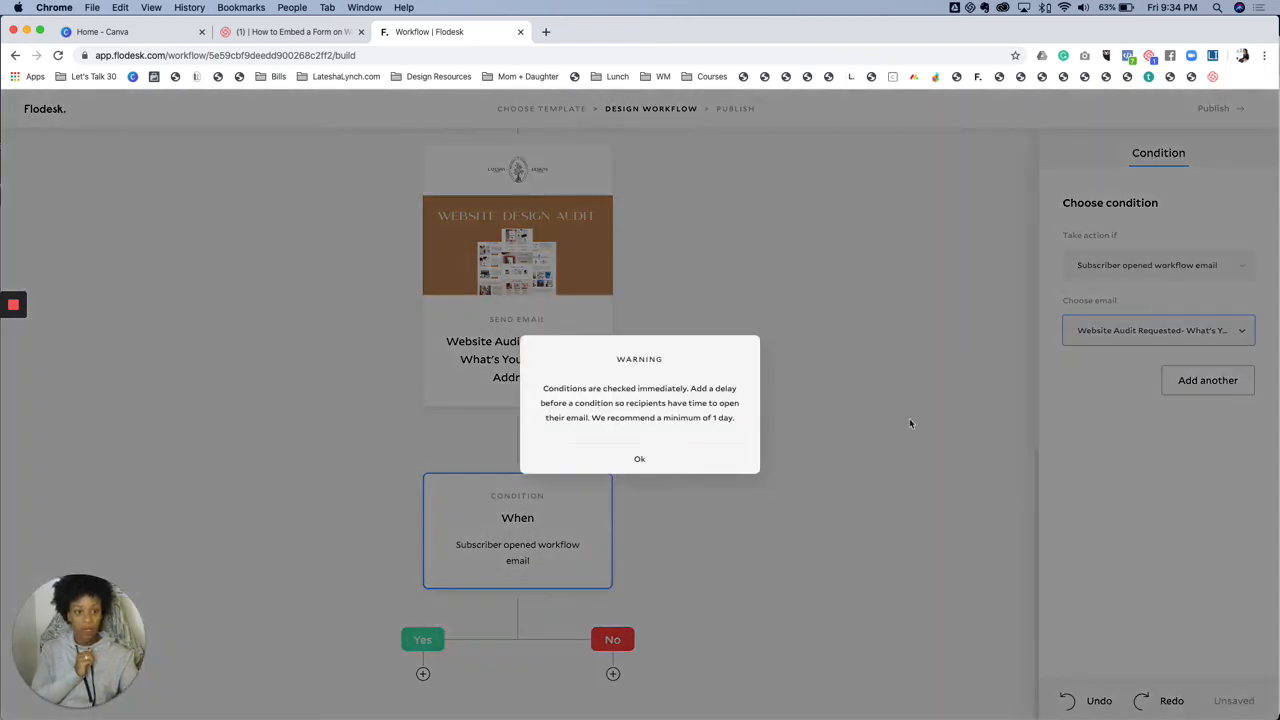
pyautogui.click(640, 458)
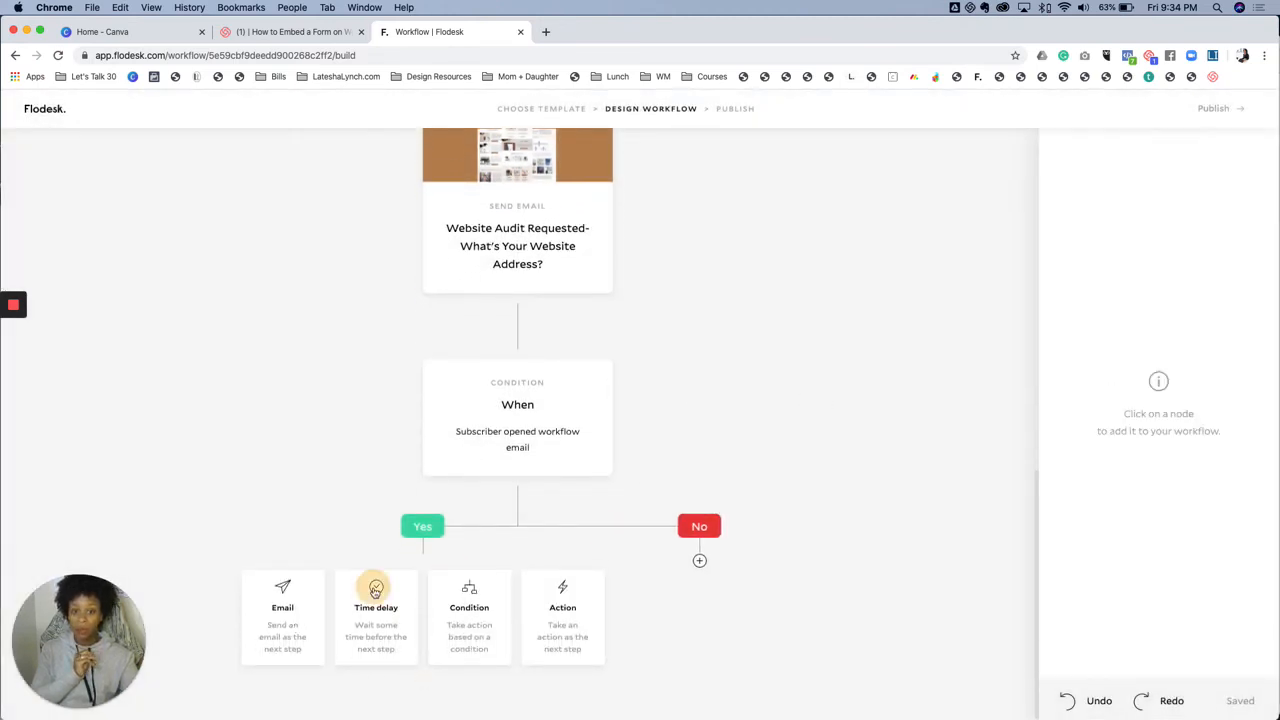
# - Under Yes add a 1-day time delay, then an email step drawing from existing emails
pyautogui.click(376, 596)
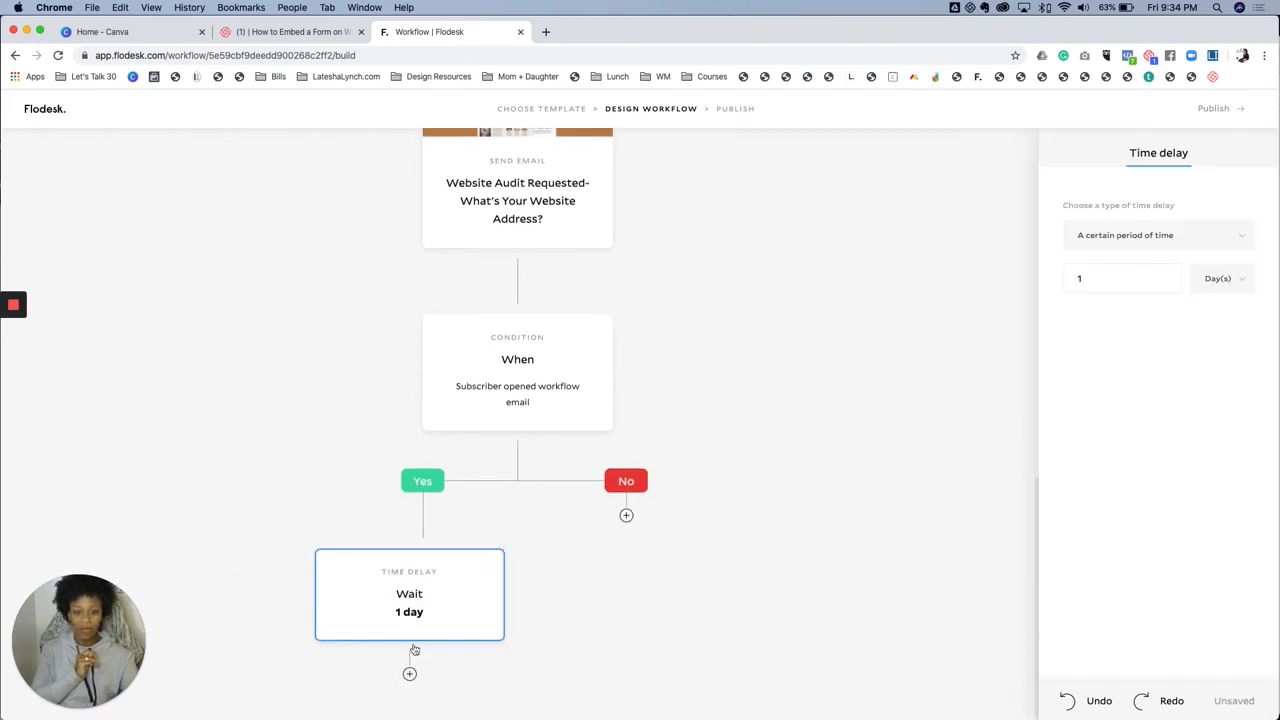
pyautogui.click(408, 672)
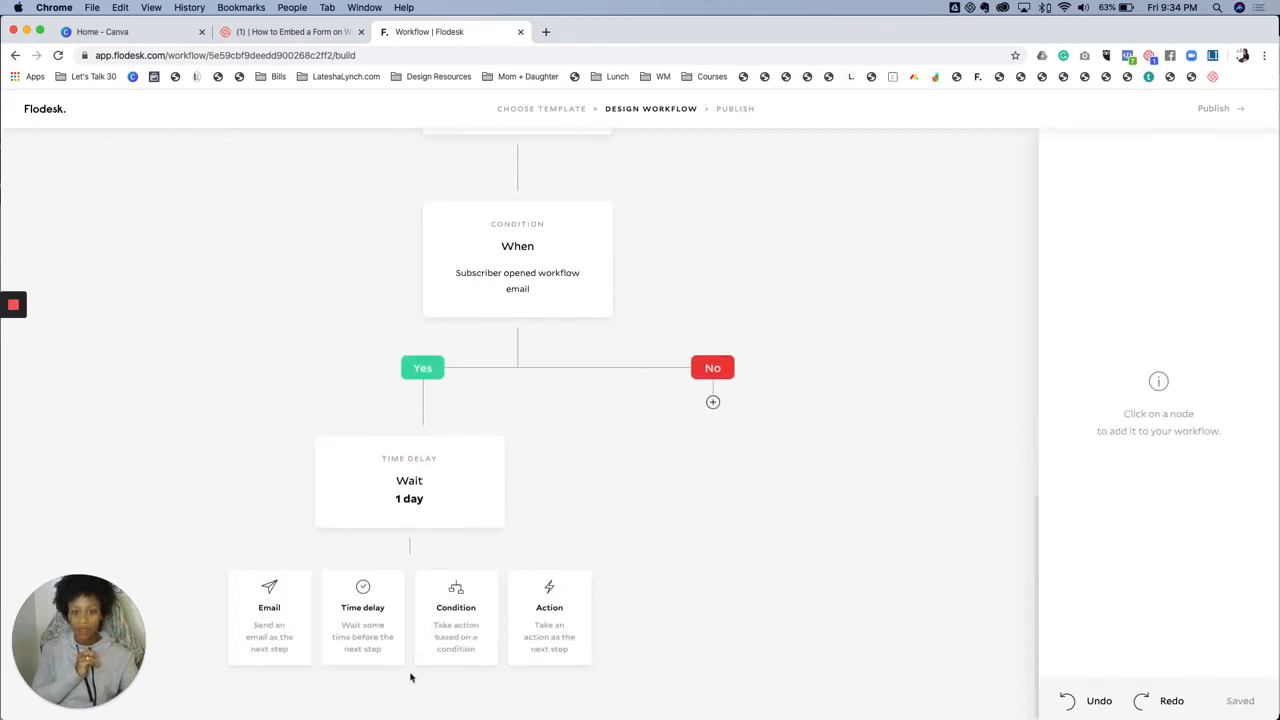
pyautogui.click(268, 616)
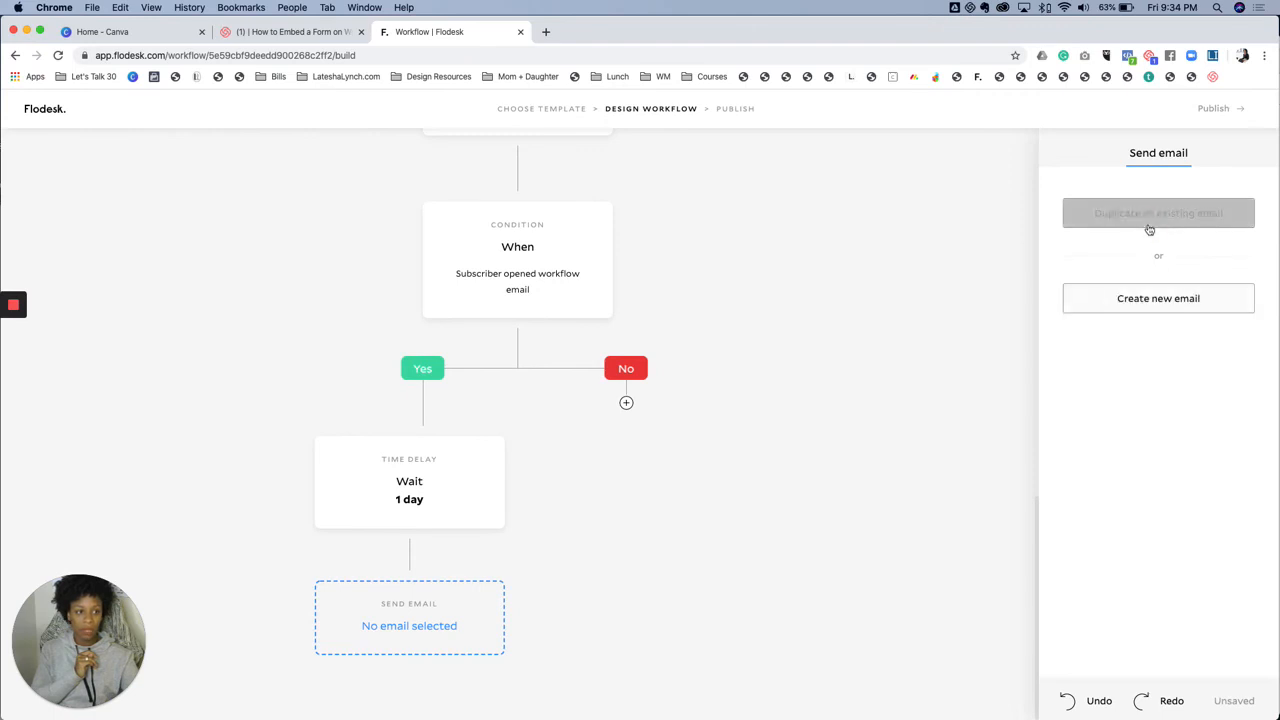
pyautogui.click(1158, 212)
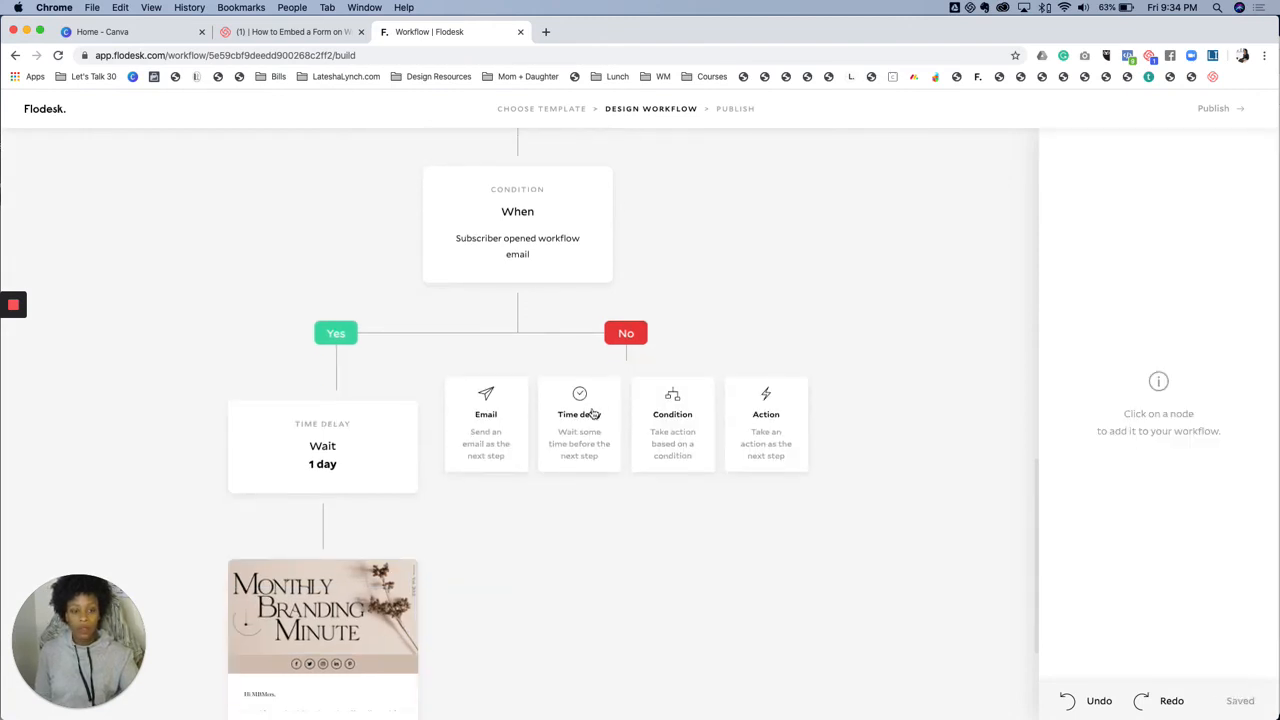
pyautogui.moveTo(486, 428)
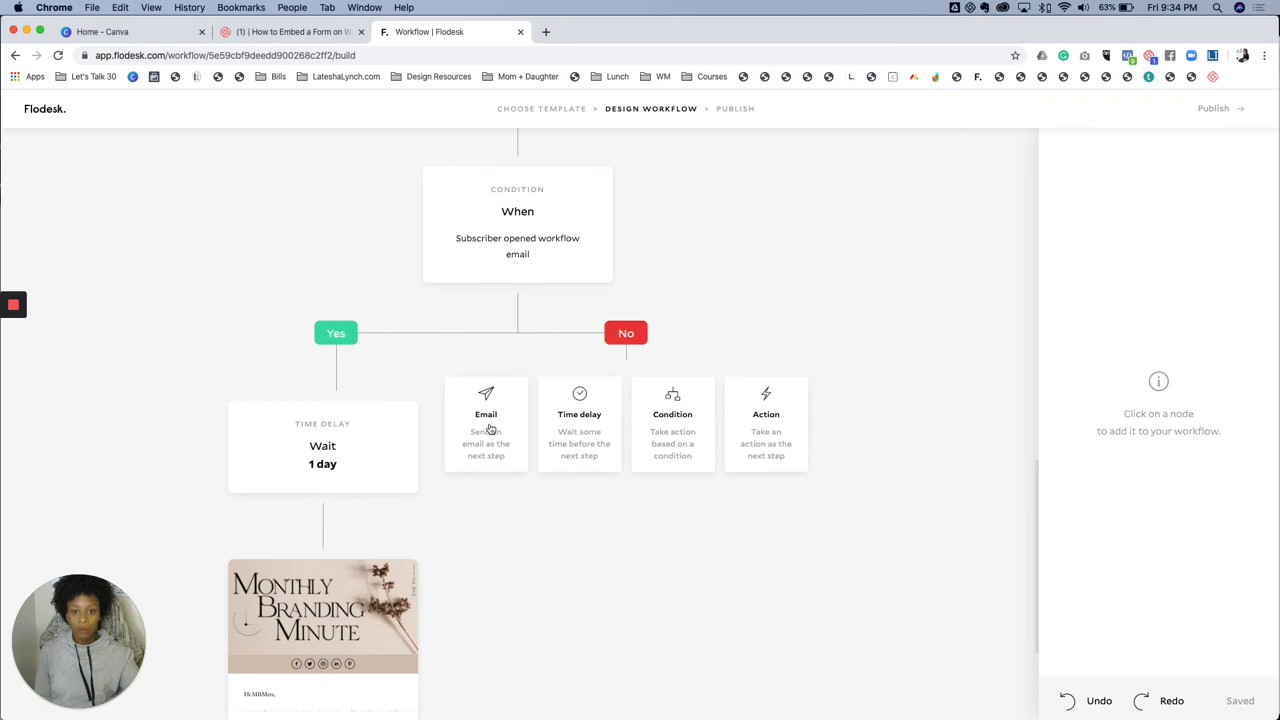
# - Under No add an email step sending a copy of Website Audit Requested, then offer a step beneath it
pyautogui.click(486, 414)
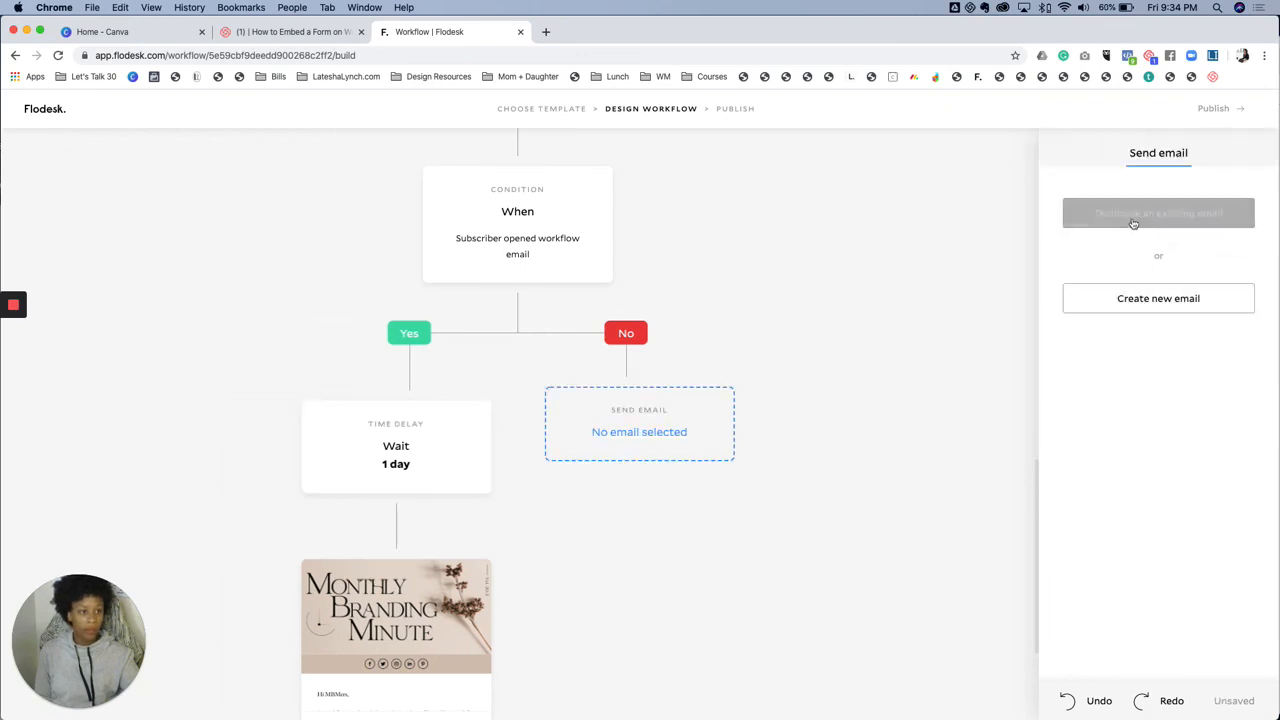
pyautogui.click(1158, 212)
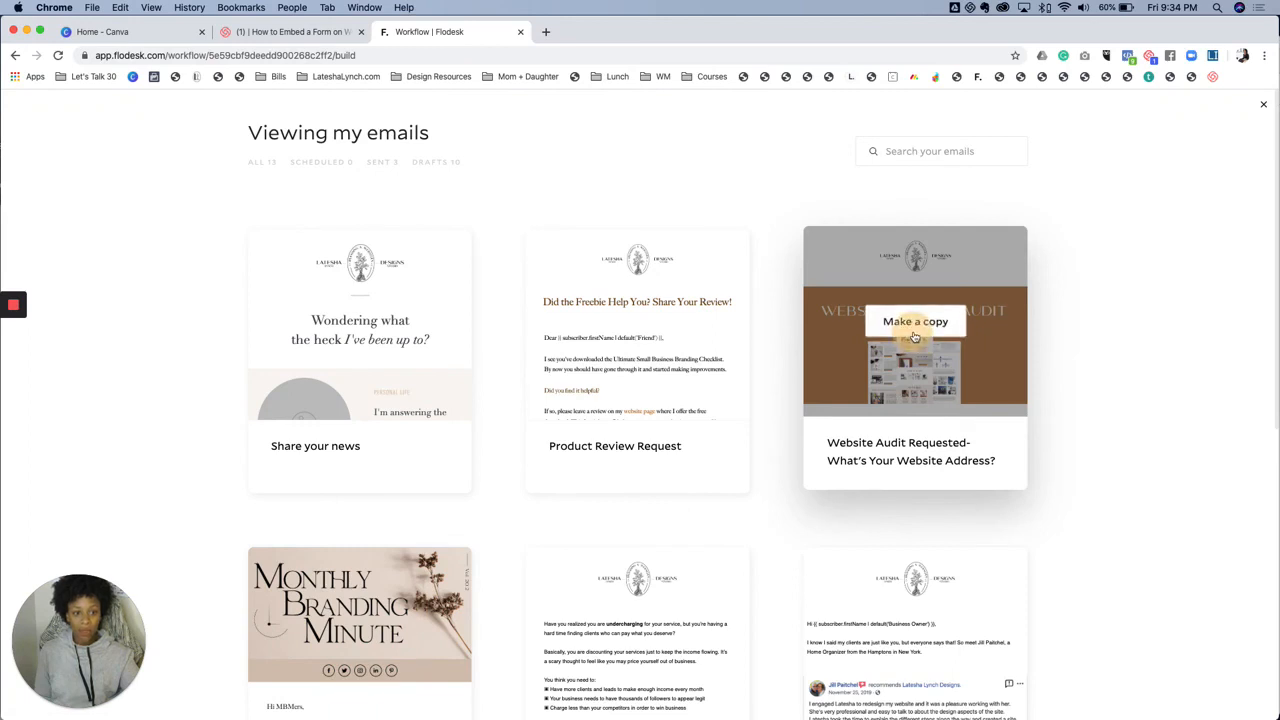
pyautogui.click(914, 320)
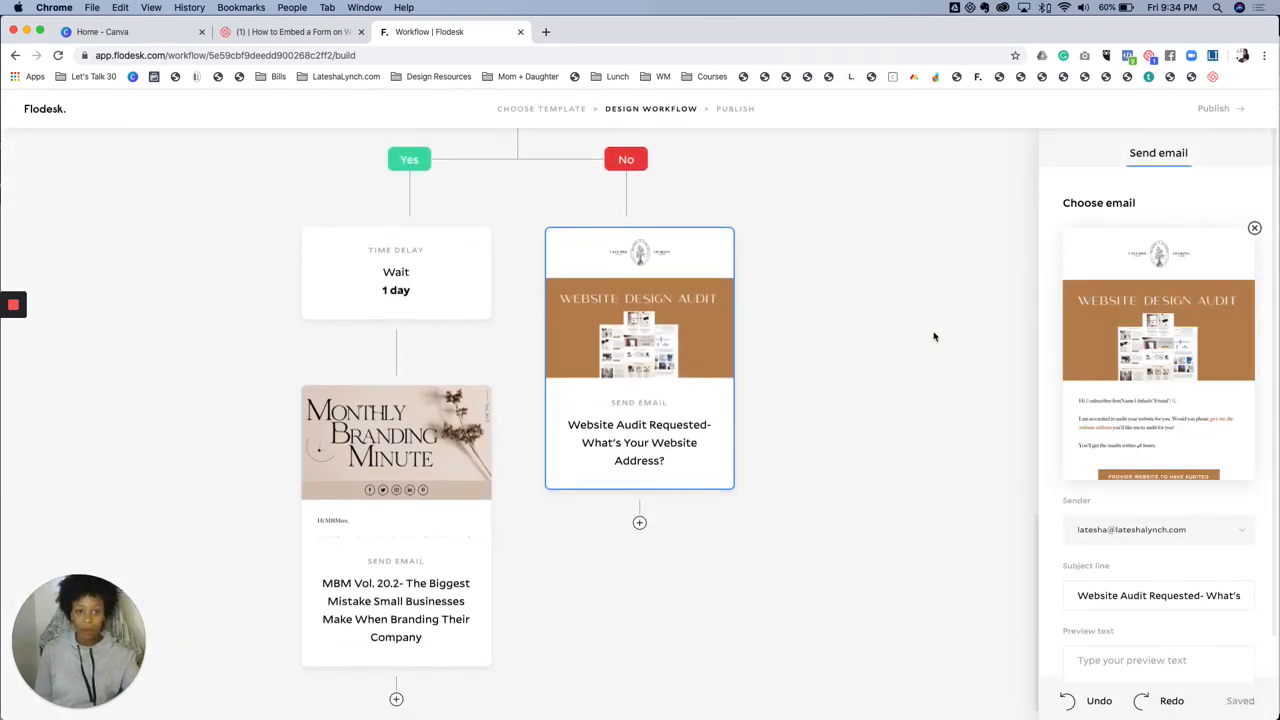
pyautogui.scroll(3)
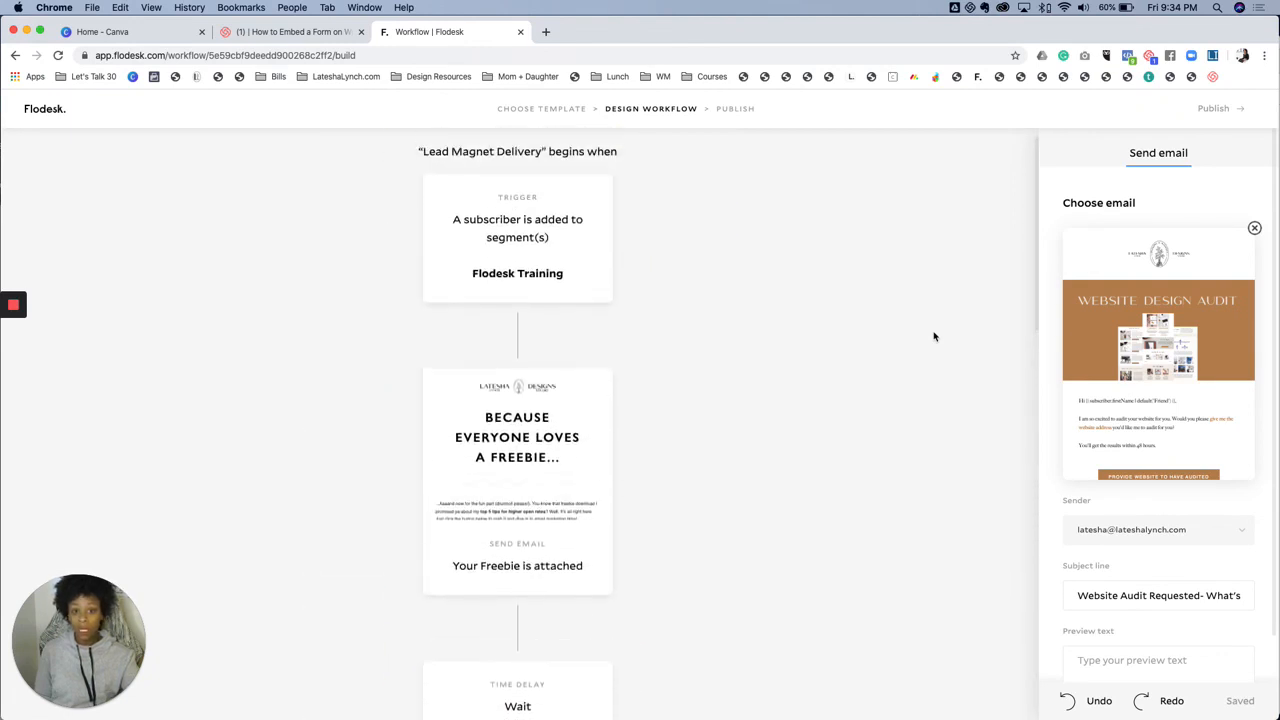
pyautogui.scroll(-3)
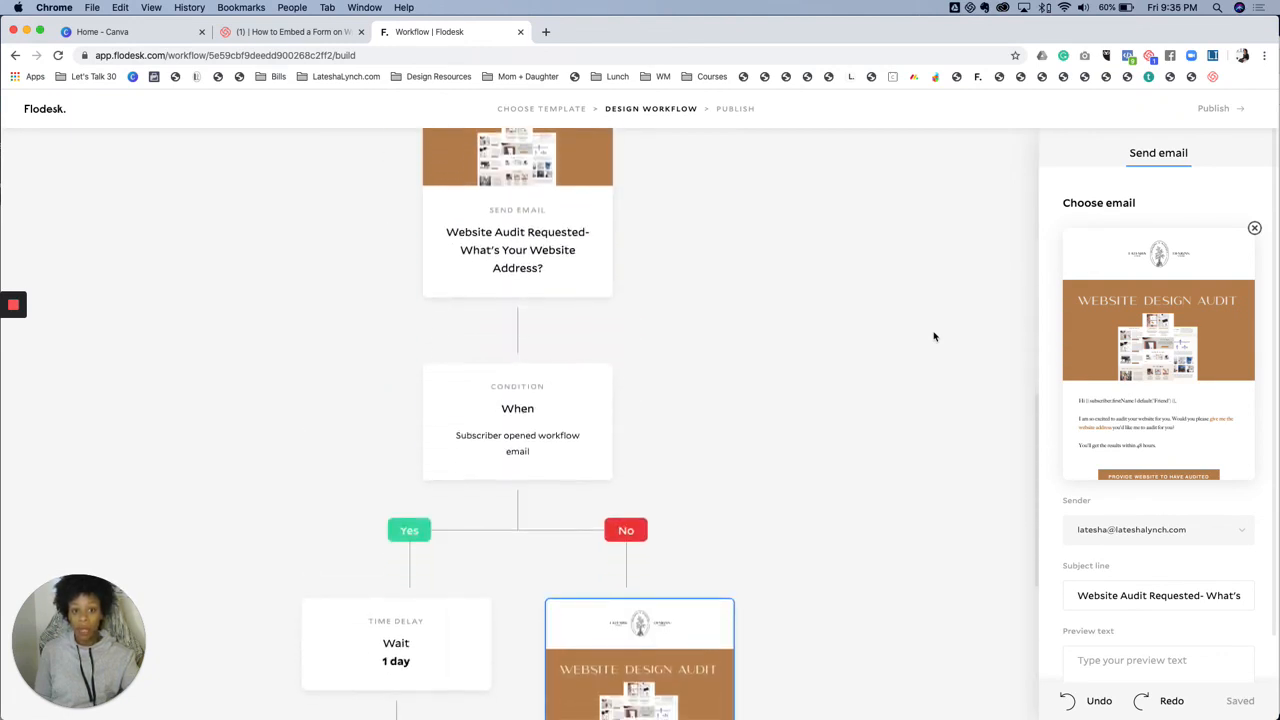
pyautogui.scroll(-3)
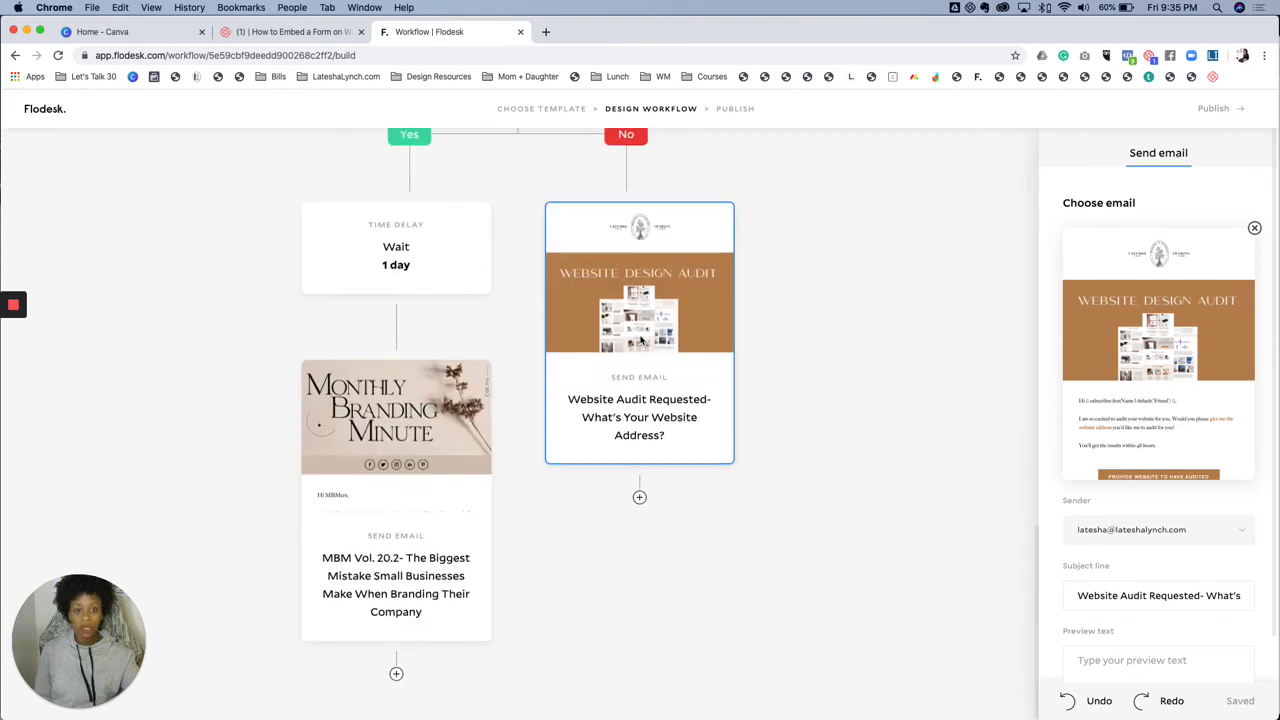
pyautogui.click(640, 496)
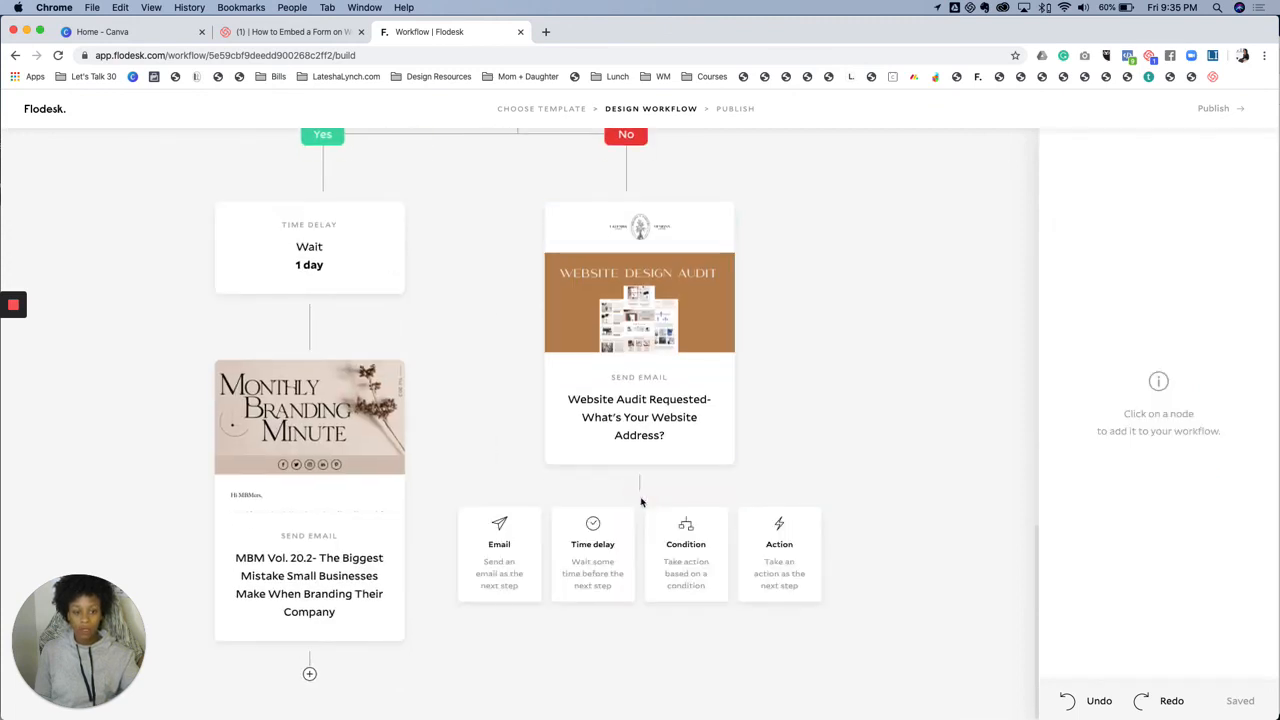
# - Add an Action that adds subscribers to the DIY Business Branding Leads segment
pyautogui.click(780, 544)
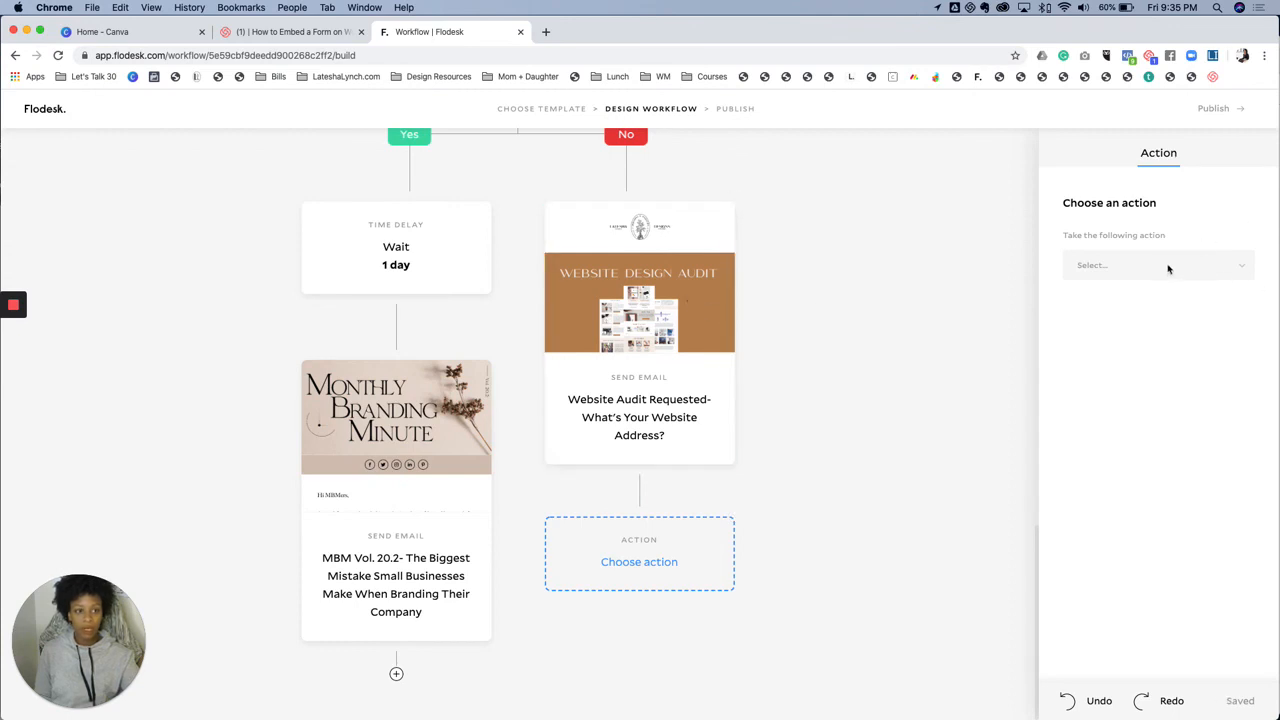
pyautogui.click(1158, 264)
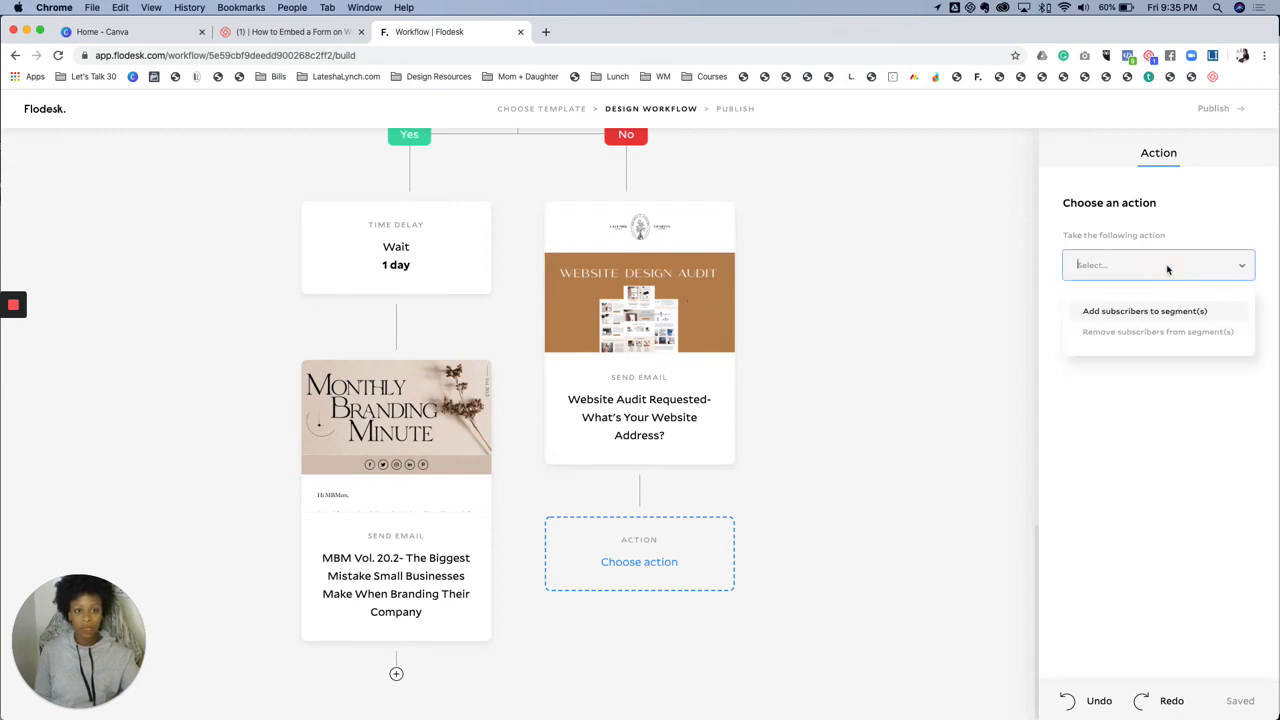
pyautogui.moveTo(1156, 332)
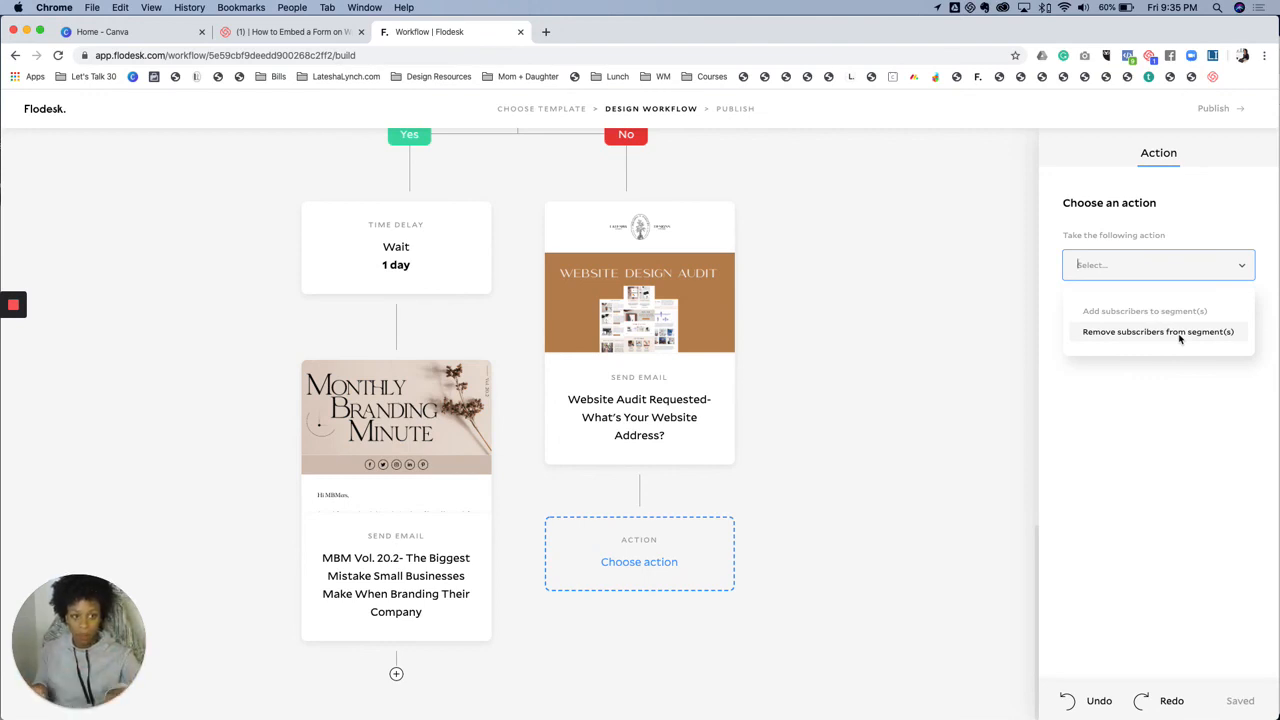
pyautogui.moveTo(1144, 312)
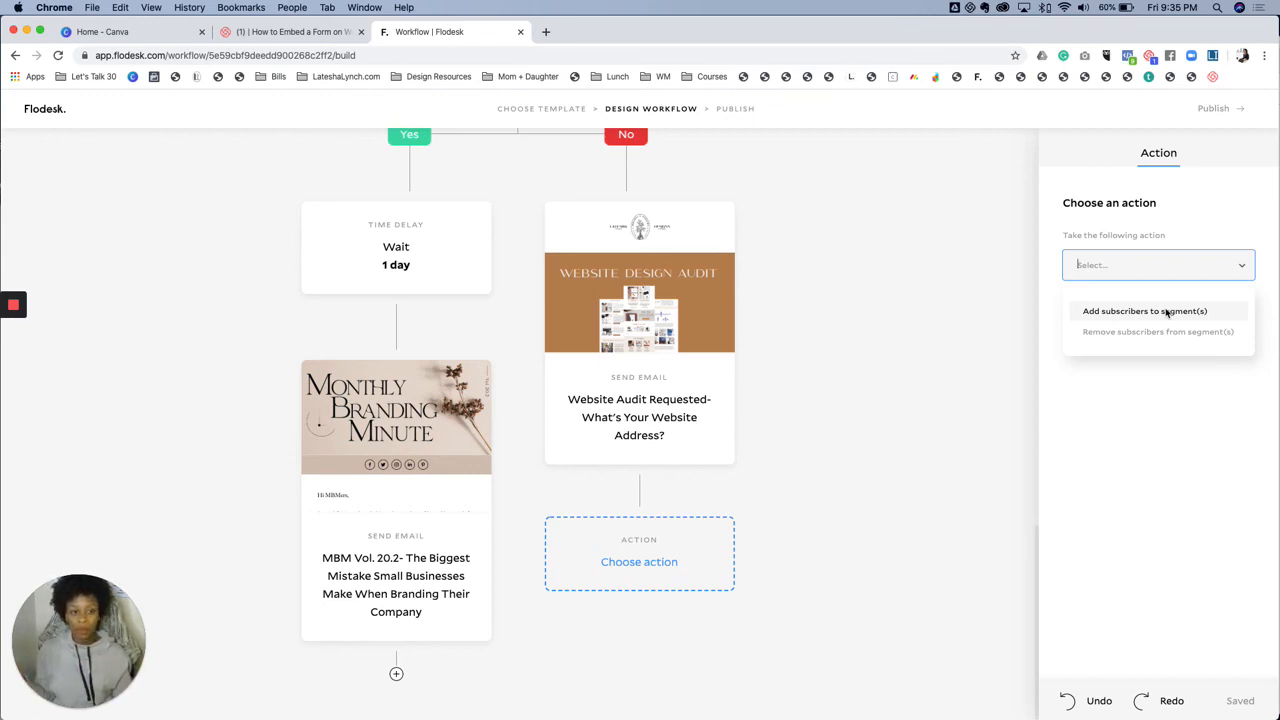
pyautogui.click(1144, 312)
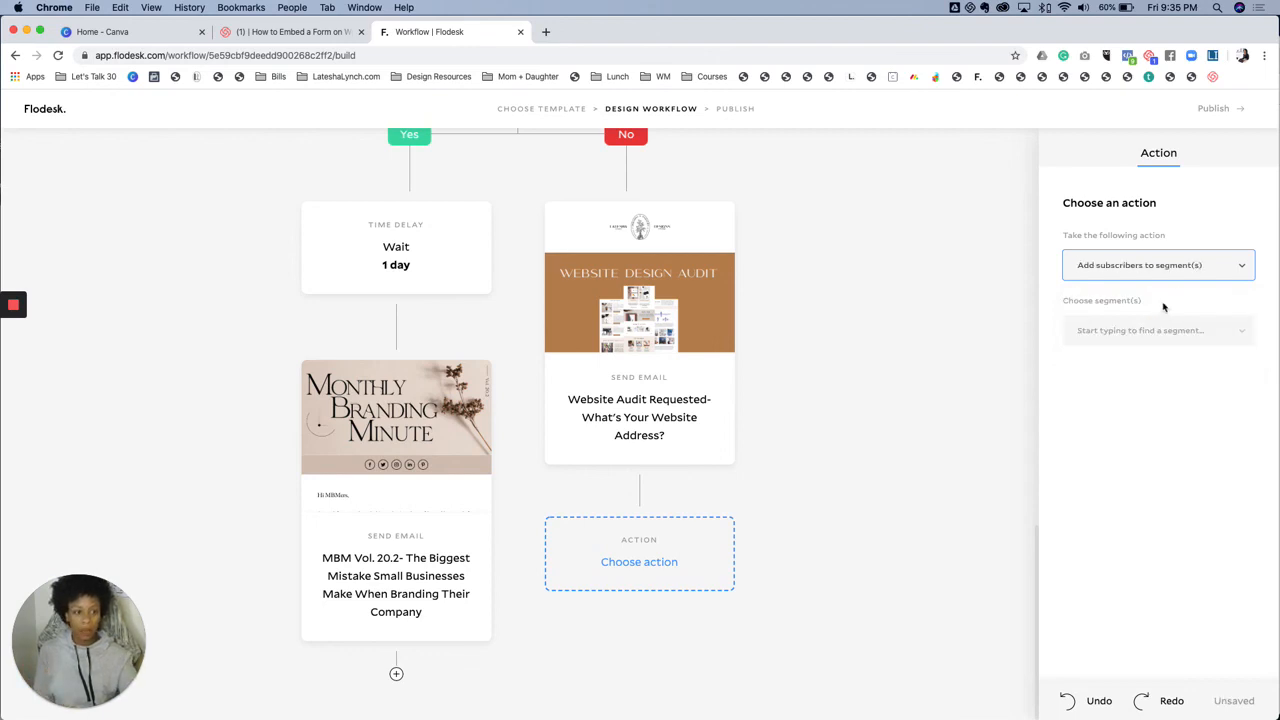
pyautogui.click(1158, 330)
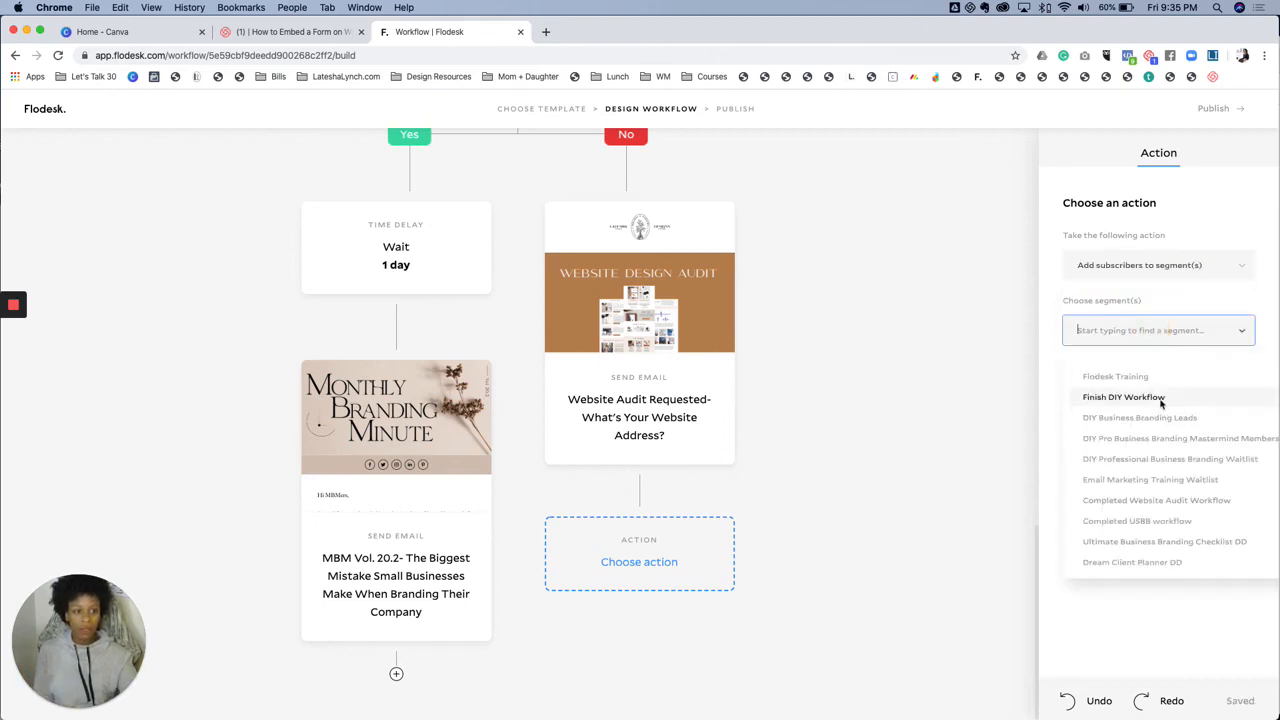
pyautogui.click(1140, 418)
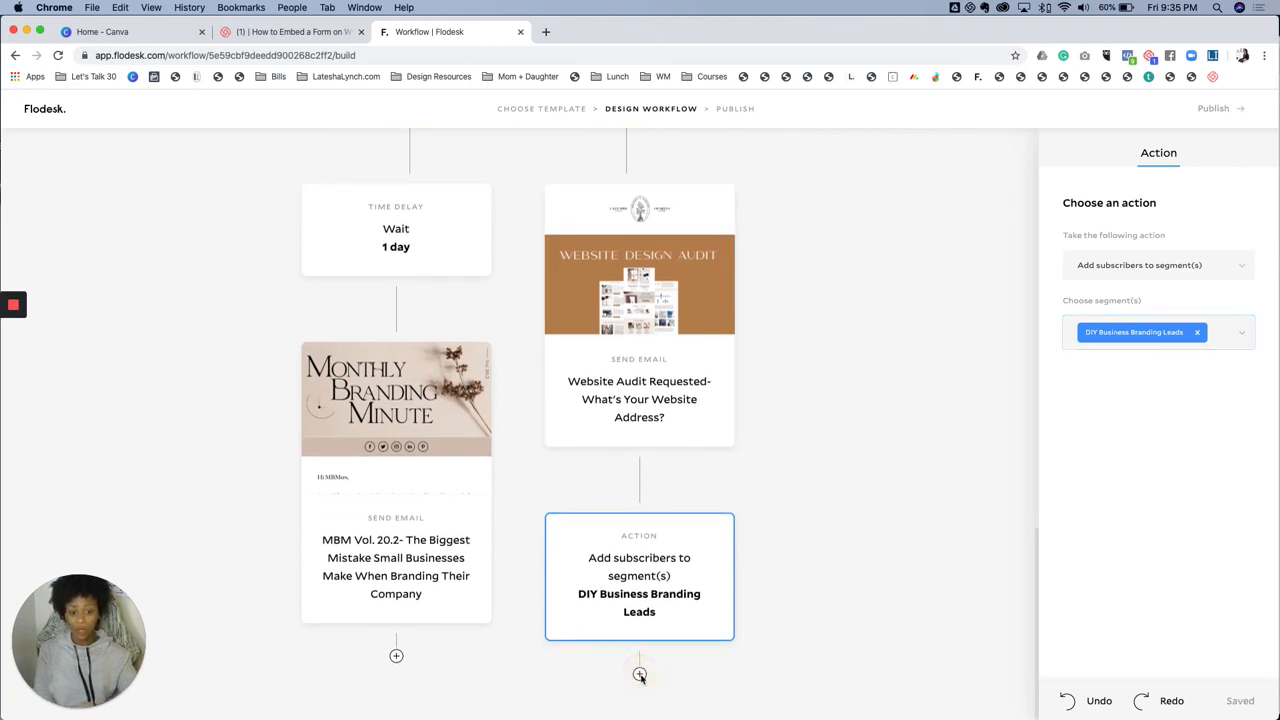
pyautogui.click(640, 676)
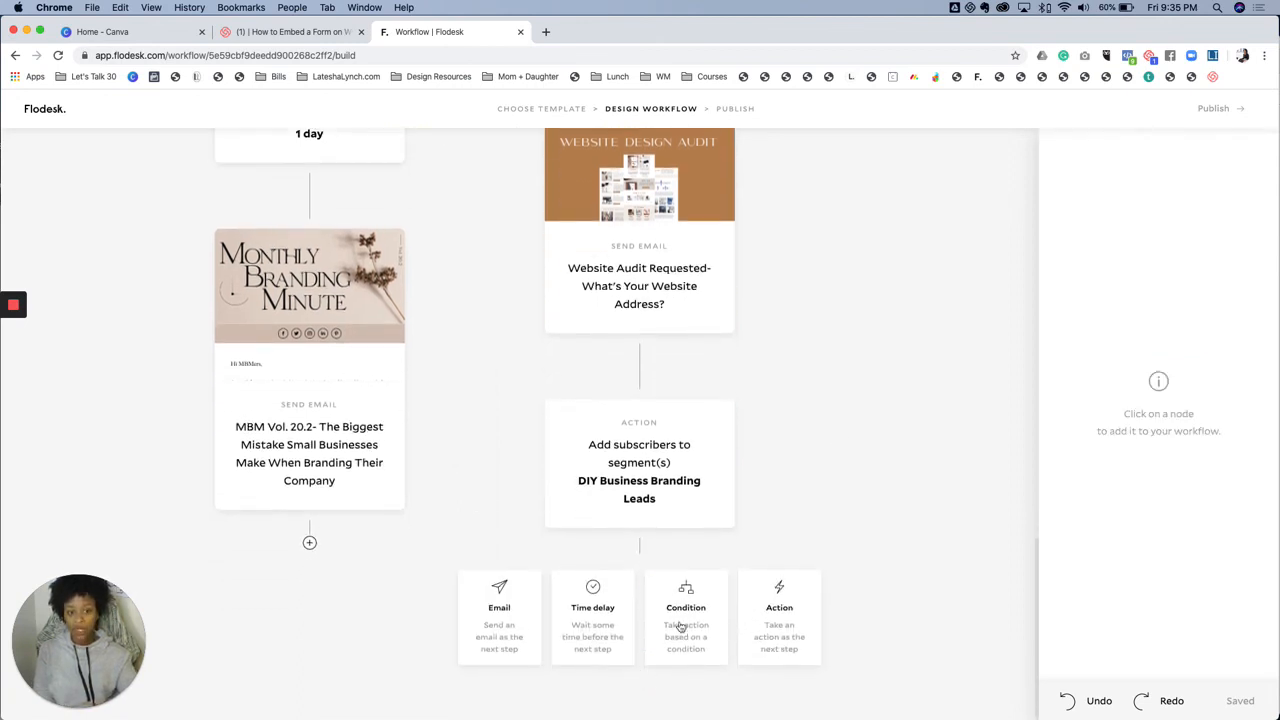
pyautogui.moveTo(500, 608)
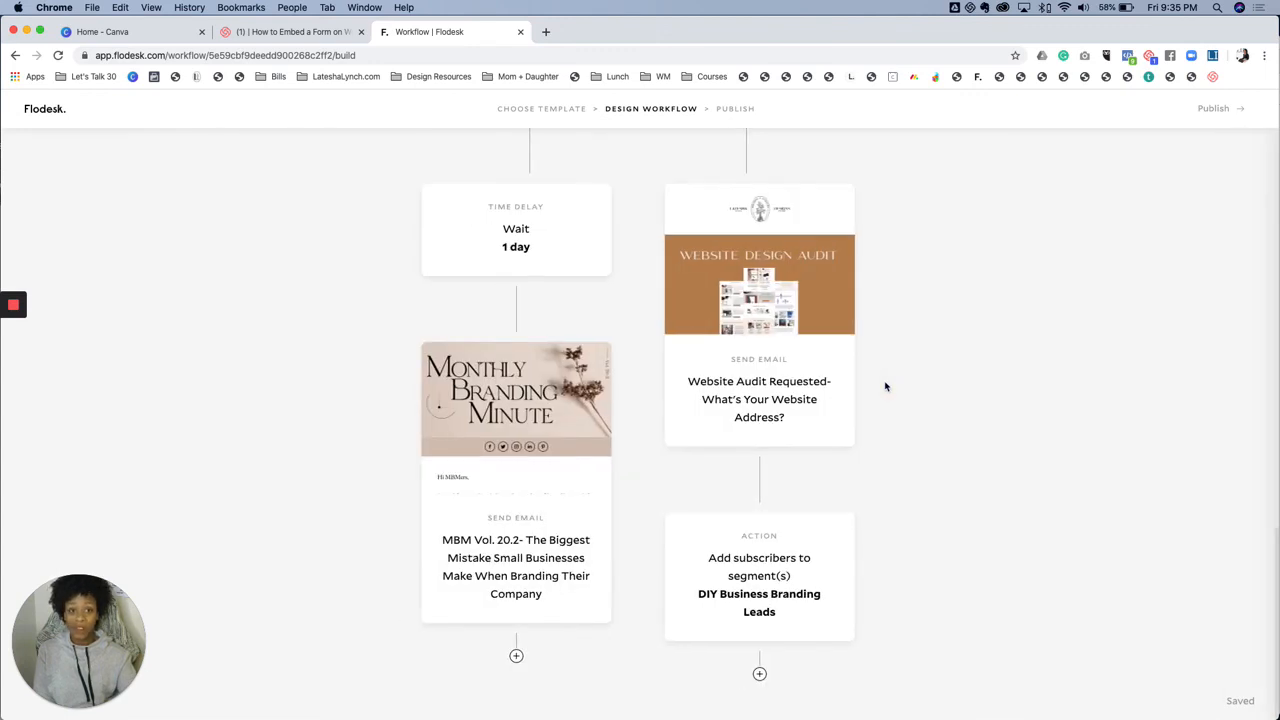
# - Publish the Lead Magnet Delivery workflow live and return to the workflows list
pyautogui.scroll(3)
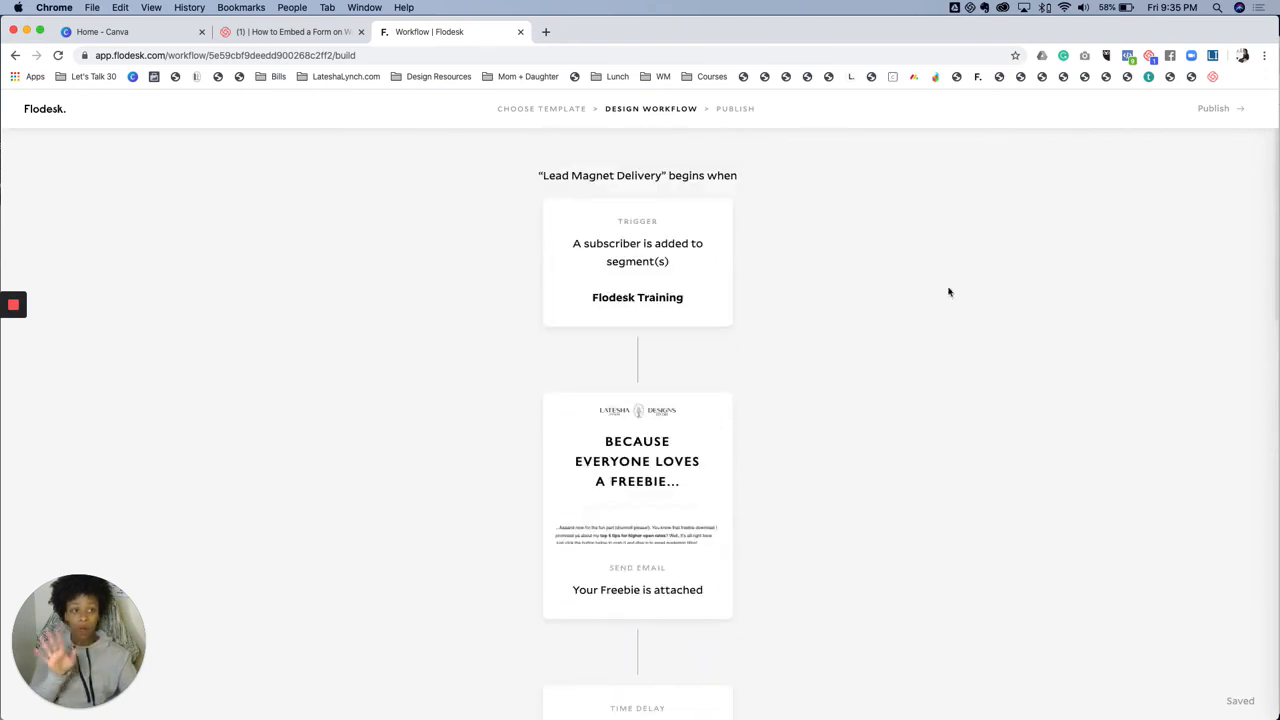
pyautogui.click(1212, 108)
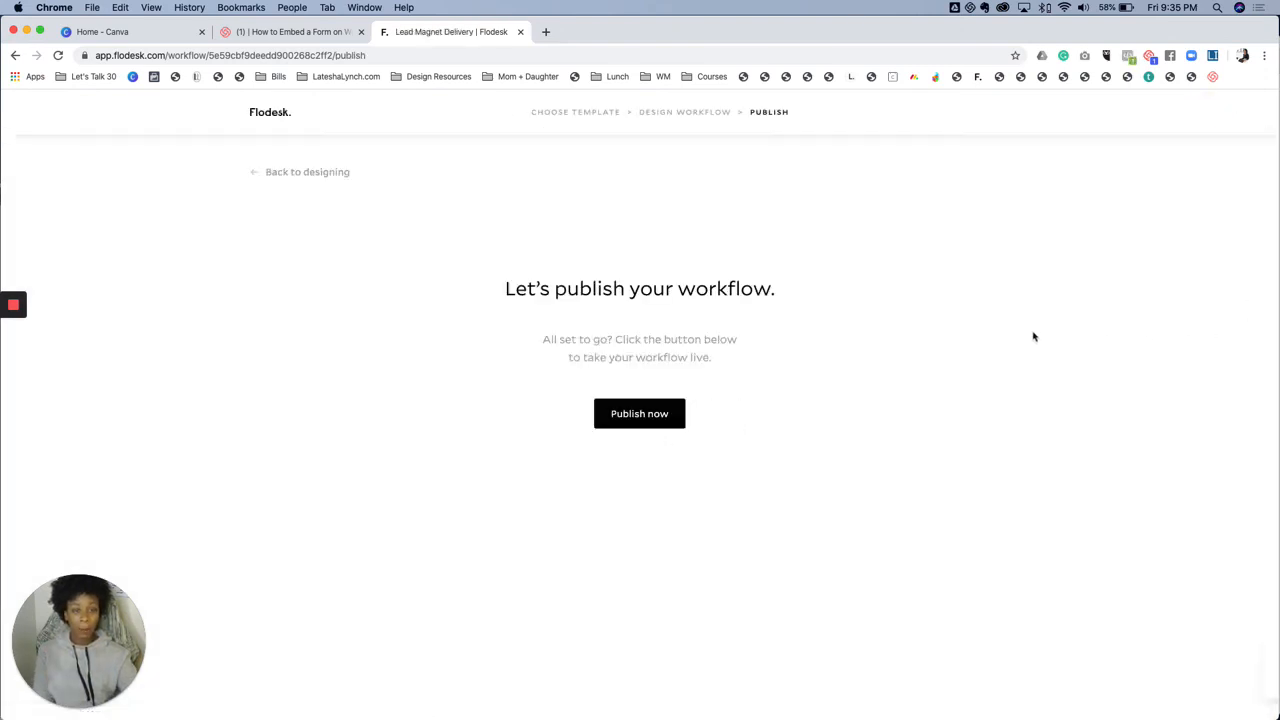
pyautogui.click(640, 412)
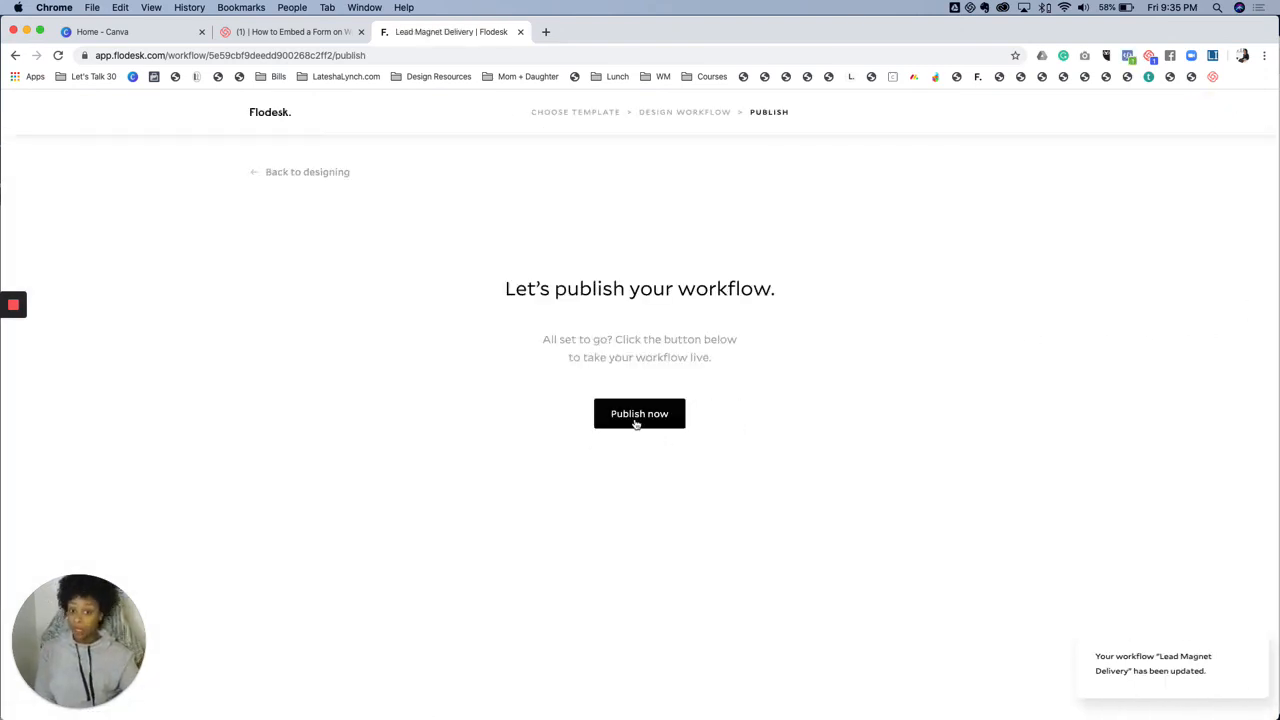
pyautogui.click(640, 412)
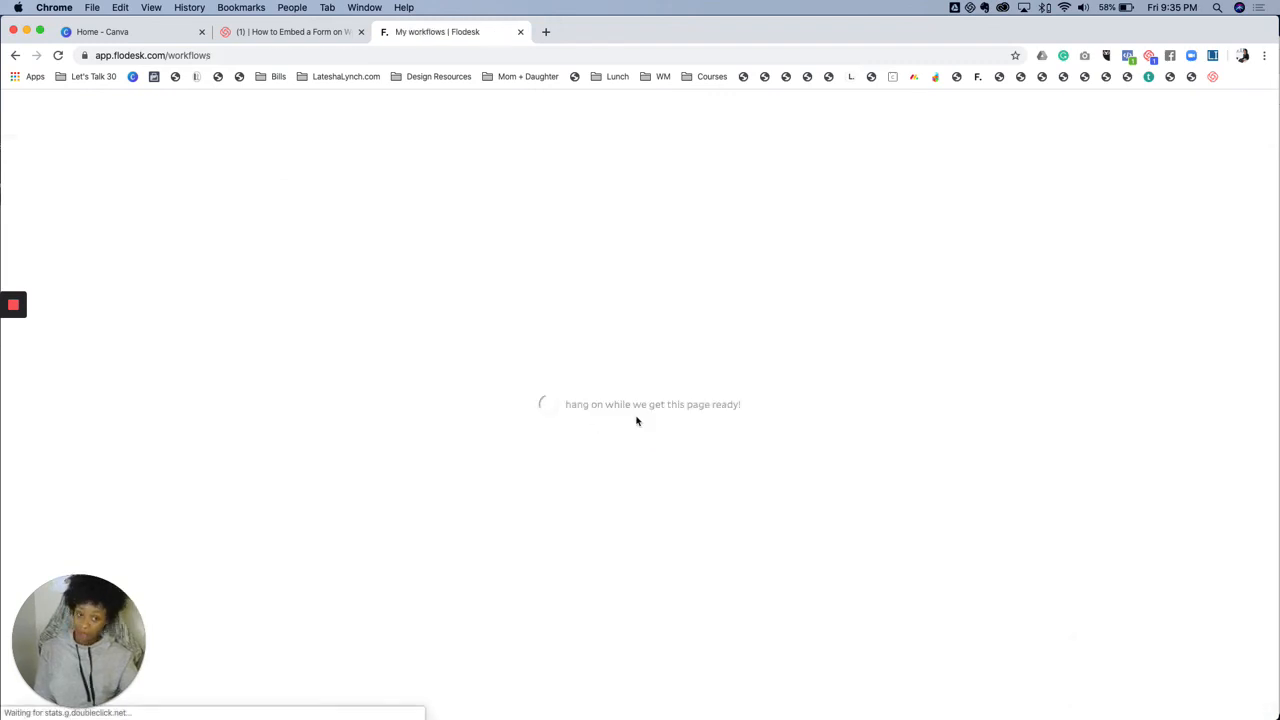